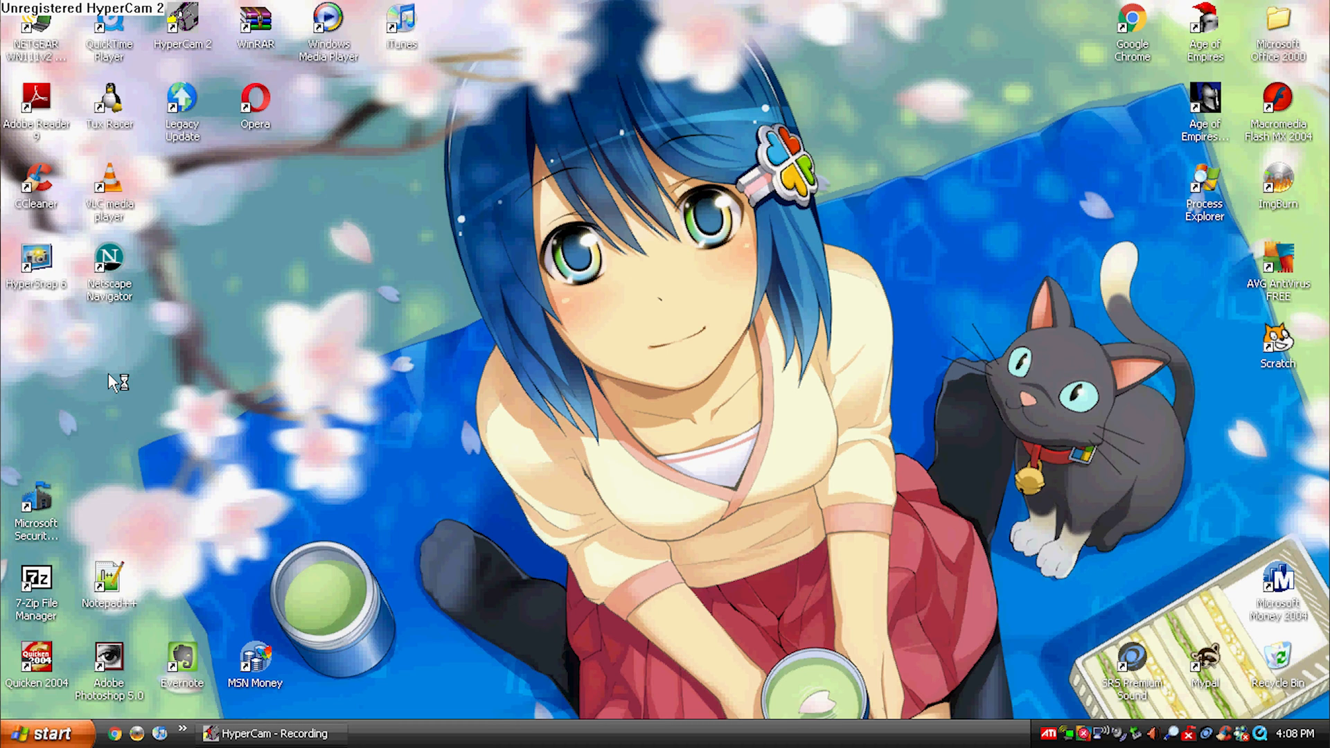
# Launch Netscape Navigator from the desktop so it loads aol.com and shows a security warning.
pyautogui.doubleClick(109, 268)
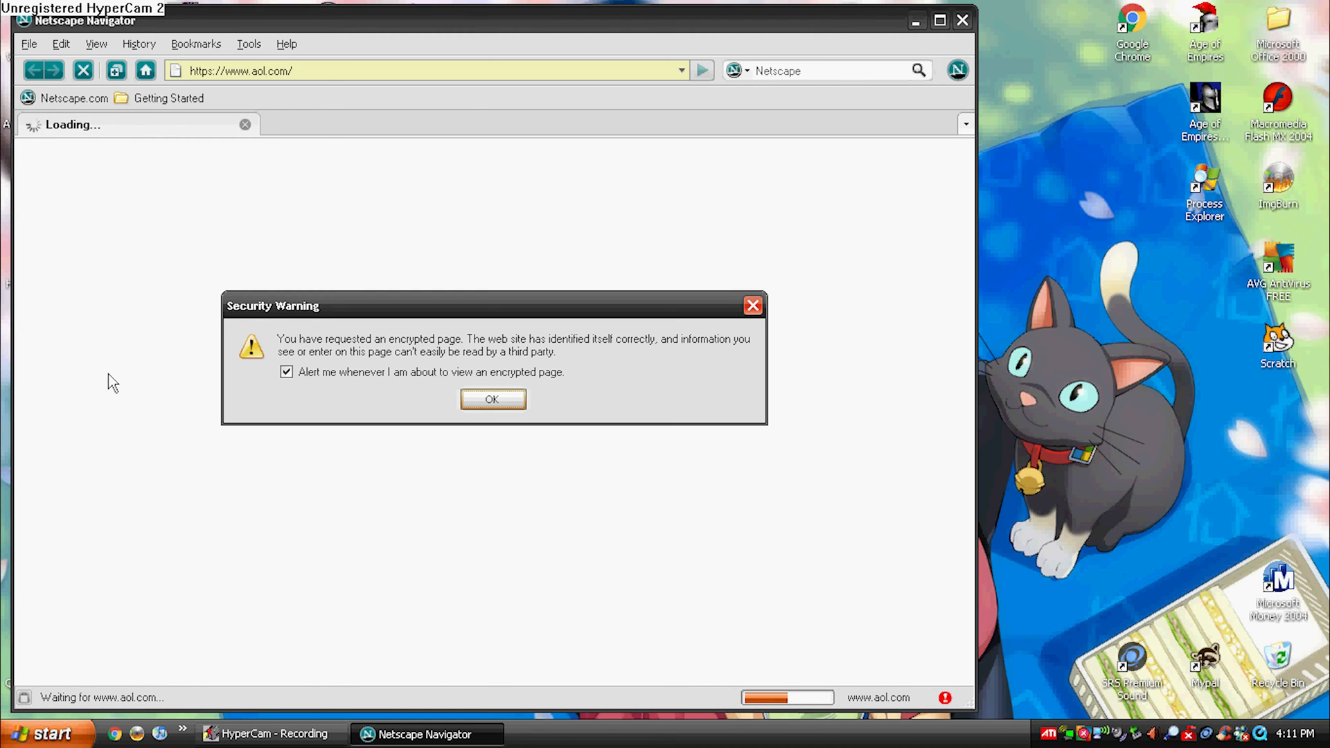
pyautogui.moveTo(198, 237)
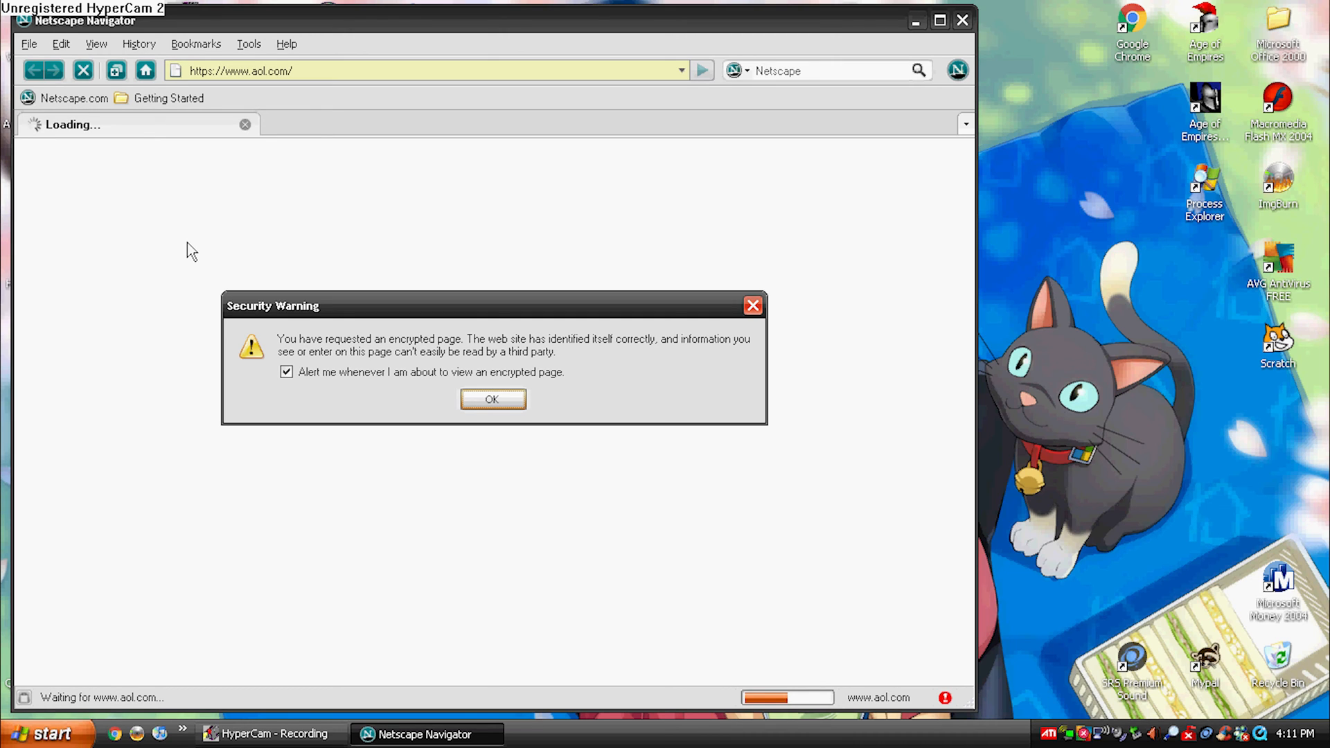
# Dismiss the encrypted-page warning and the s.aolcdn.com alert so AOL loads as plain text.
pyautogui.click(492, 399)
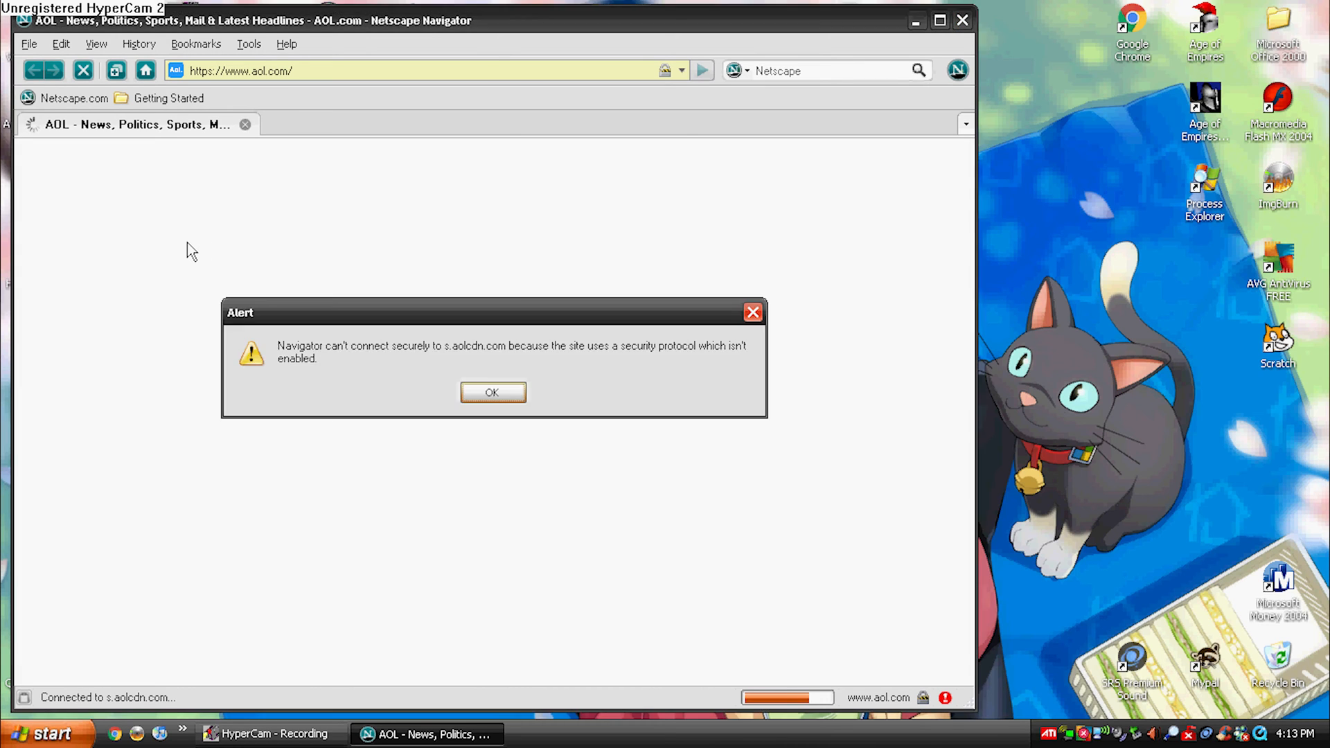
pyautogui.click(492, 392)
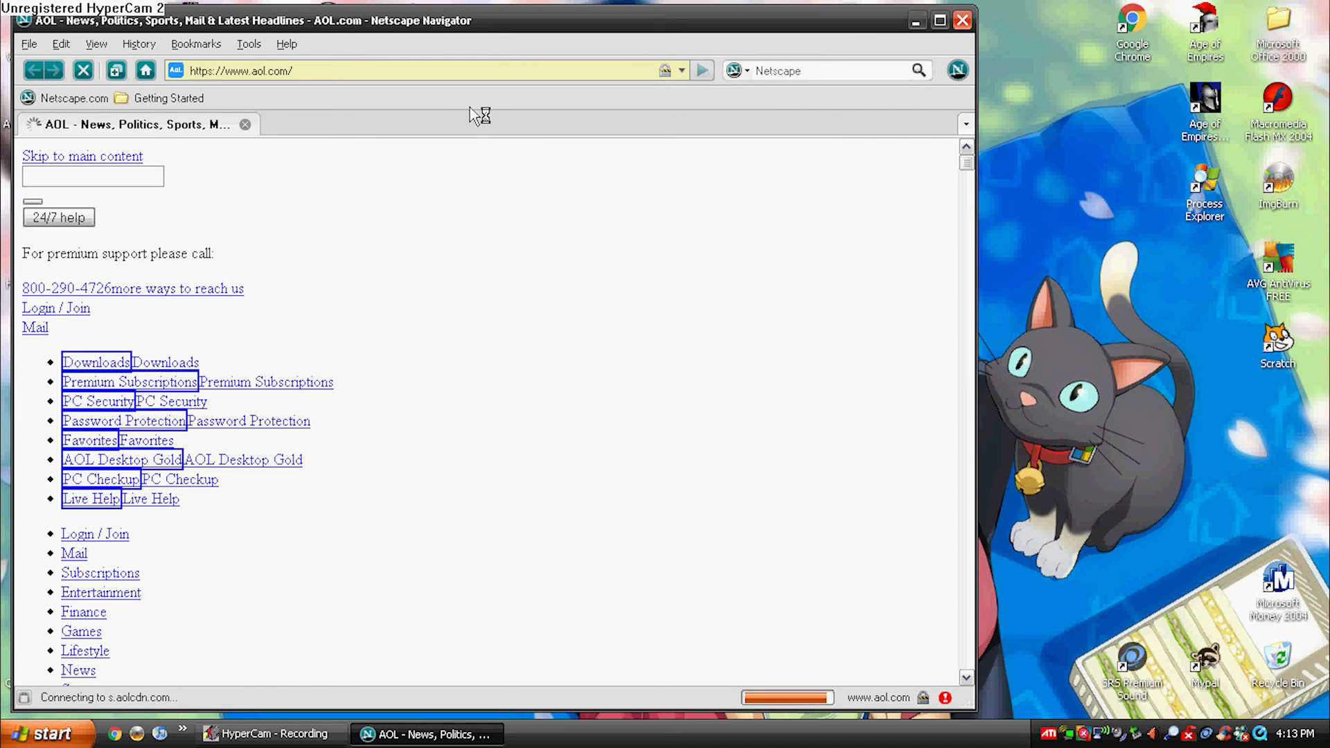
pyautogui.moveTo(426, 136)
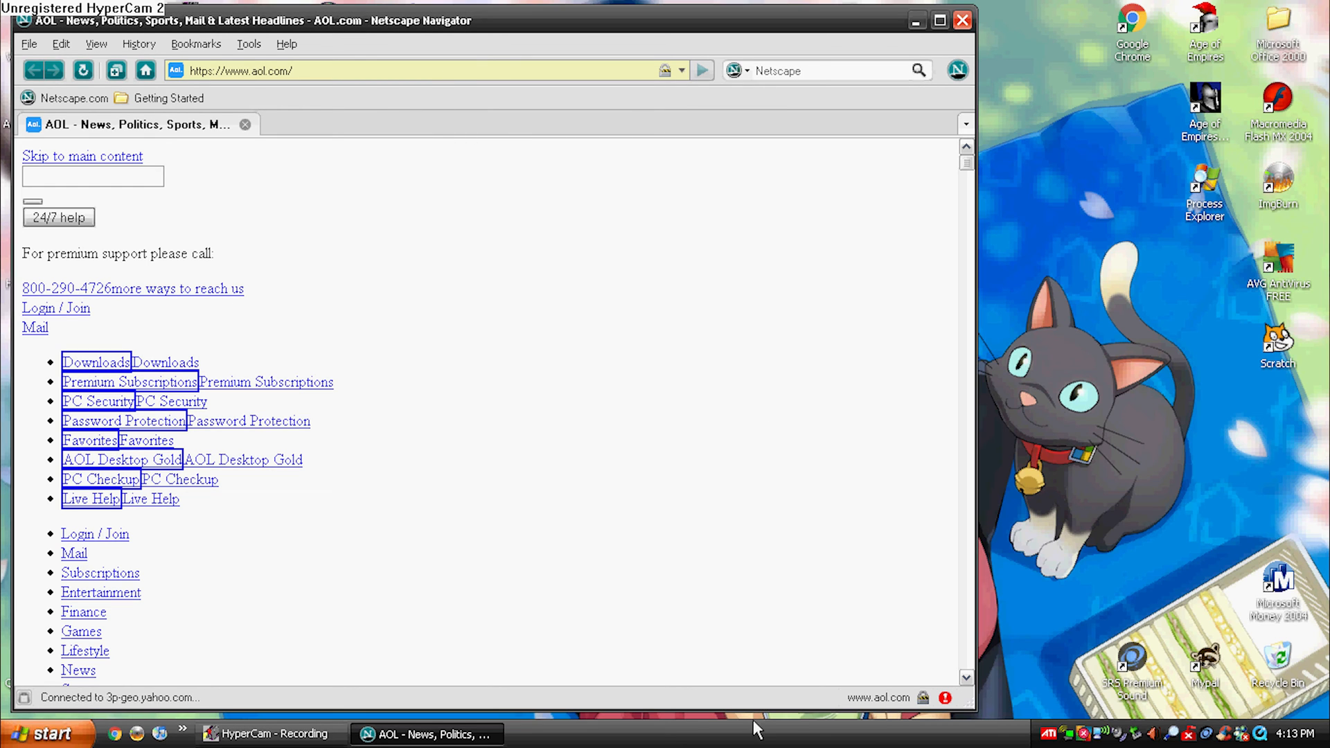
# Go to the Google bookmark and accept the google.com and gstatic.com certificates.
pyautogui.click(196, 43)
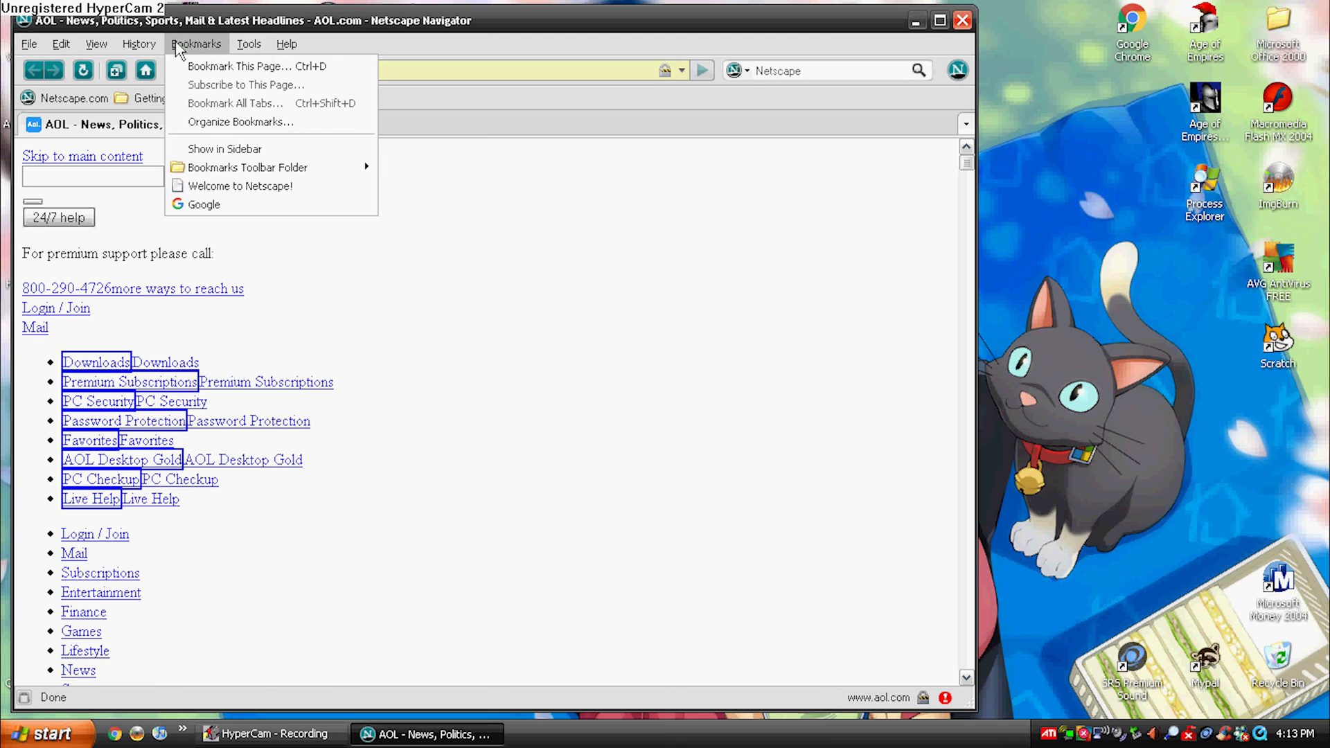
pyautogui.click(204, 204)
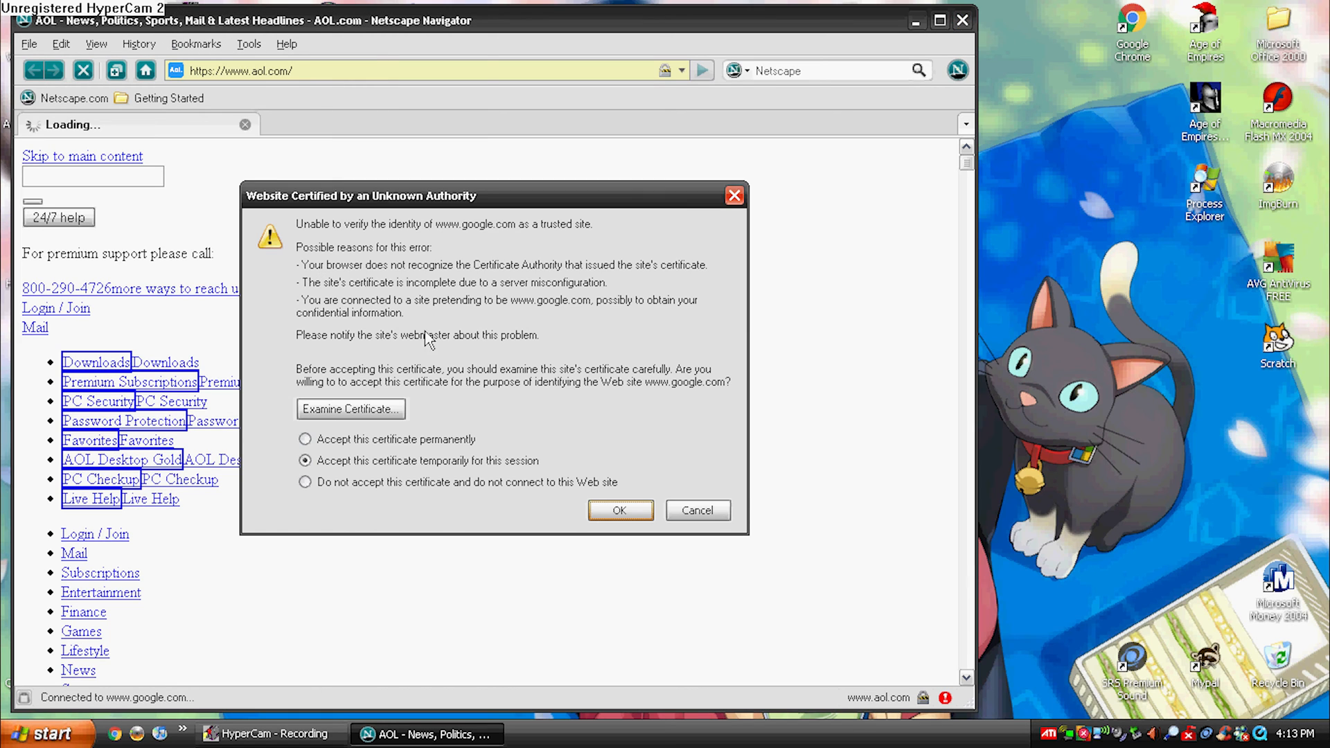
pyautogui.click(619, 510)
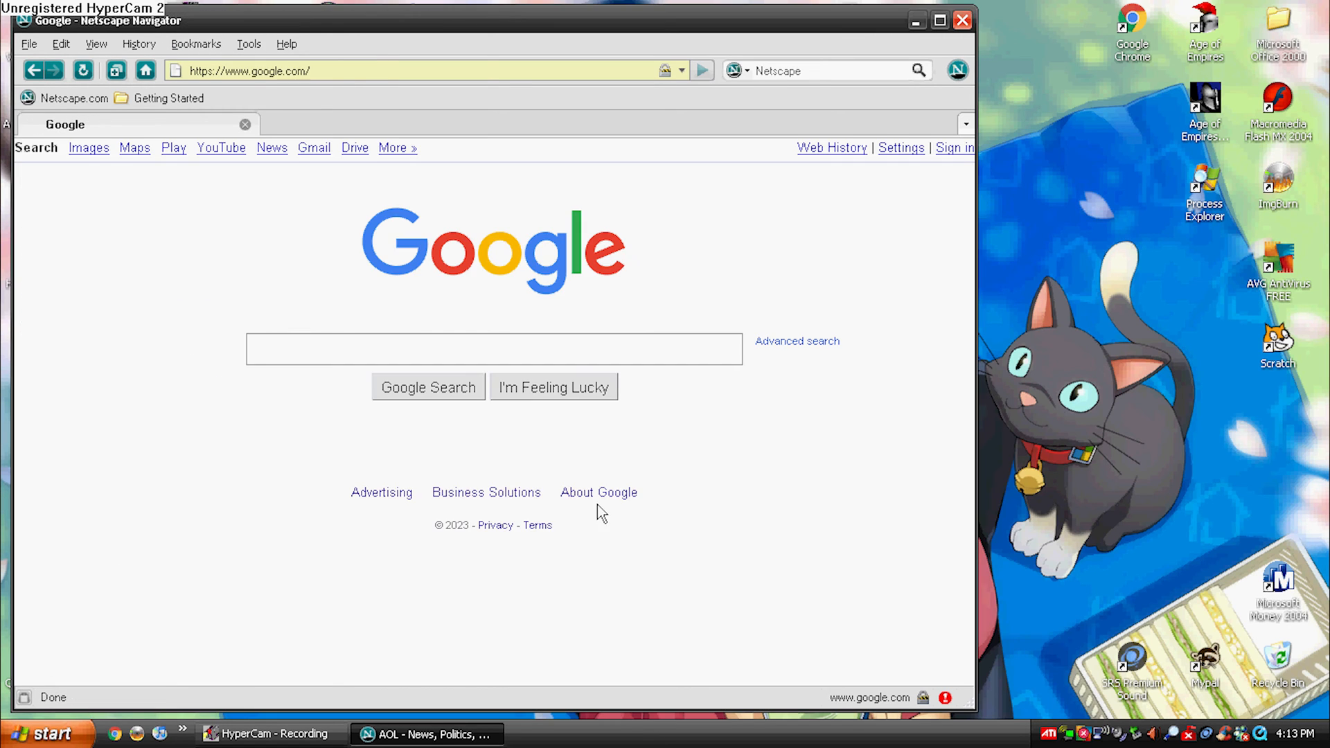
pyautogui.click(940, 20)
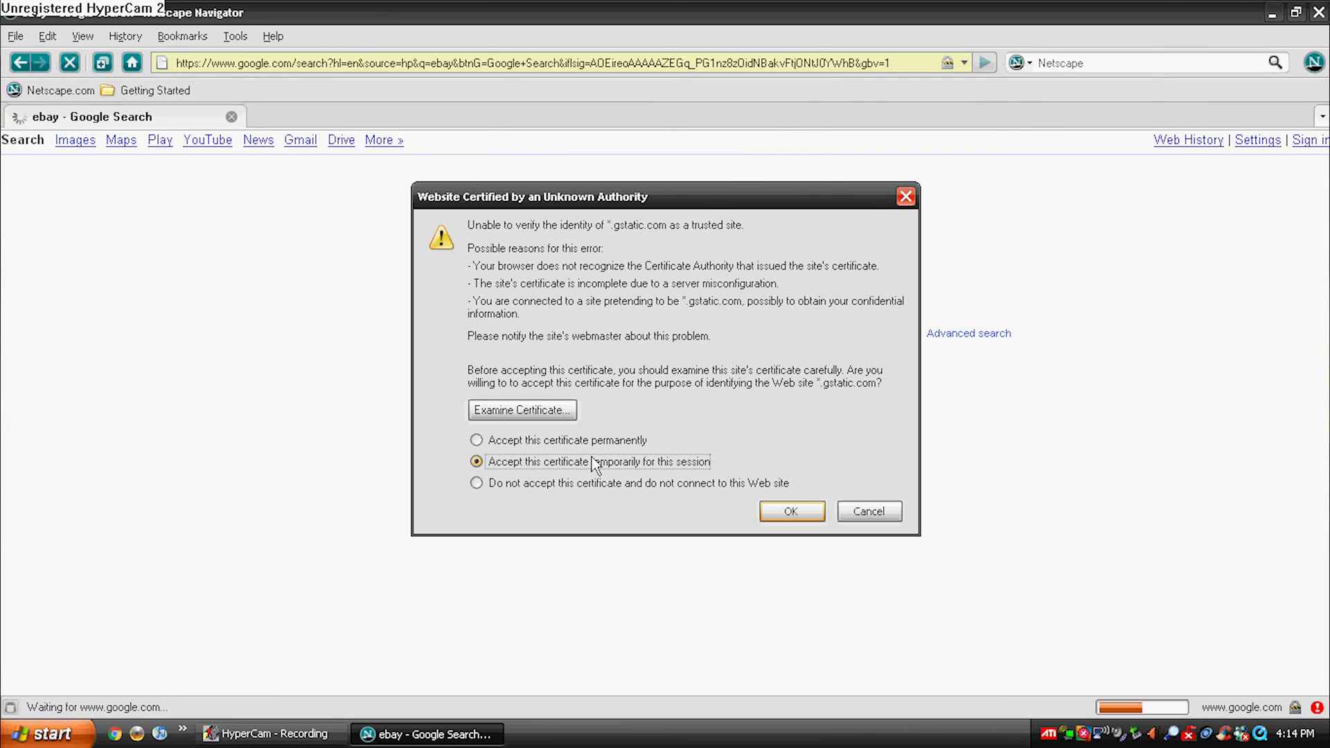
pyautogui.click(790, 510)
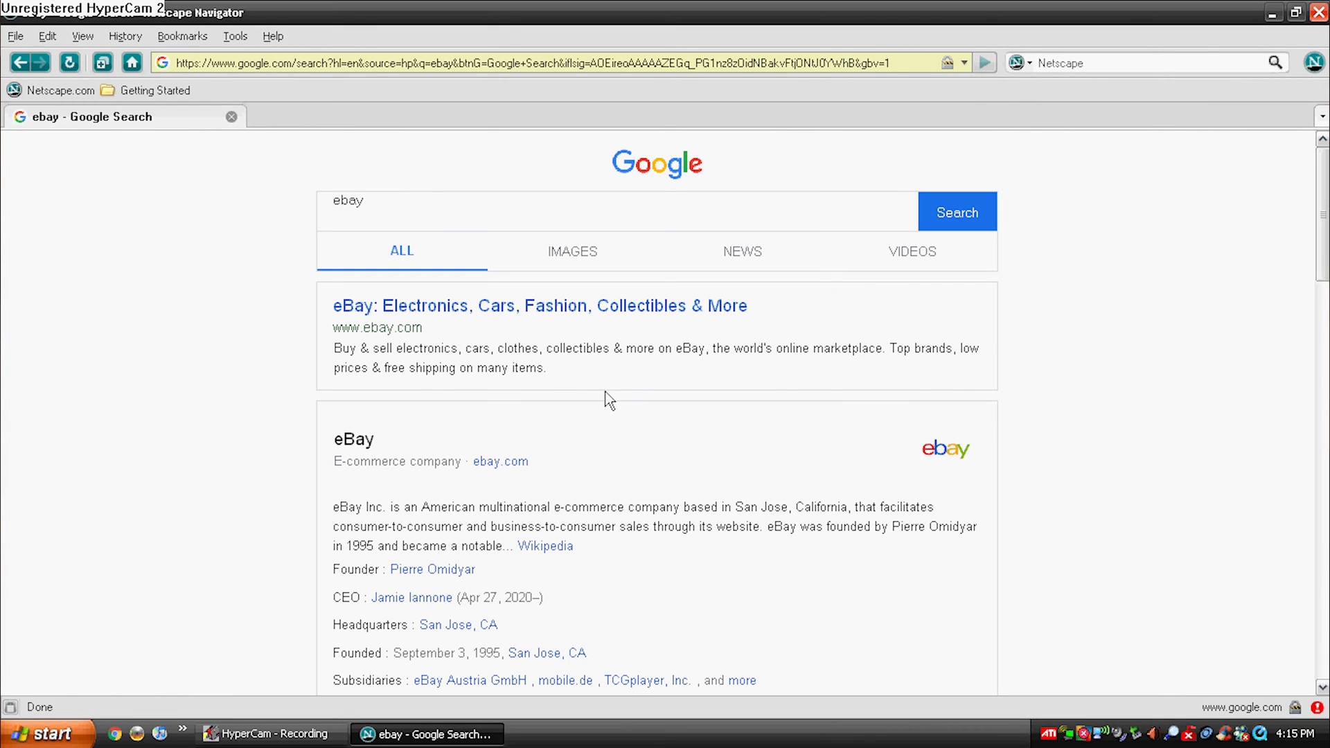
# Open the eBay search result in a new tab and dismiss its secure-connection alert.
pyautogui.rightClick(540, 305)
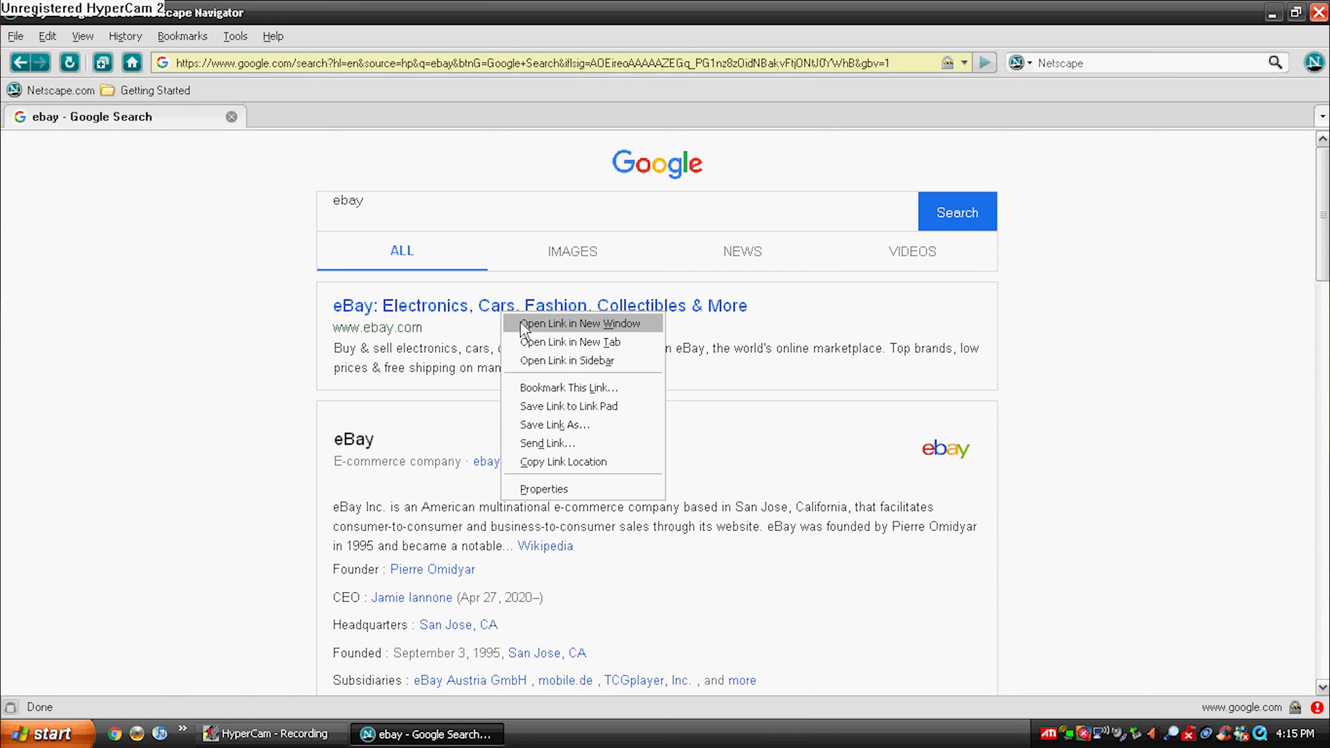
pyautogui.click(581, 324)
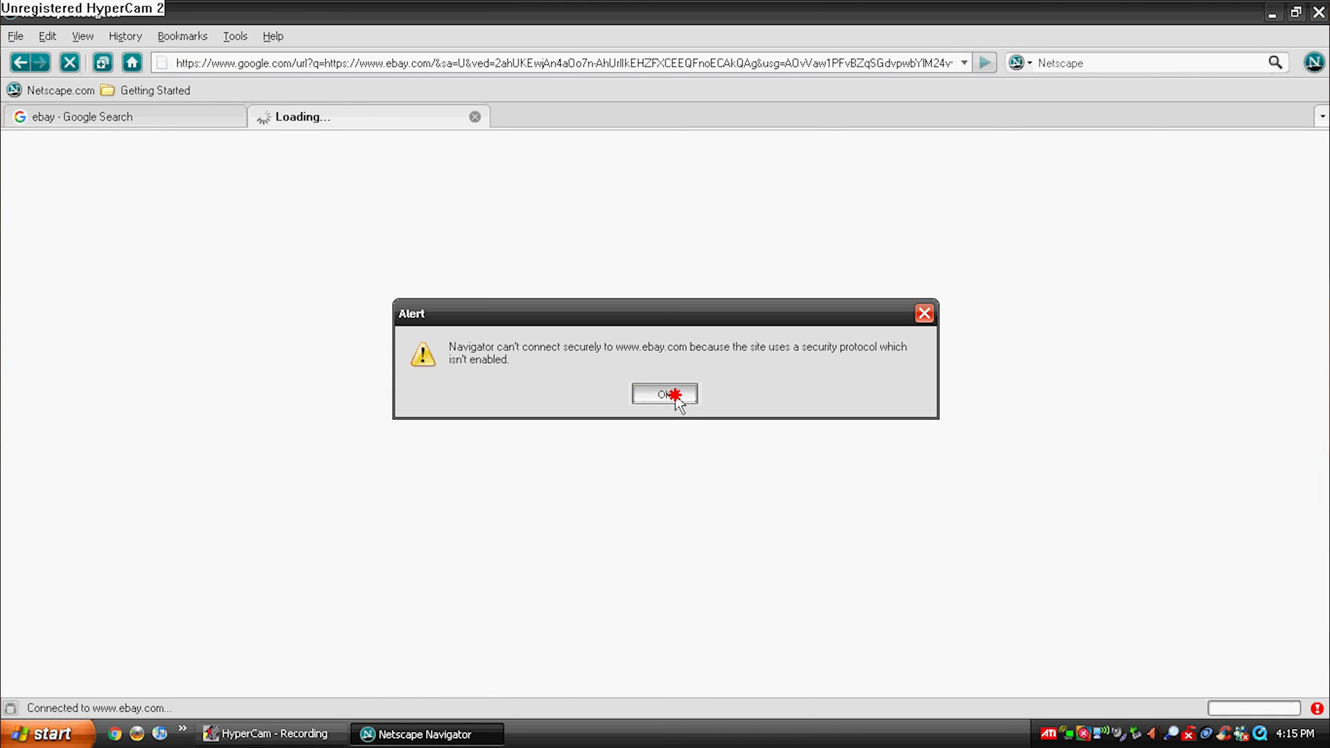
pyautogui.click(664, 393)
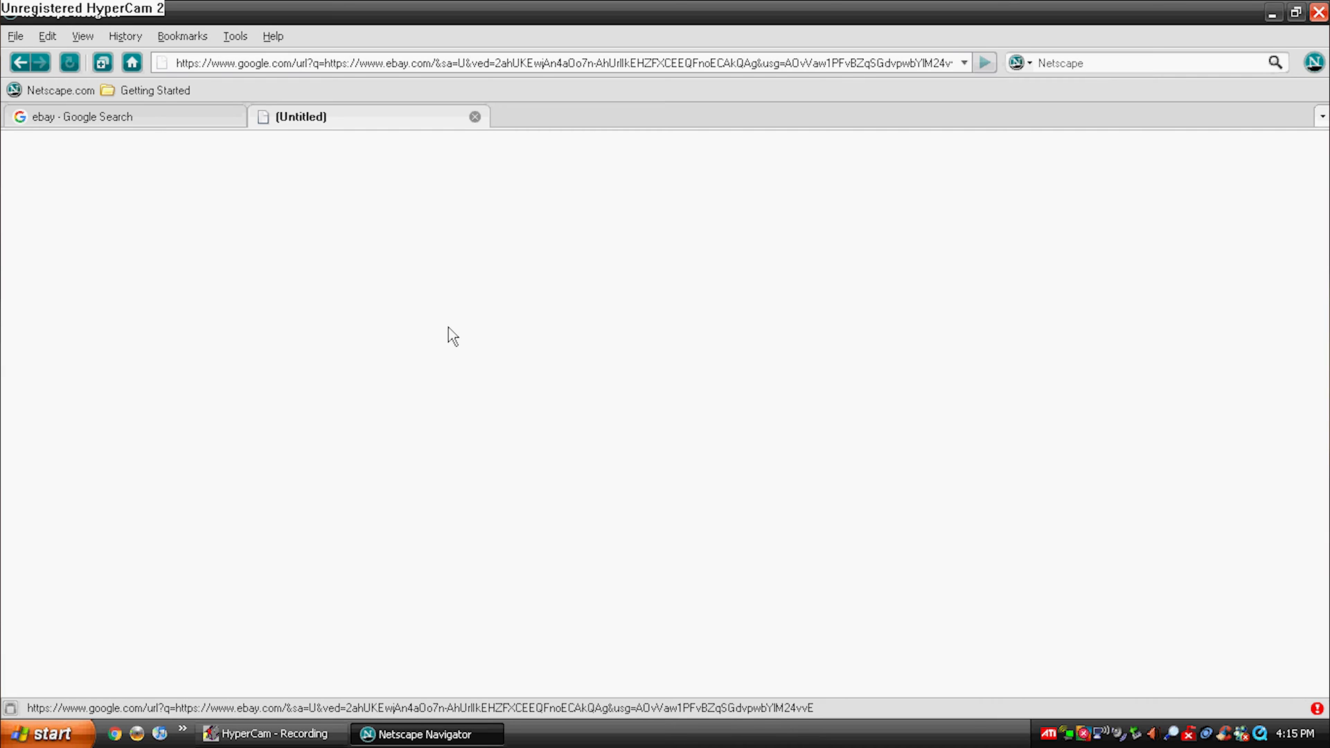
# Close the blank tab, retry the eBay result in a new tab, and dismiss its alert.
pyautogui.click(473, 116)
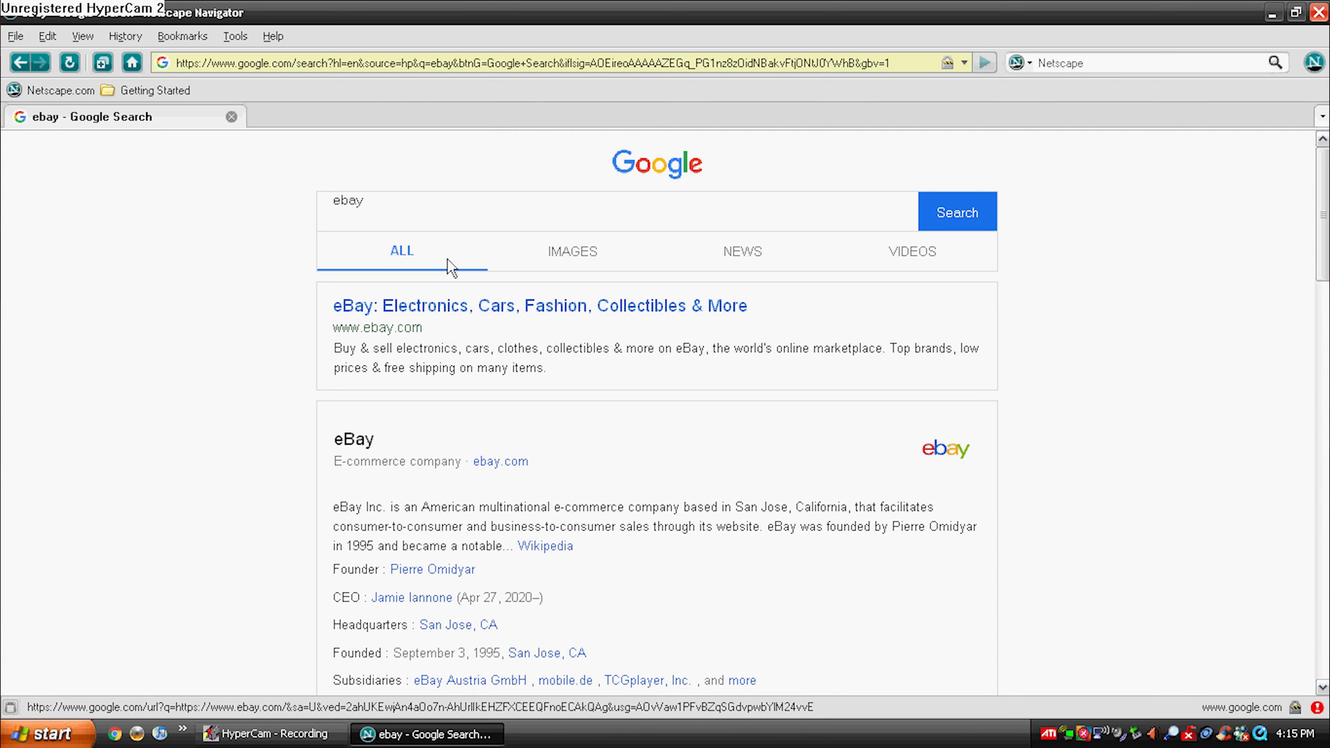
pyautogui.moveTo(653, 403)
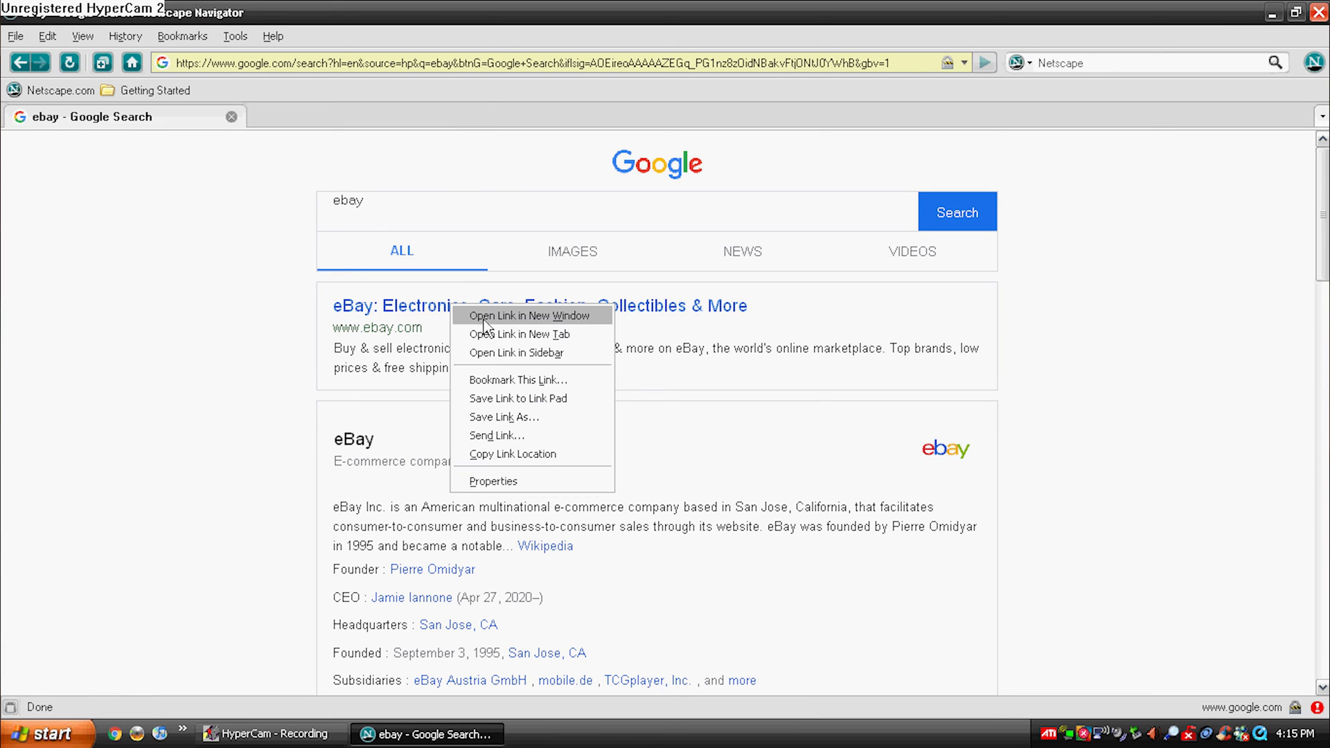
pyautogui.click(518, 333)
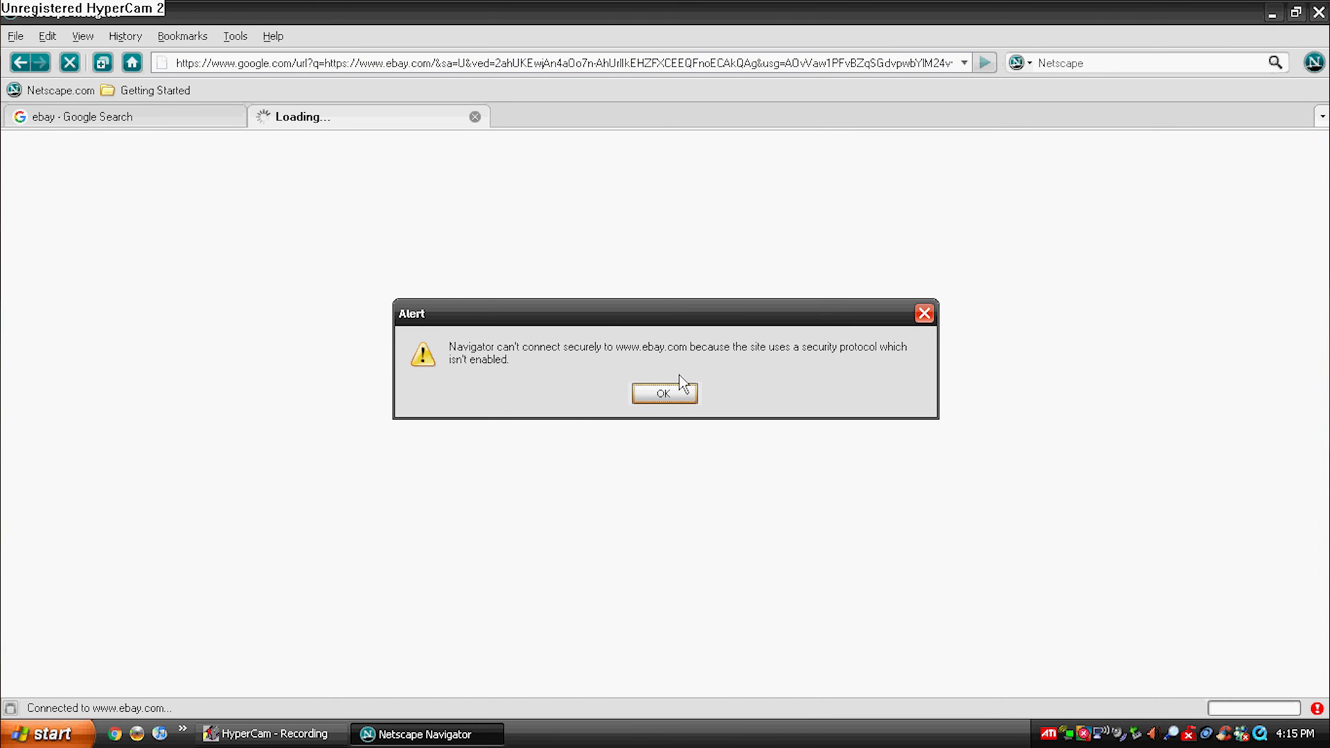
pyautogui.click(664, 393)
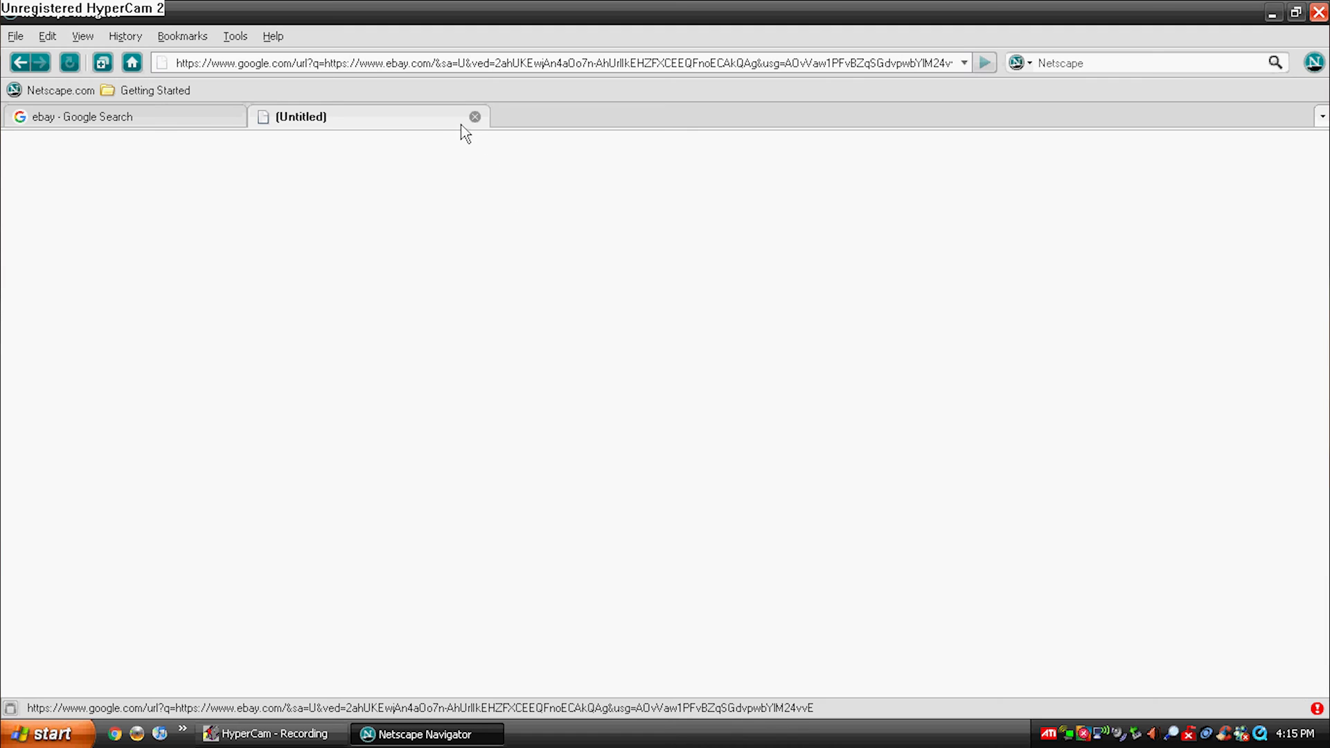
pyautogui.click(474, 117)
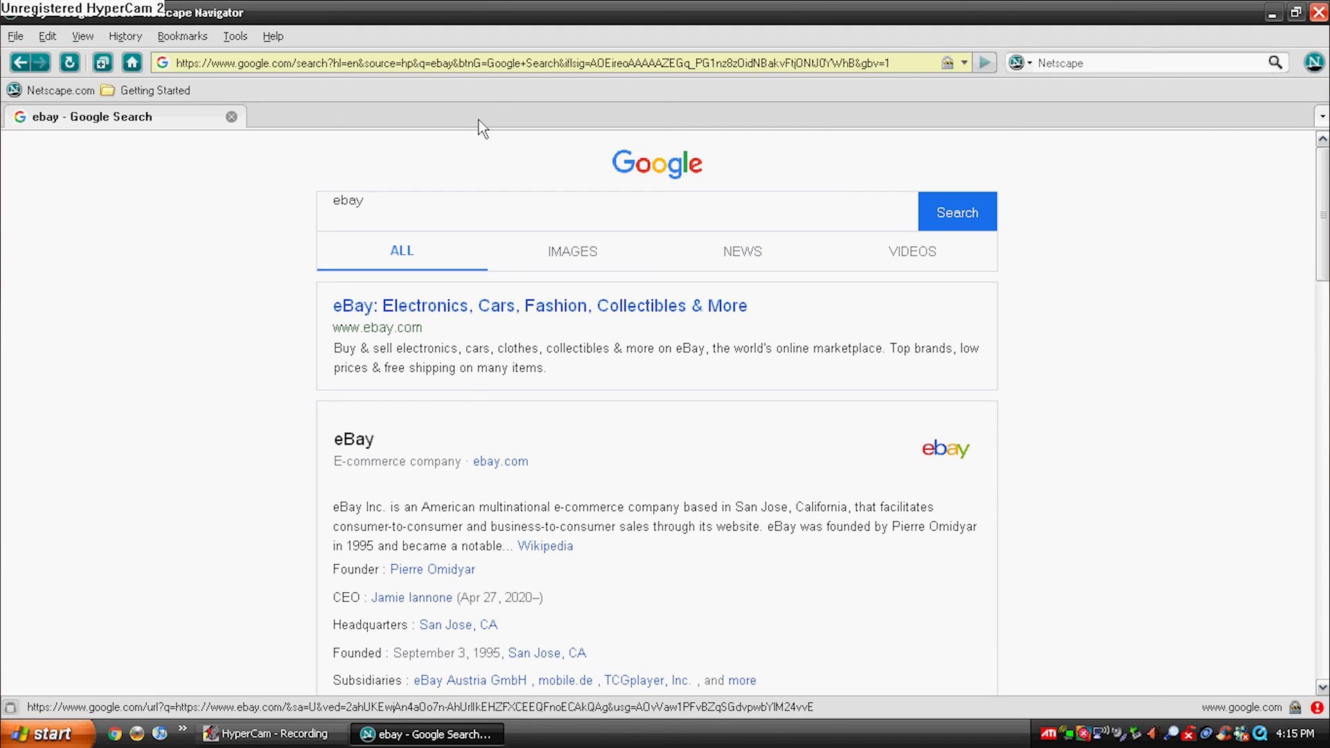
# Open the eBay Wikipedia result in a new tab and dismiss its secure-connection alert.
pyautogui.rightClick(381, 550)
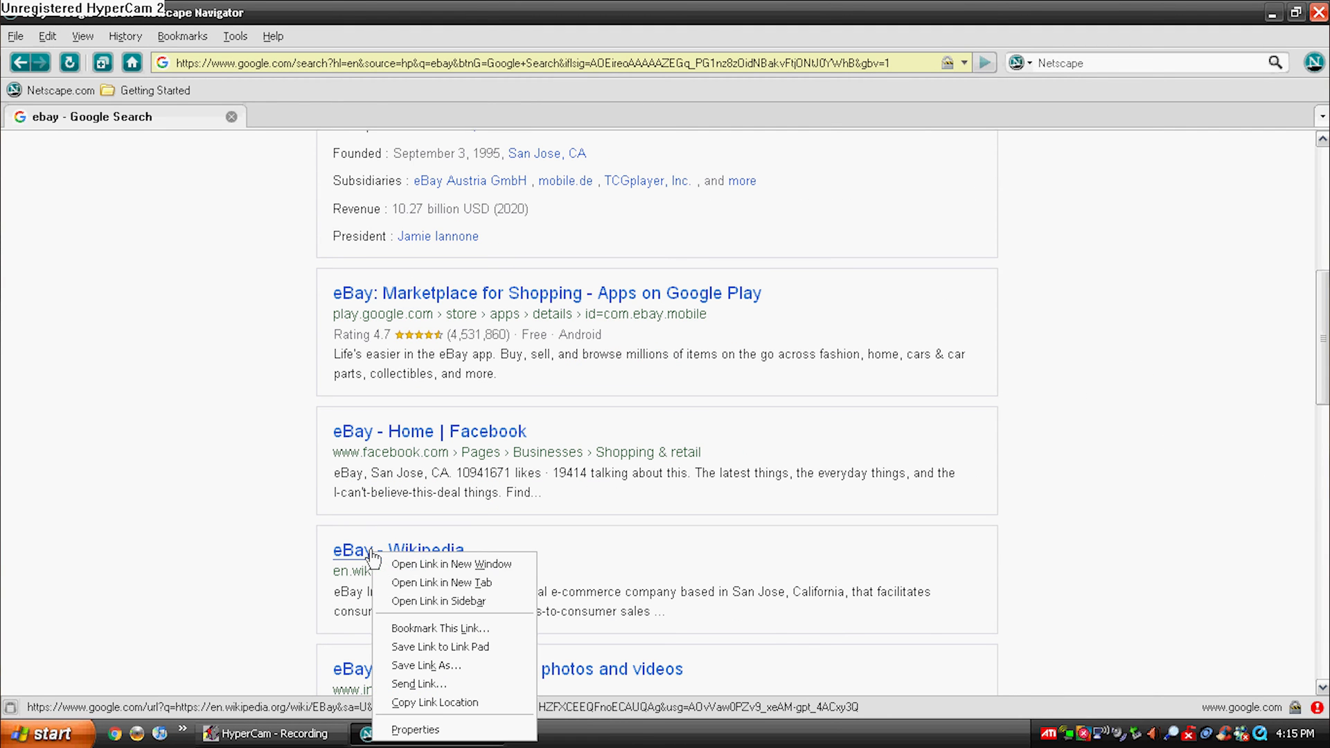
pyautogui.click(441, 583)
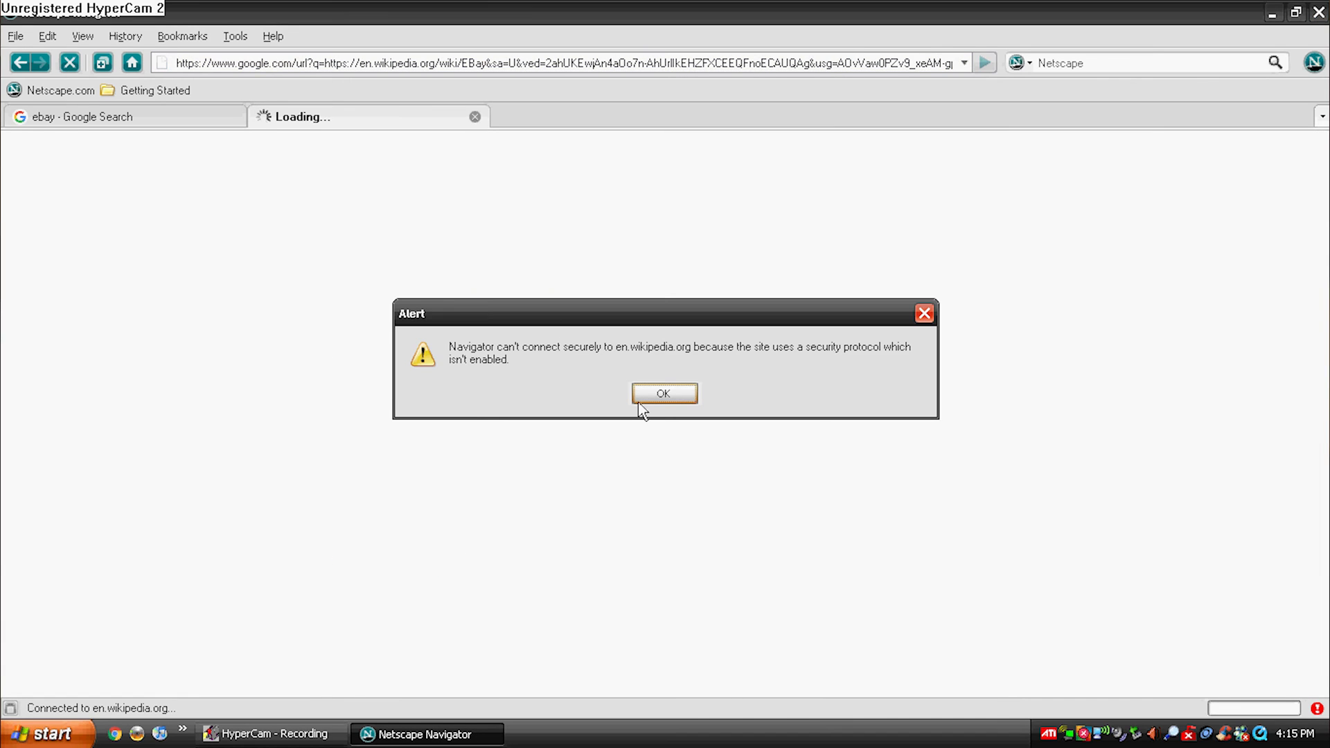
pyautogui.click(665, 393)
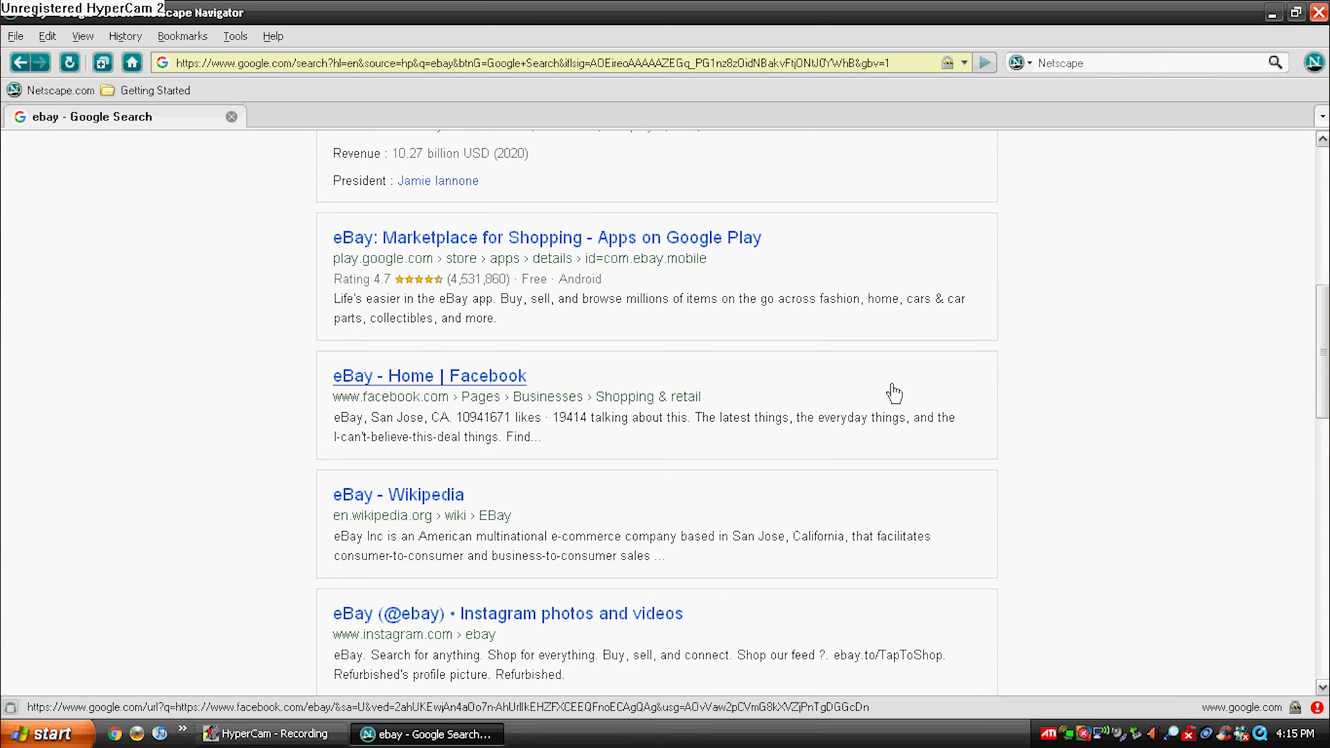
# Open the Bing result, retry after the connection-reset error, then close that failed tab.
pyautogui.click(20, 63)
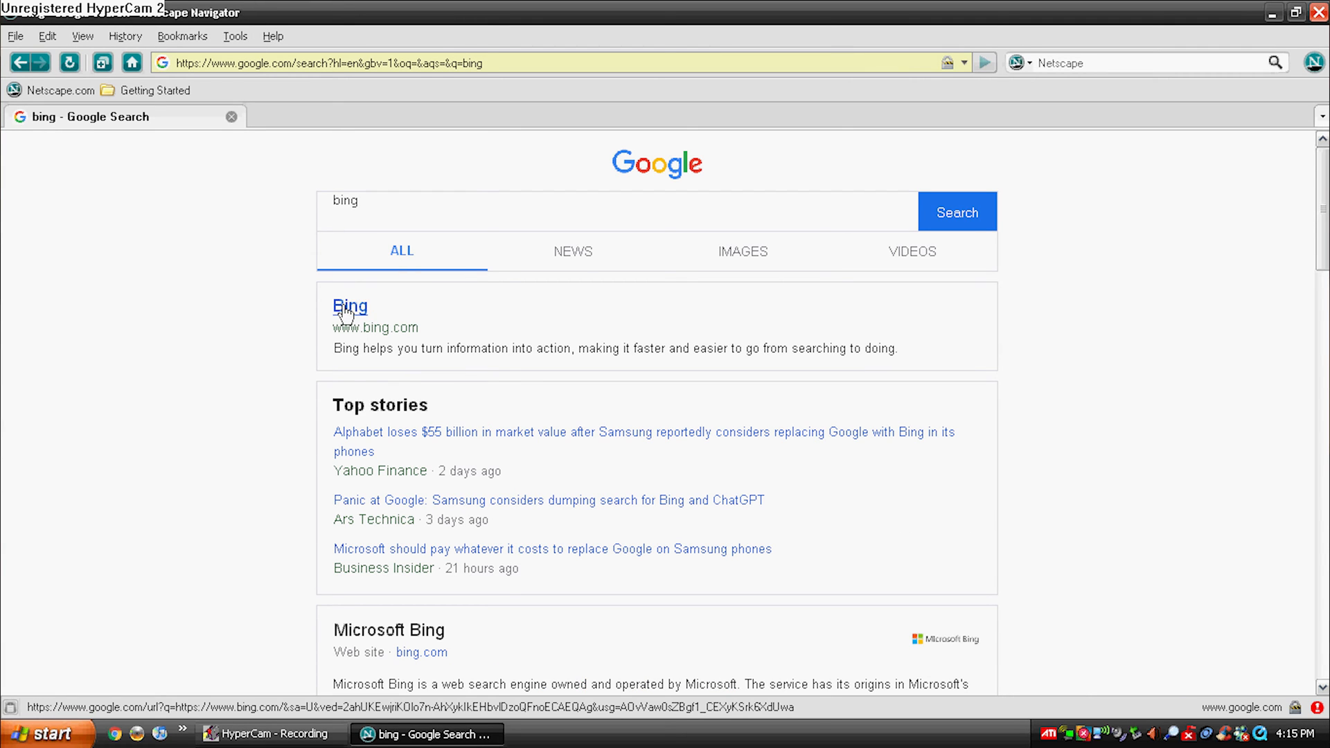
pyautogui.click(349, 307)
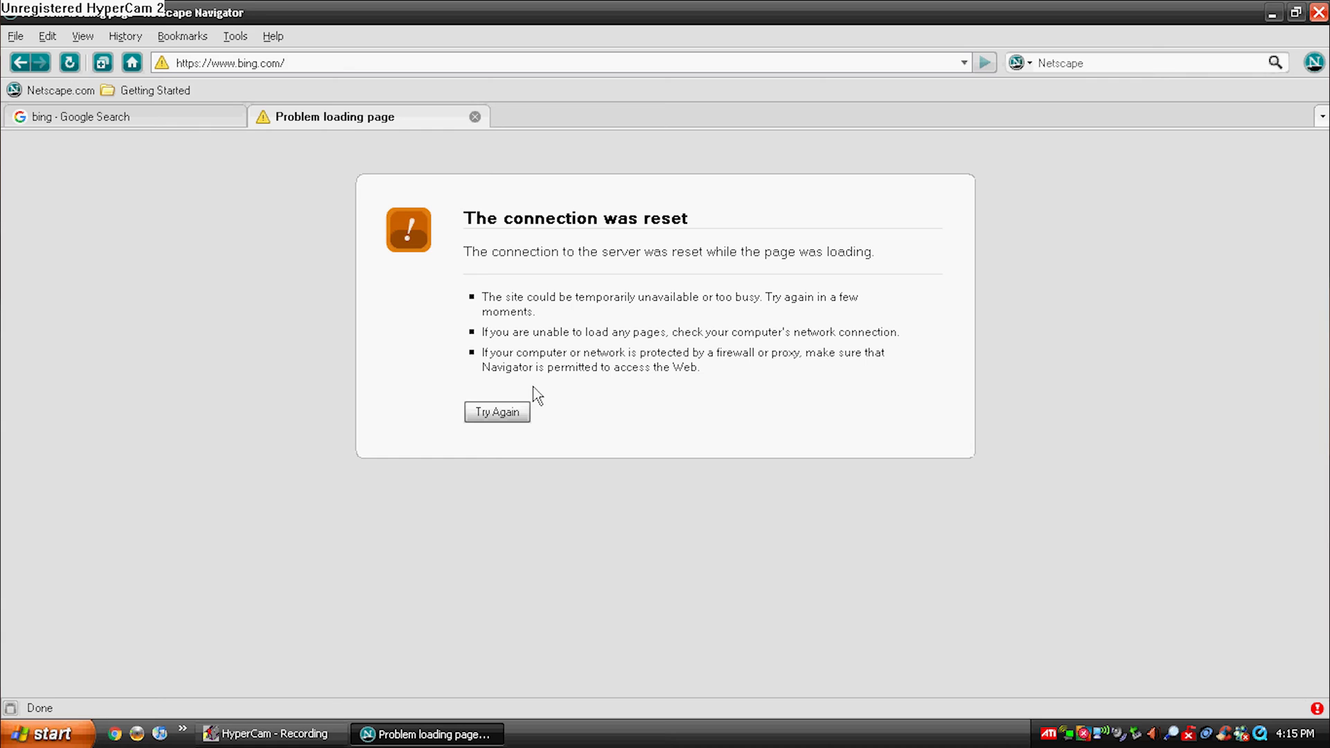
pyautogui.click(496, 412)
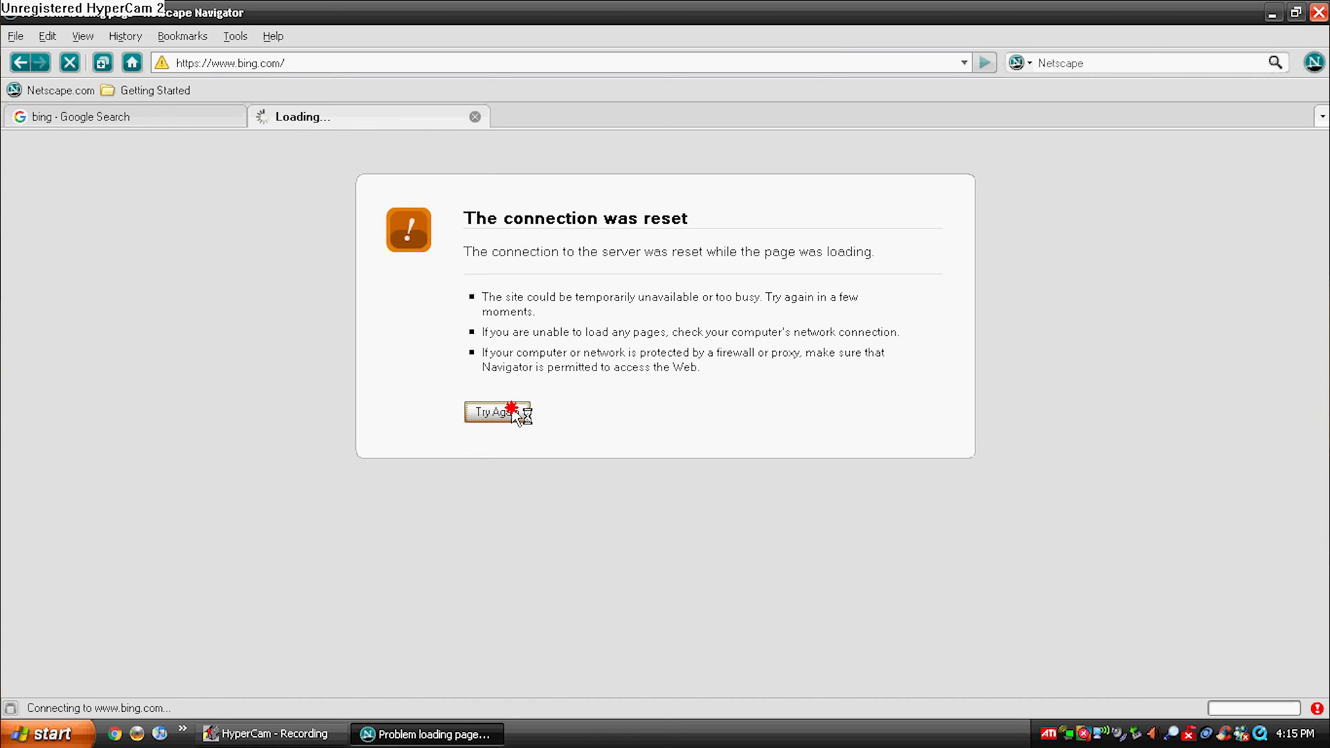
pyautogui.click(496, 413)
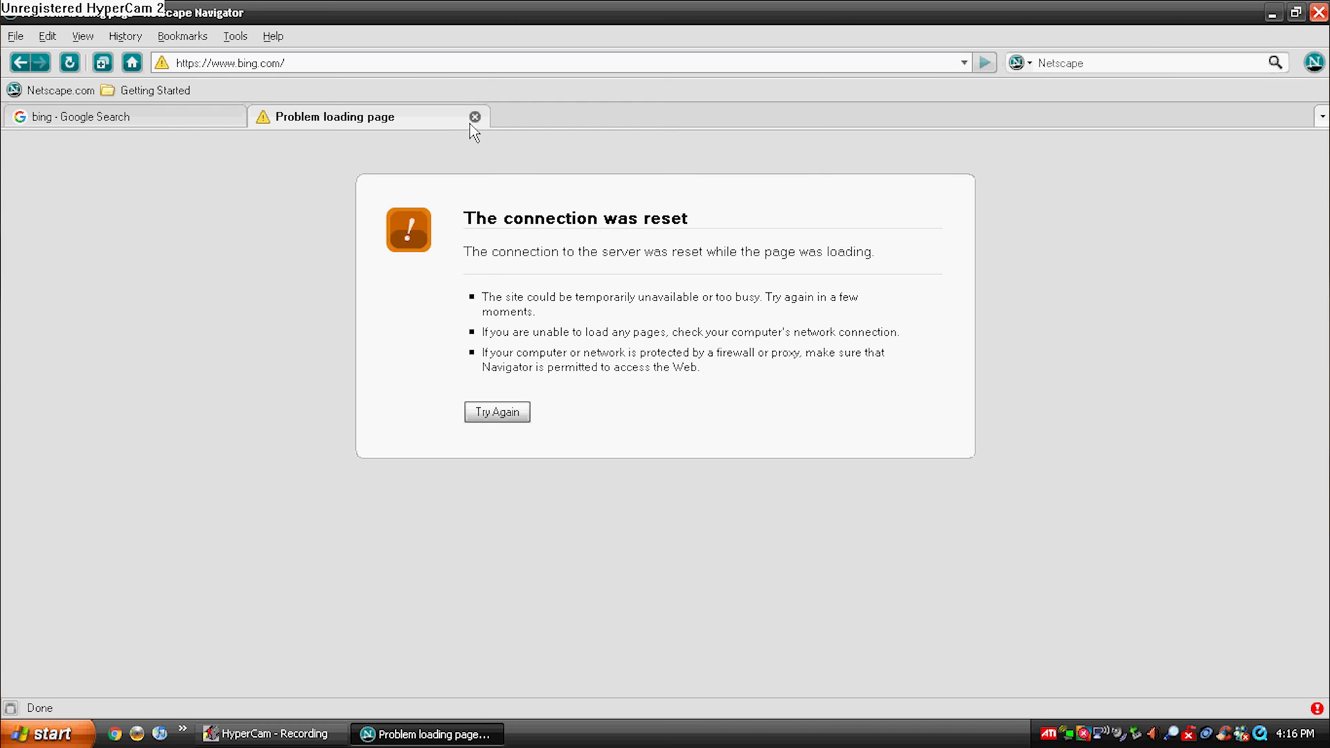
pyautogui.click(475, 117)
pyautogui.write('amazon')
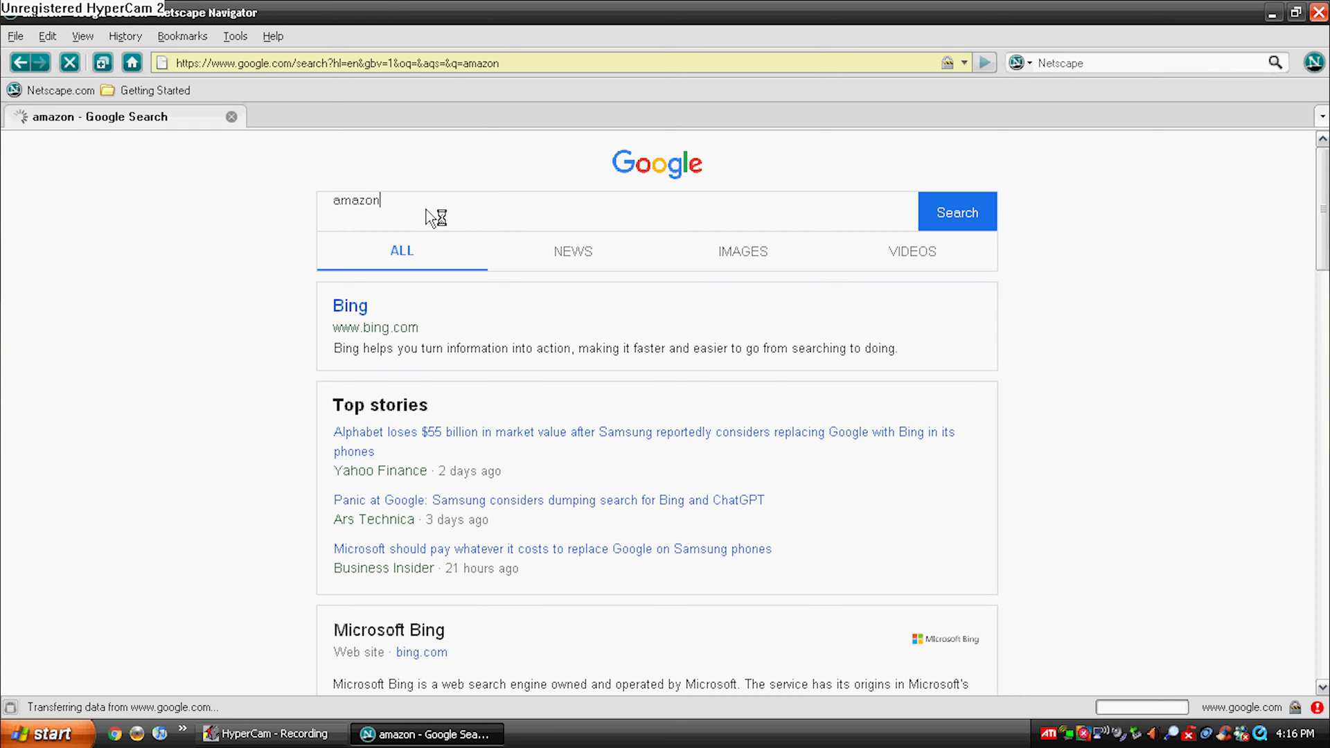
# Open Amazon.com, accepting the amazon.com and image-server certificates and refusing the ad server's.
pyautogui.click(956, 212)
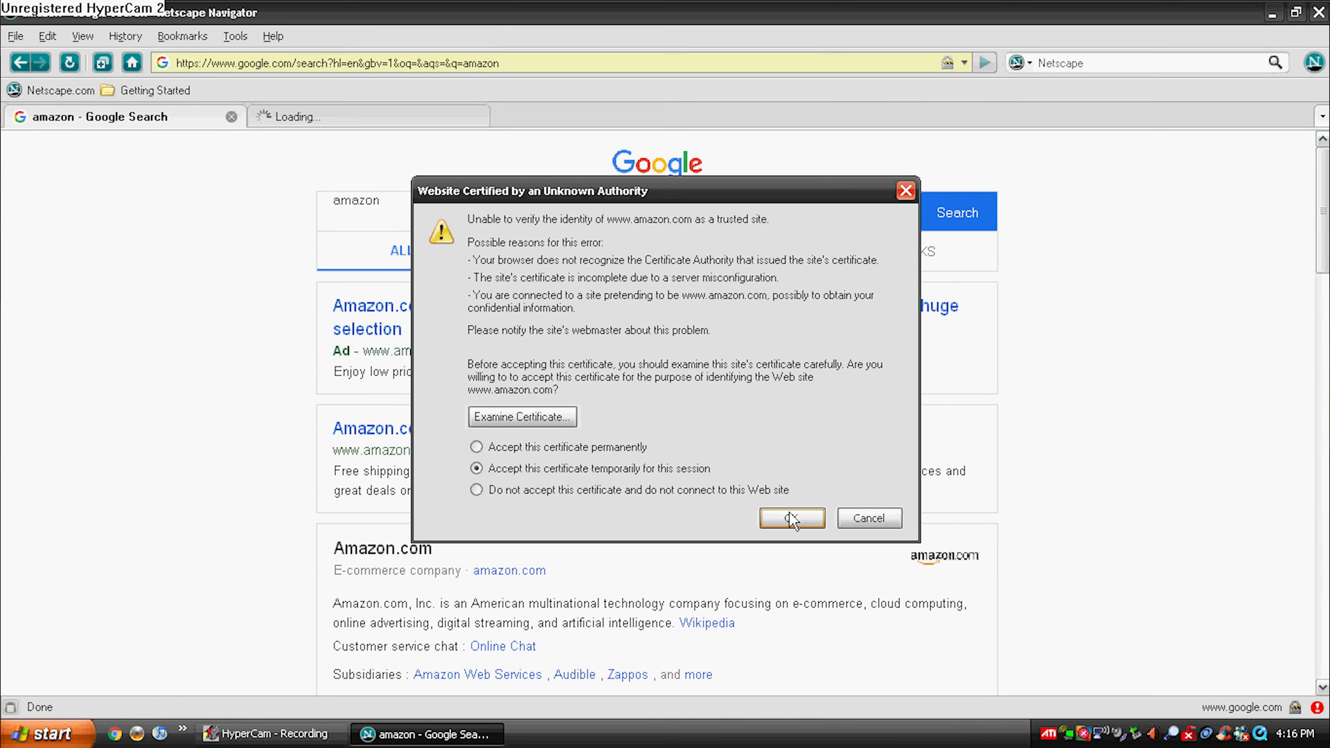
pyautogui.click(790, 518)
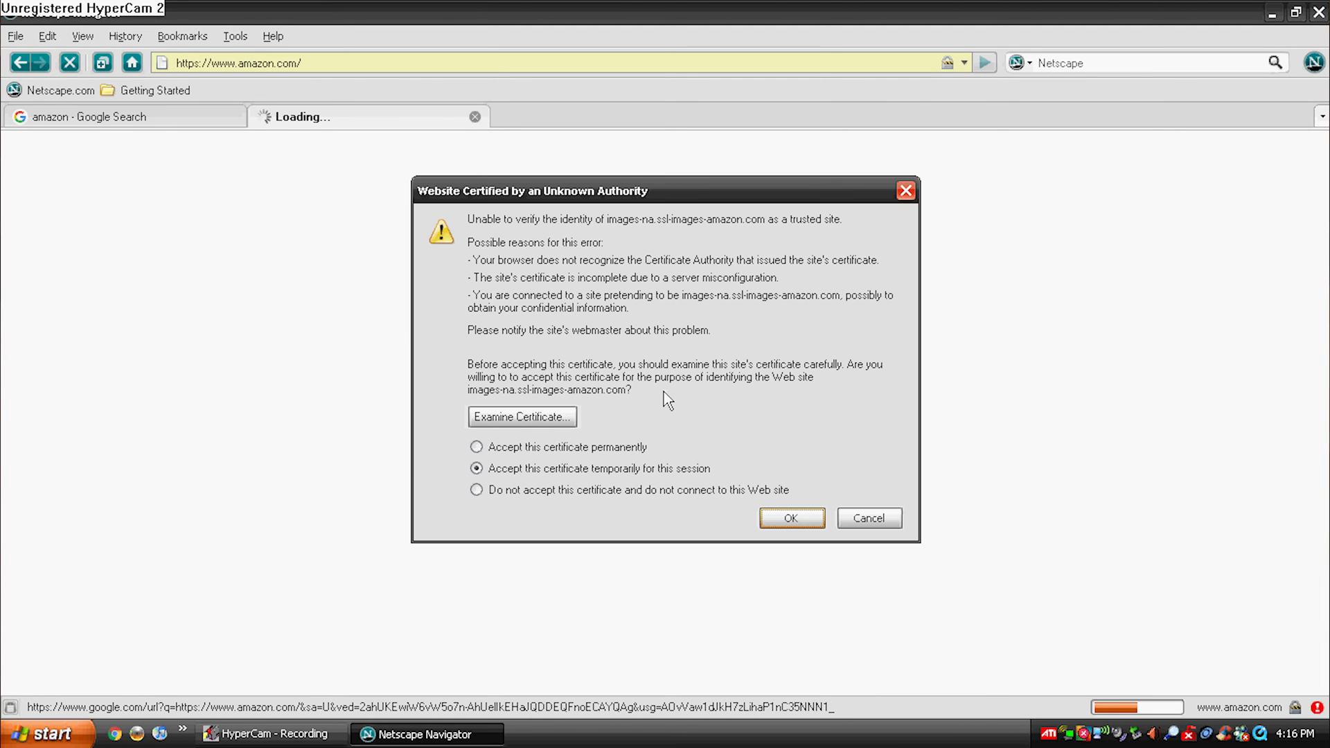
pyautogui.click(790, 518)
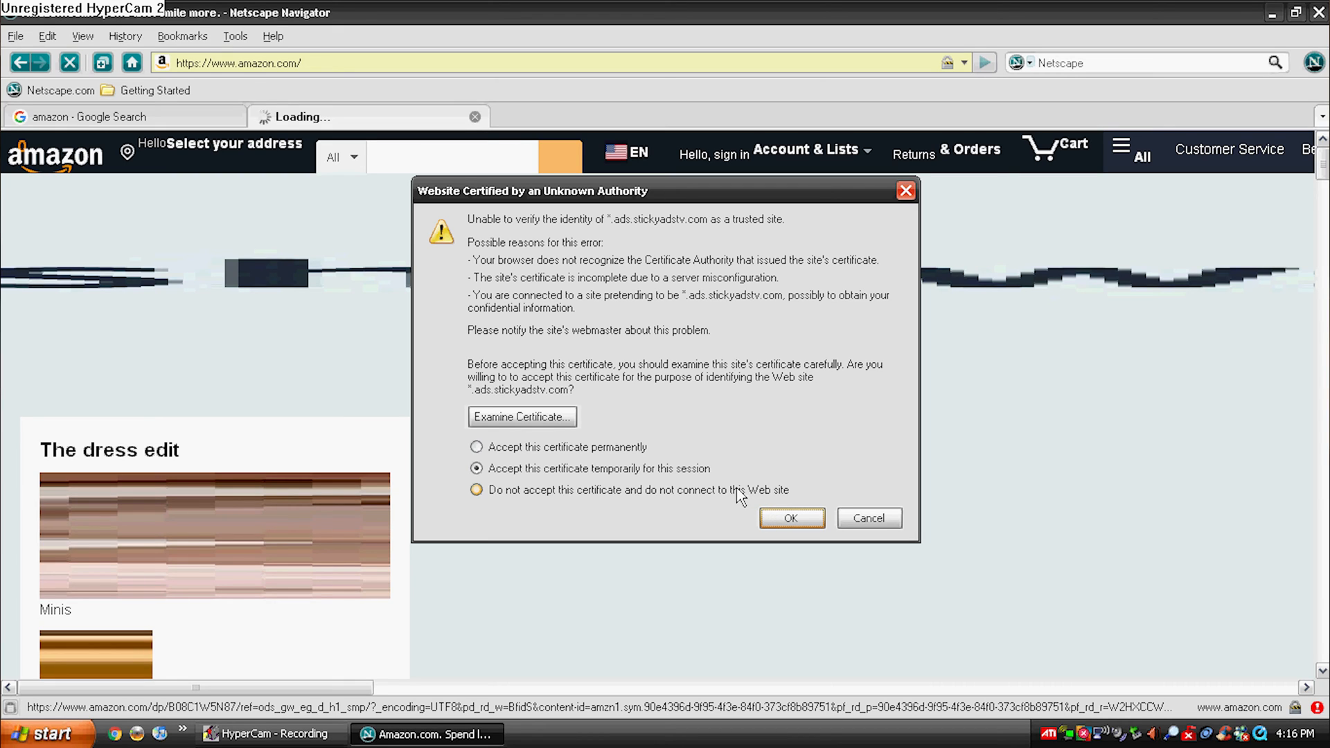
pyautogui.click(476, 490)
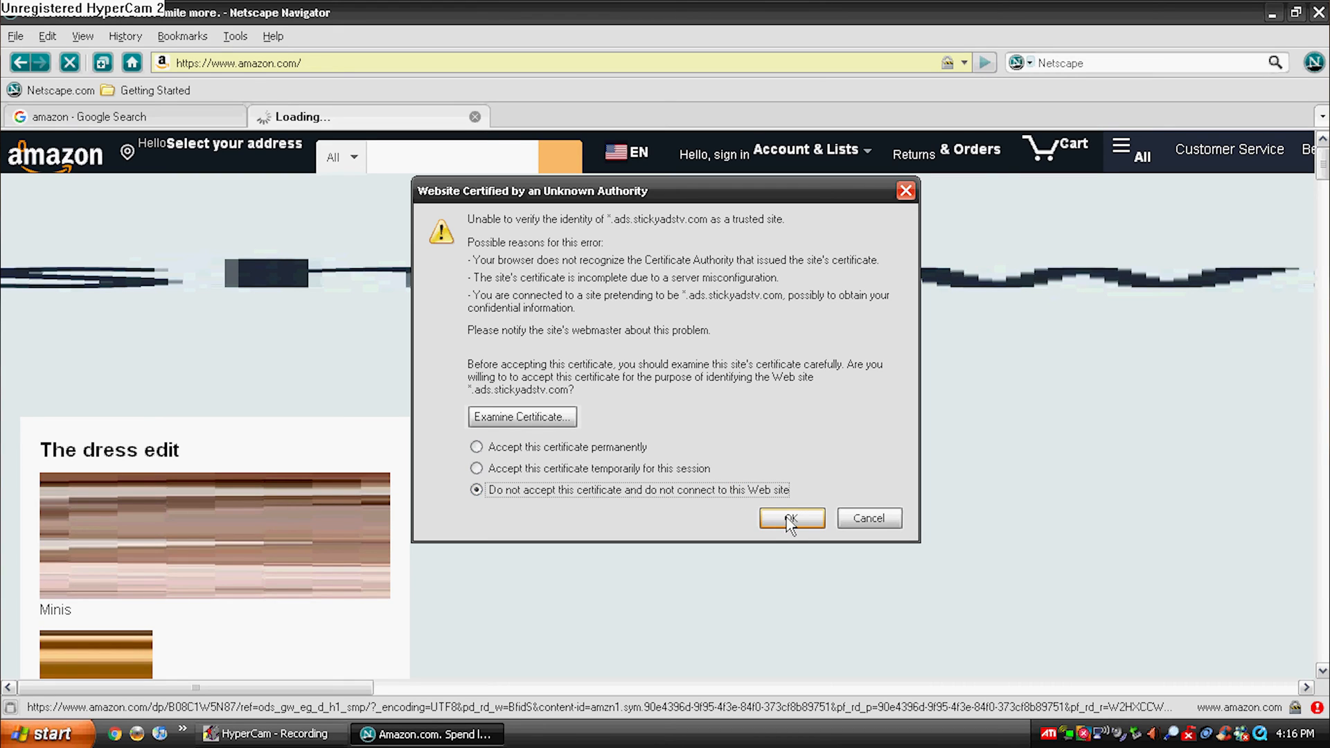
pyautogui.click(477, 469)
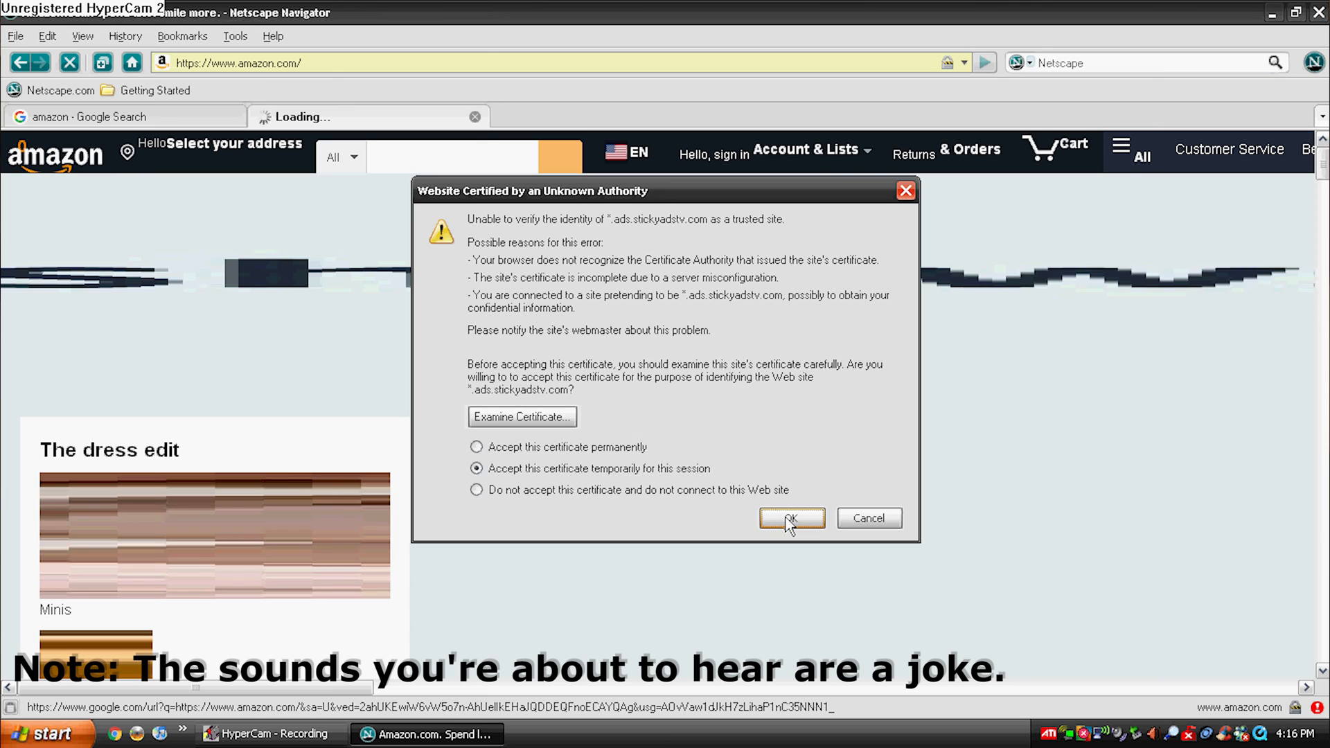
pyautogui.click(790, 518)
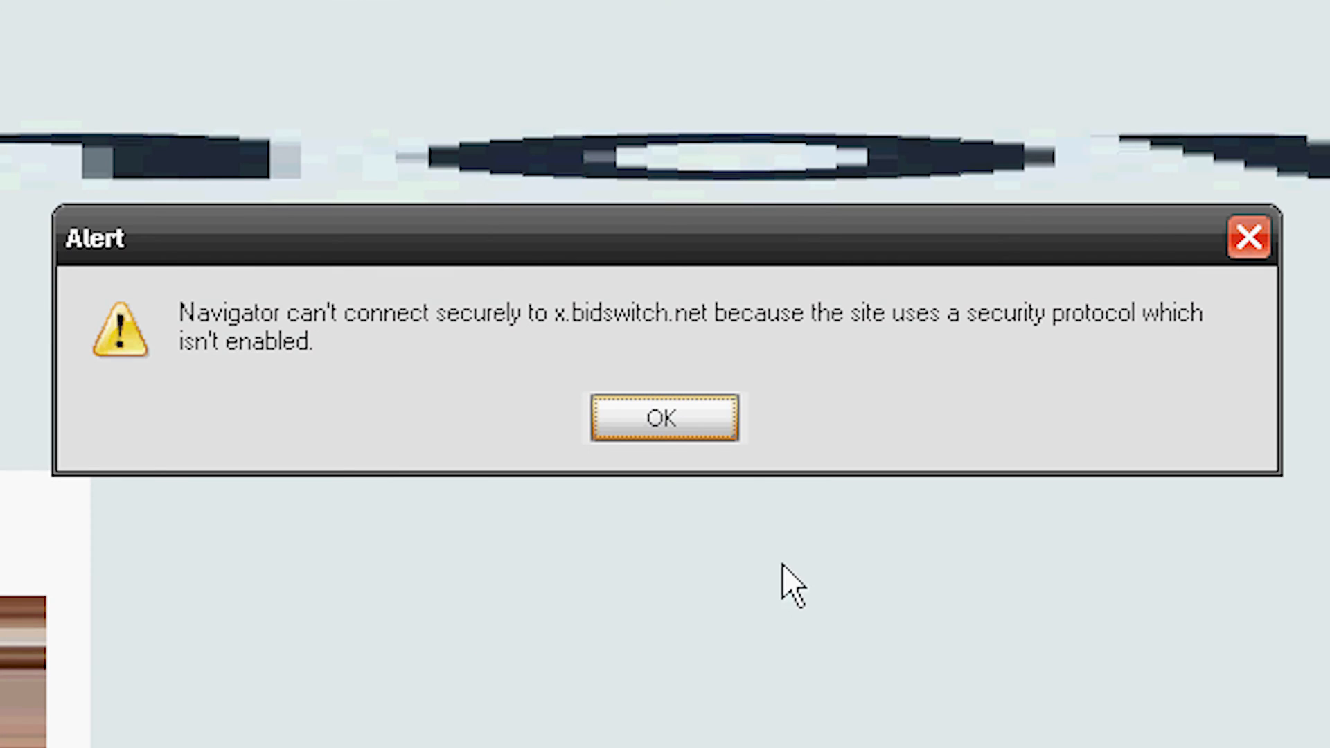
# Dismiss the bidswitch, bluekai, casalemedia and taboola security alerts, then try closing Amazon.
pyautogui.click(664, 418)
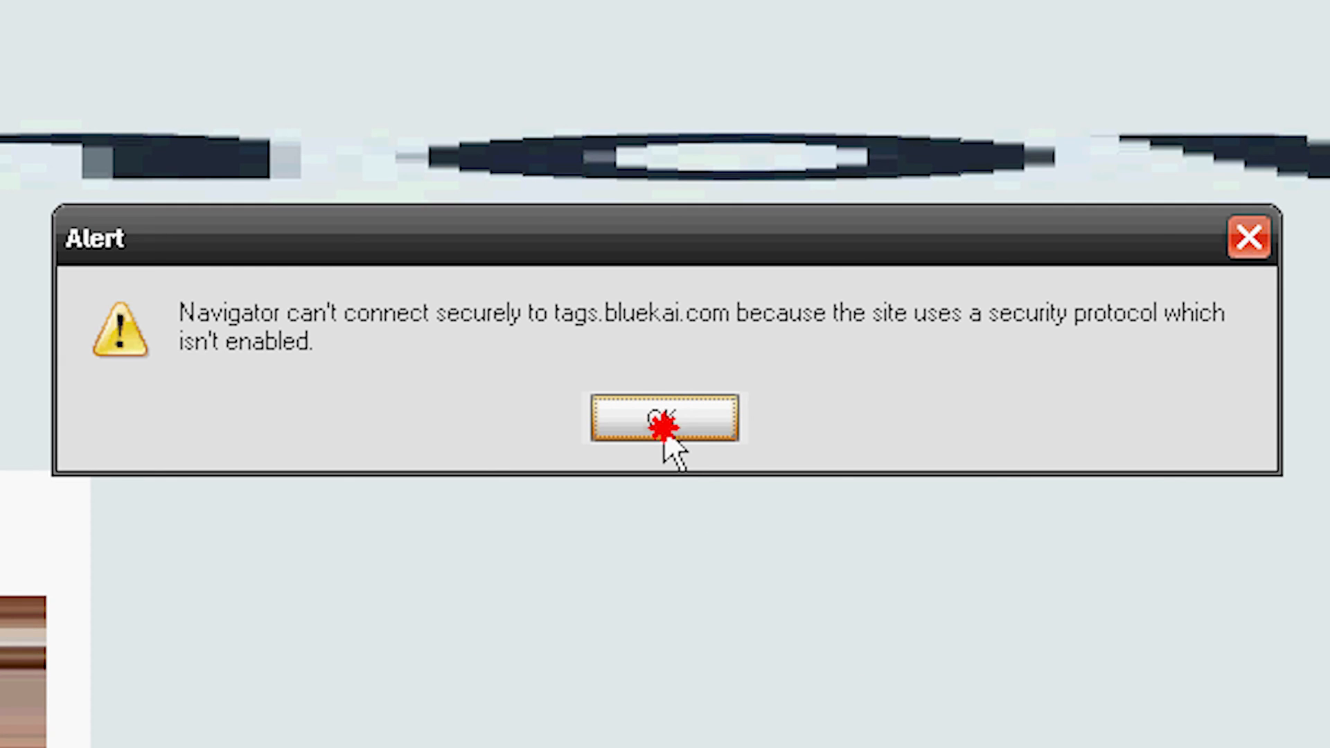
pyautogui.click(664, 422)
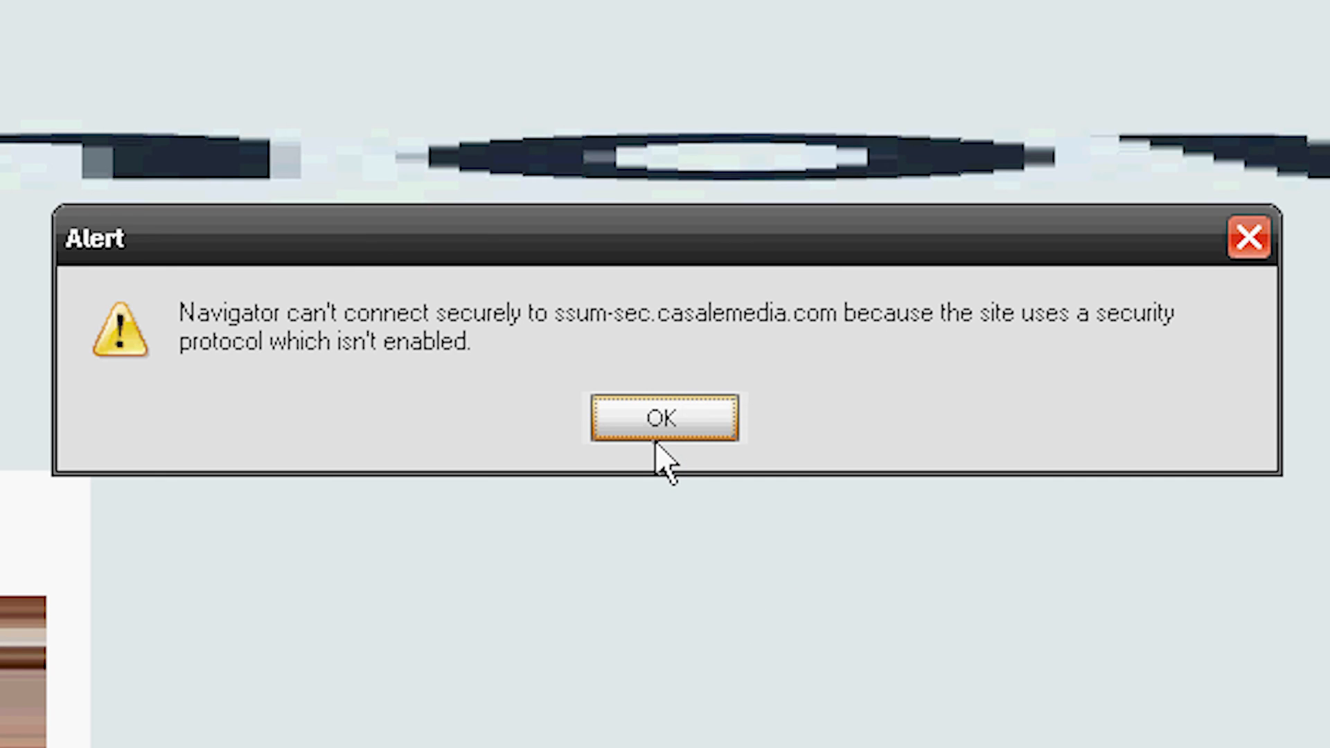
pyautogui.click(665, 420)
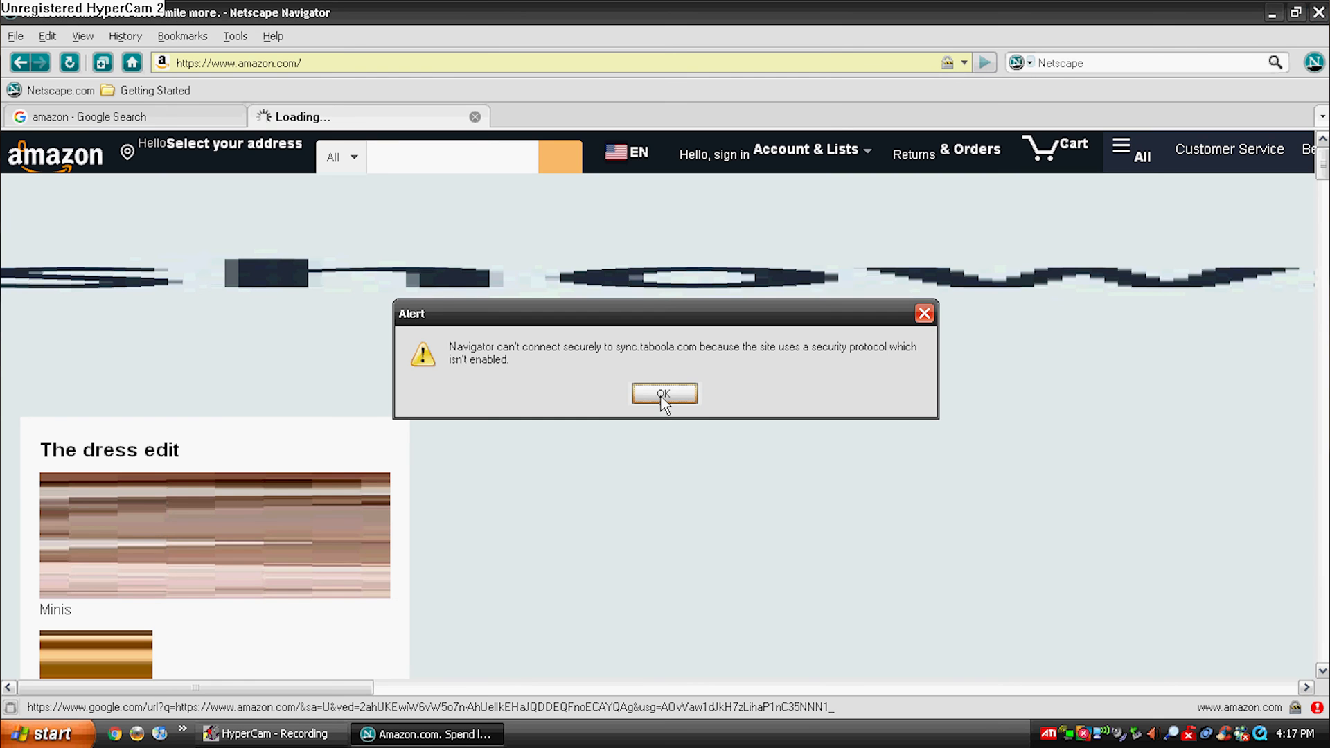
pyautogui.click(665, 396)
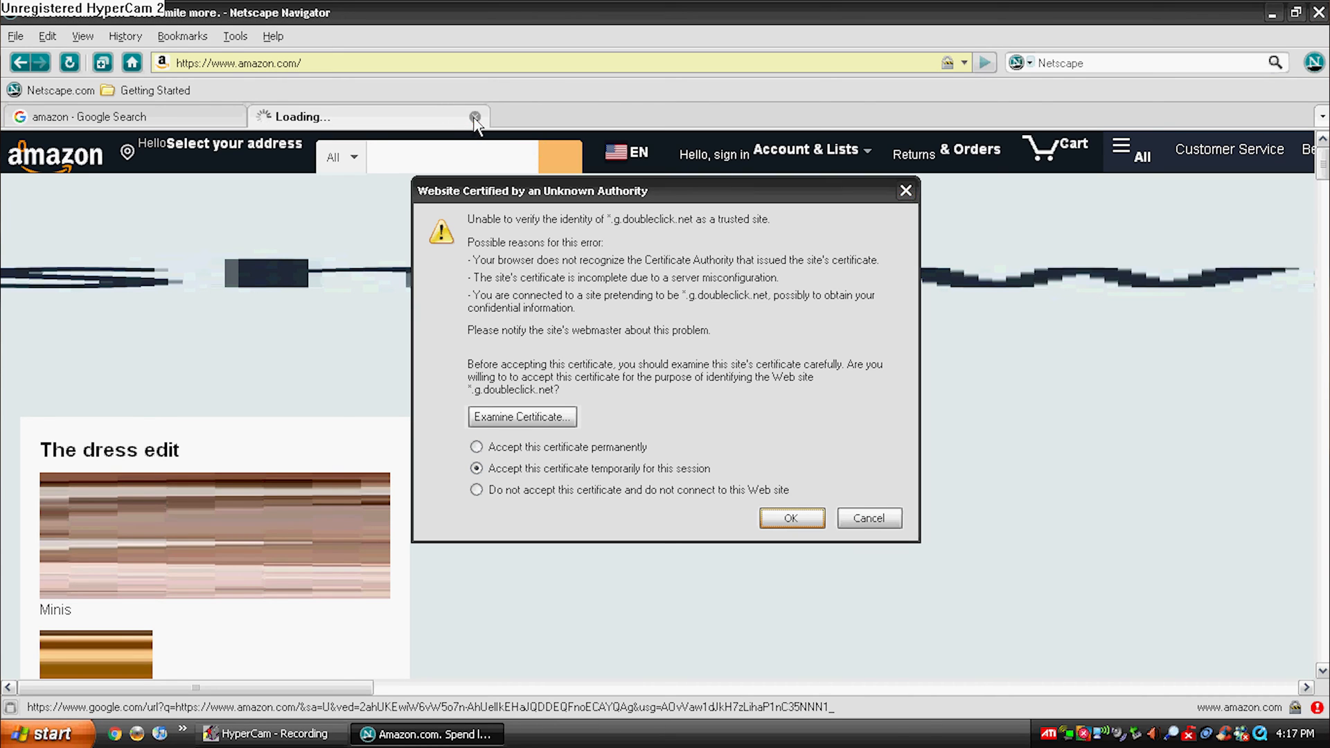
pyautogui.click(790, 519)
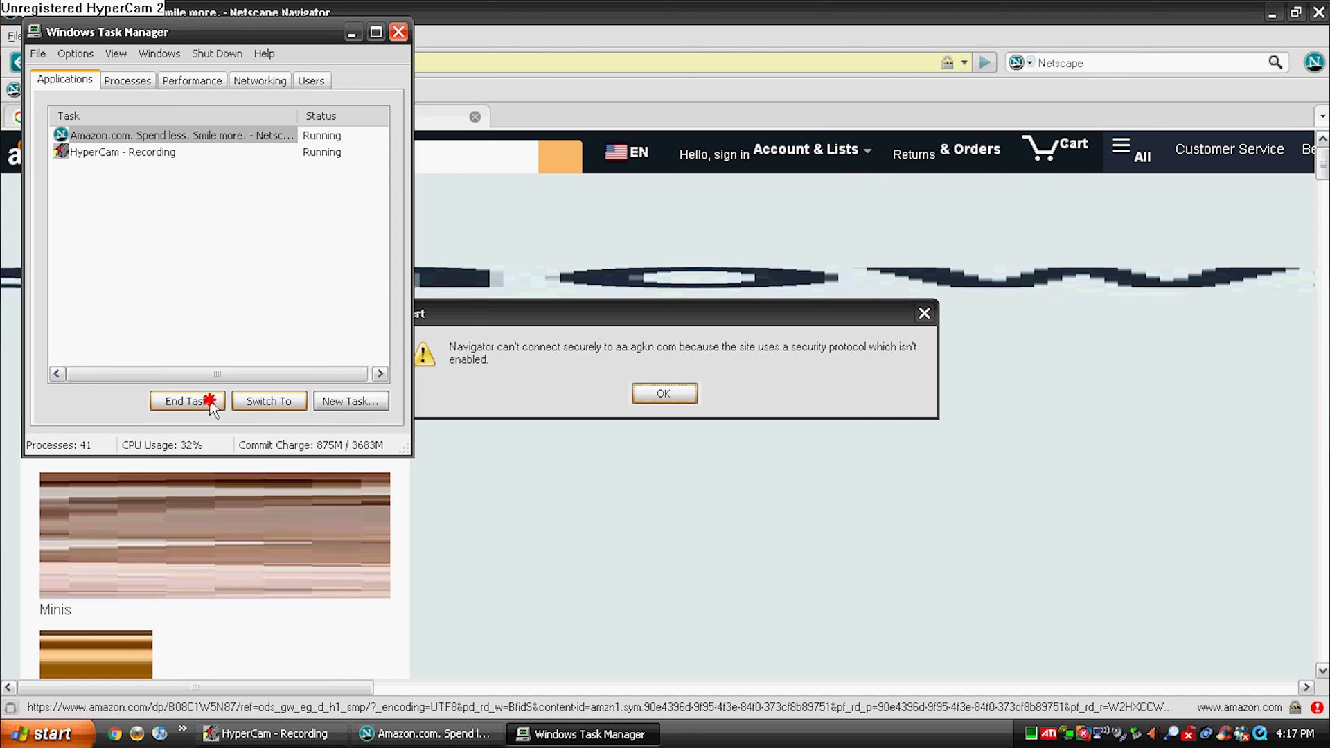
# End the stuck Netscape task, minimize Task Manager, and relaunch Netscape from the desktop.
pyautogui.click(186, 400)
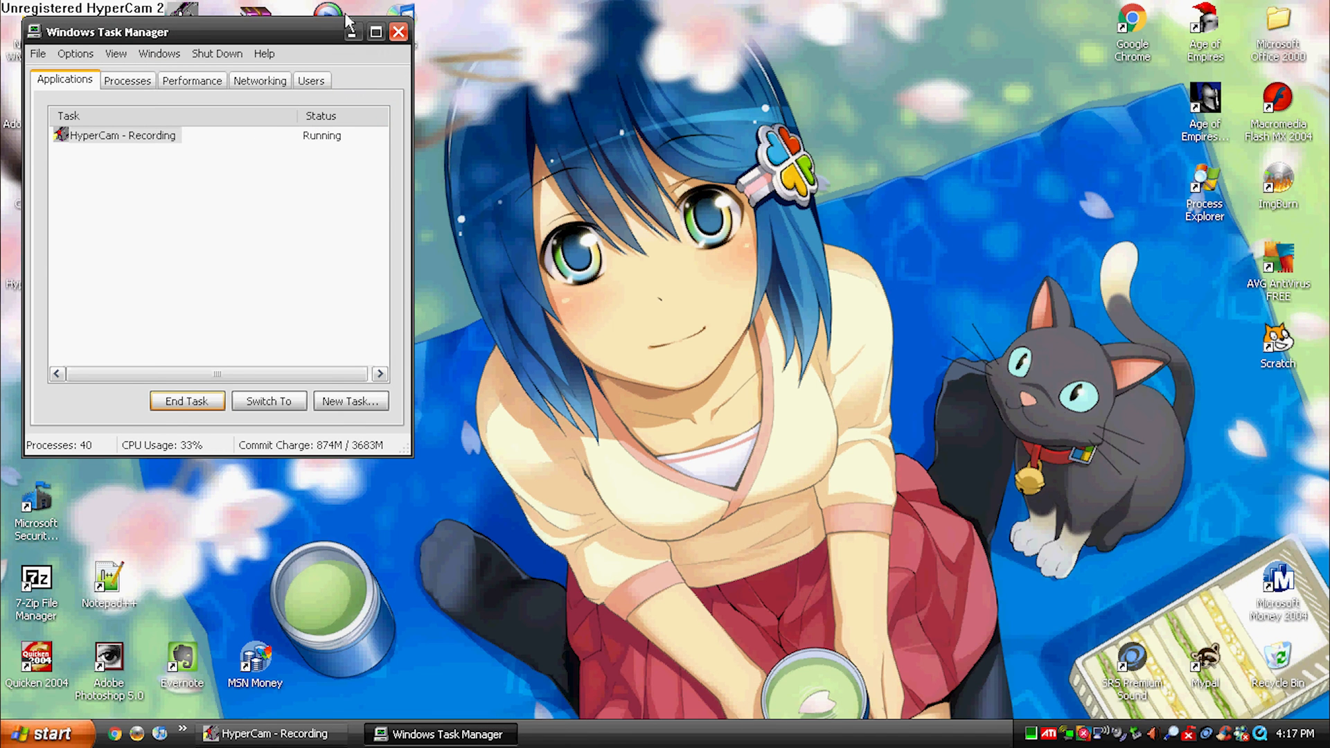
pyautogui.click(397, 31)
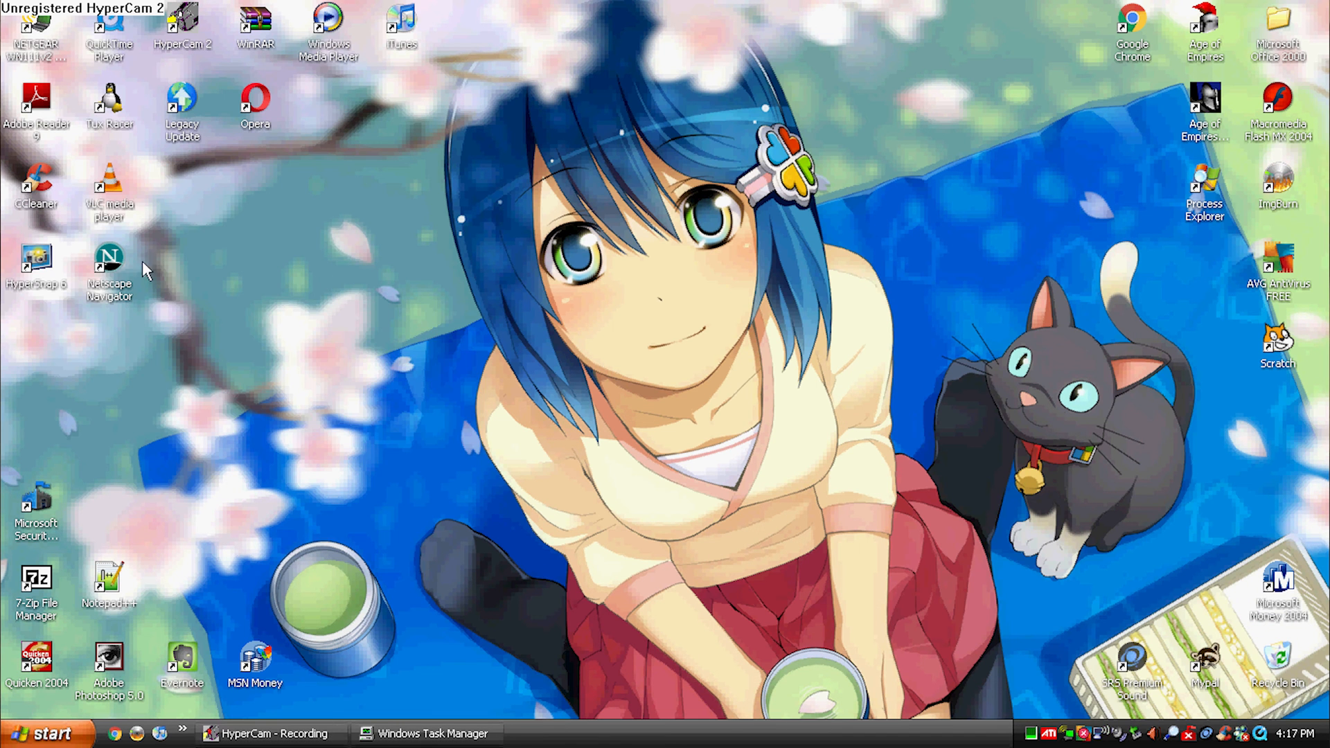
pyautogui.doubleClick(109, 272)
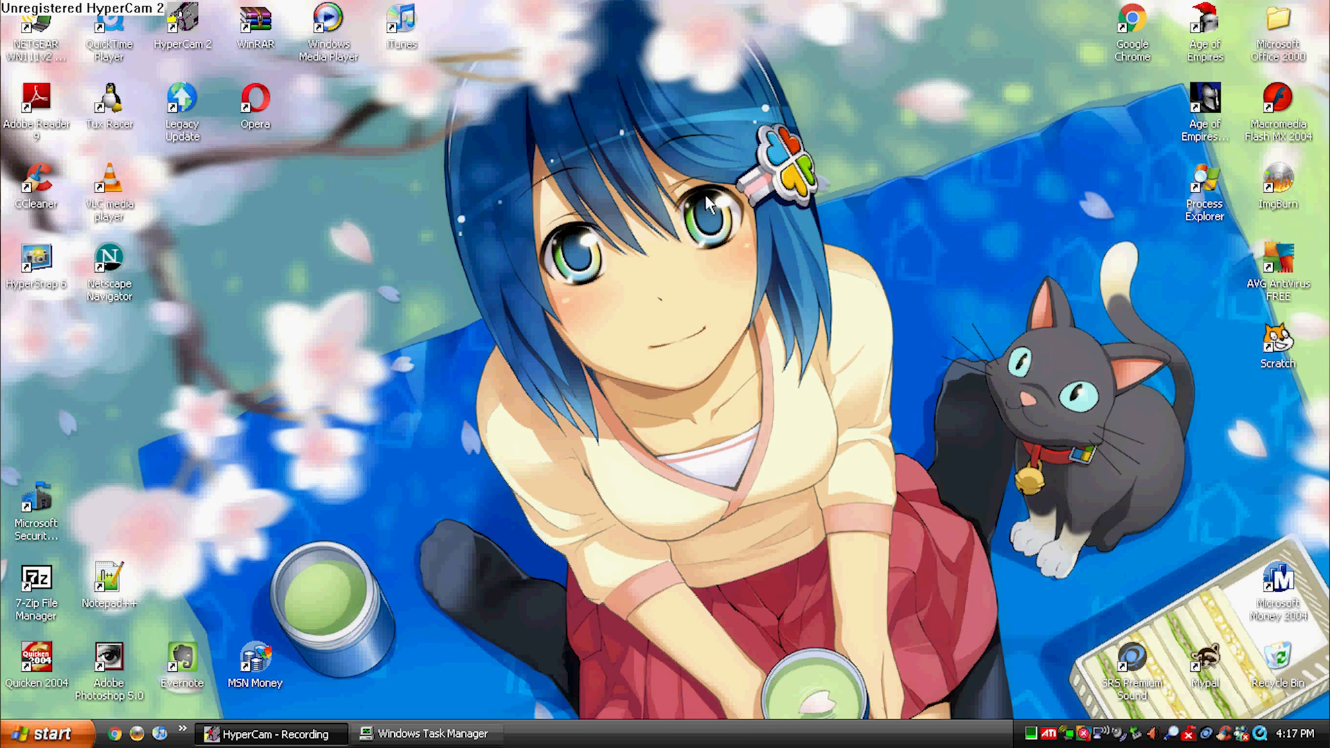
# Relaunch Netscape, acknowledge the encrypted-page notice, and open the Dell USA search result.
pyautogui.doubleClick(108, 267)
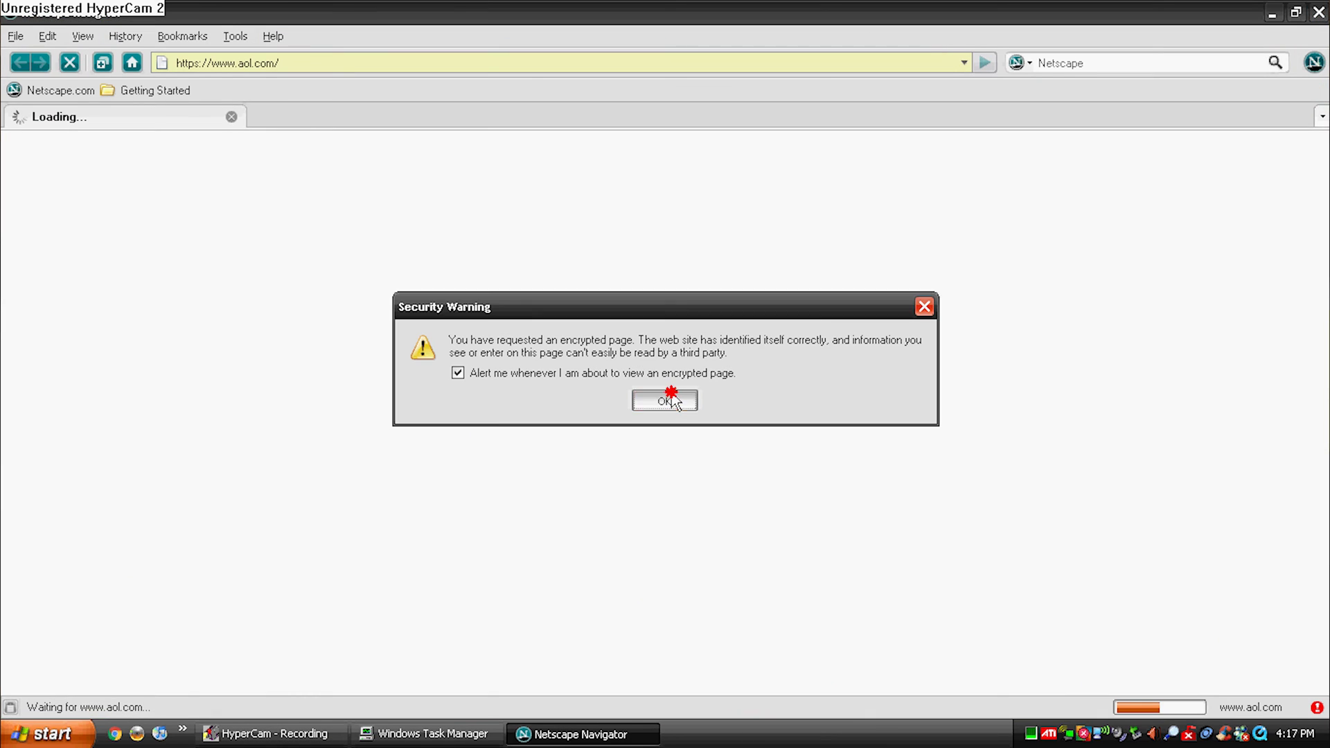
pyautogui.click(664, 400)
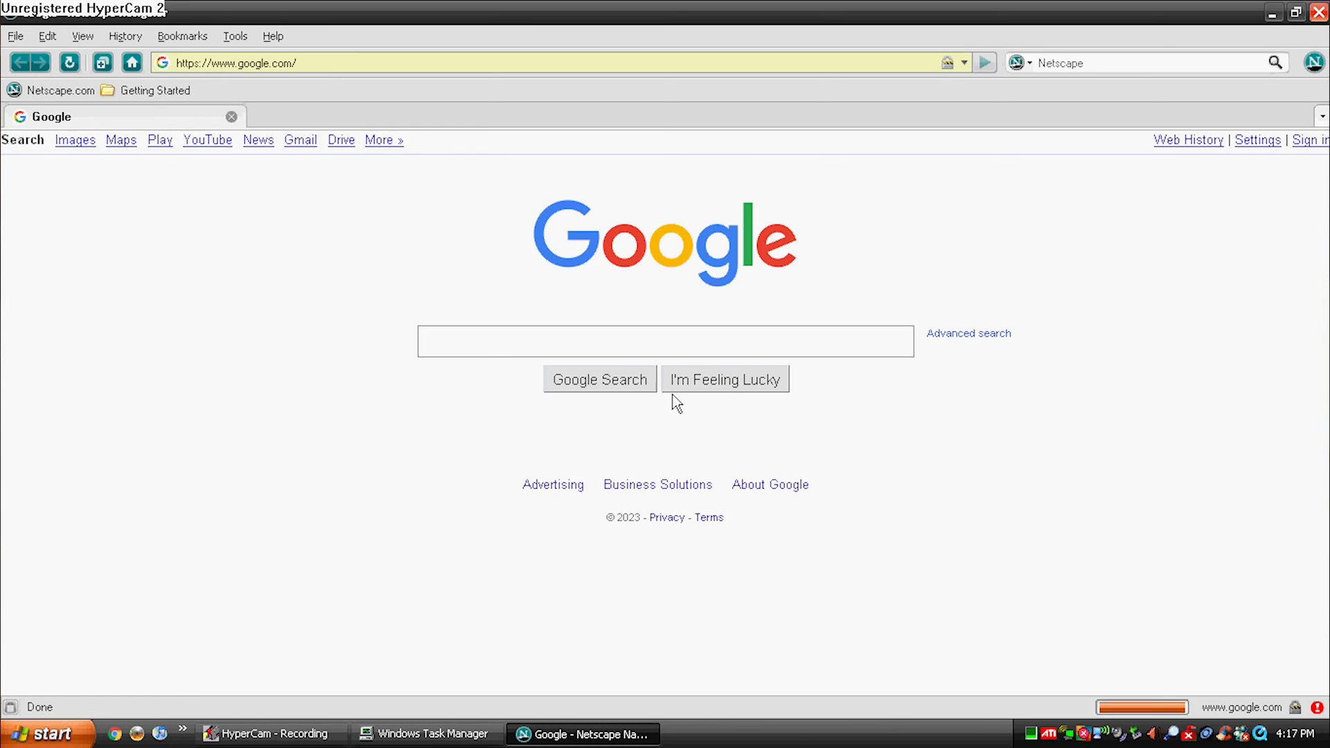
pyautogui.click(125, 36)
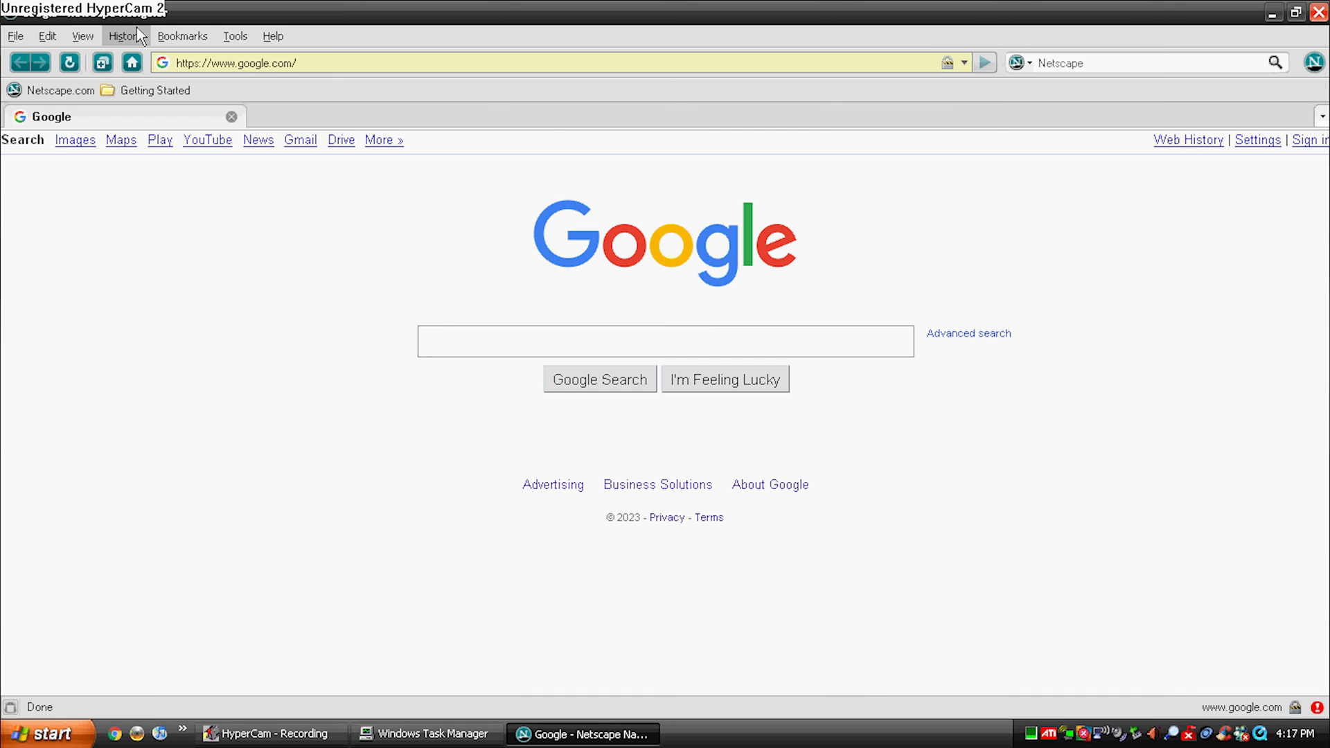
pyautogui.click(594, 341)
pyautogui.write('dell')
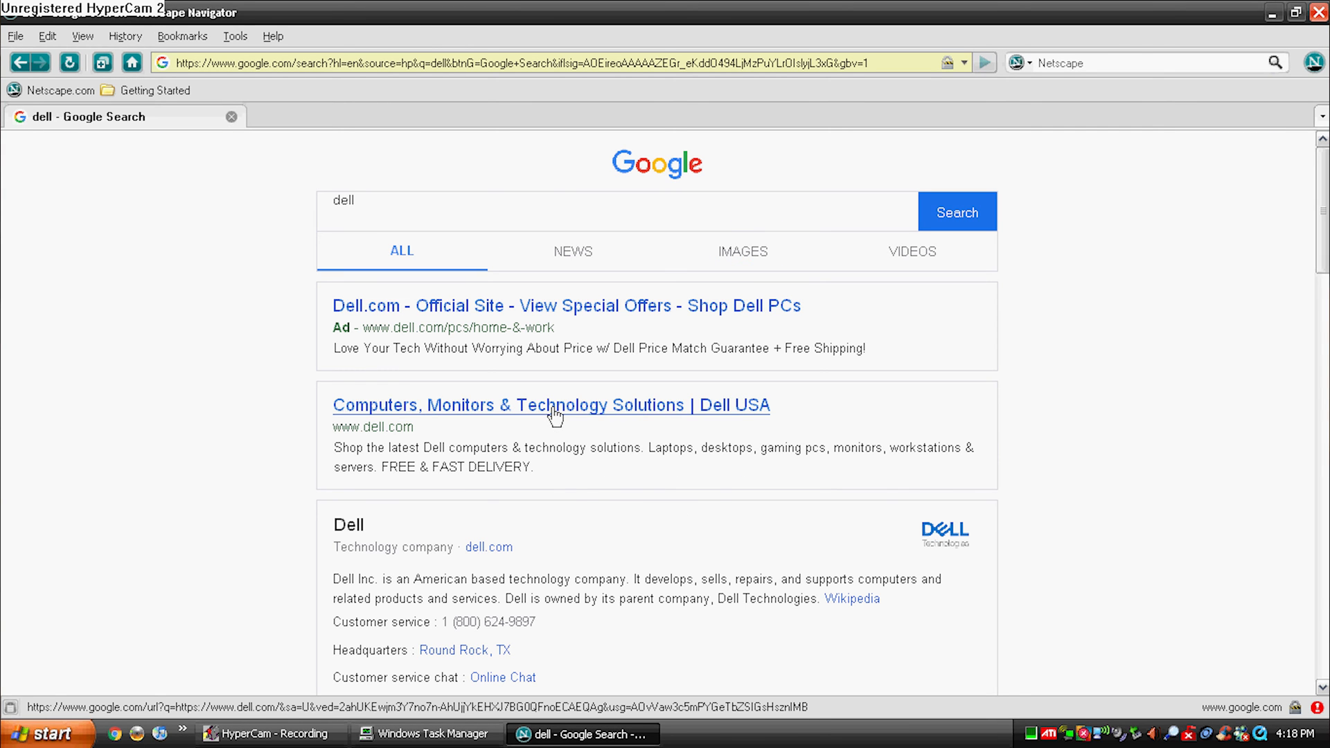
pyautogui.click(551, 404)
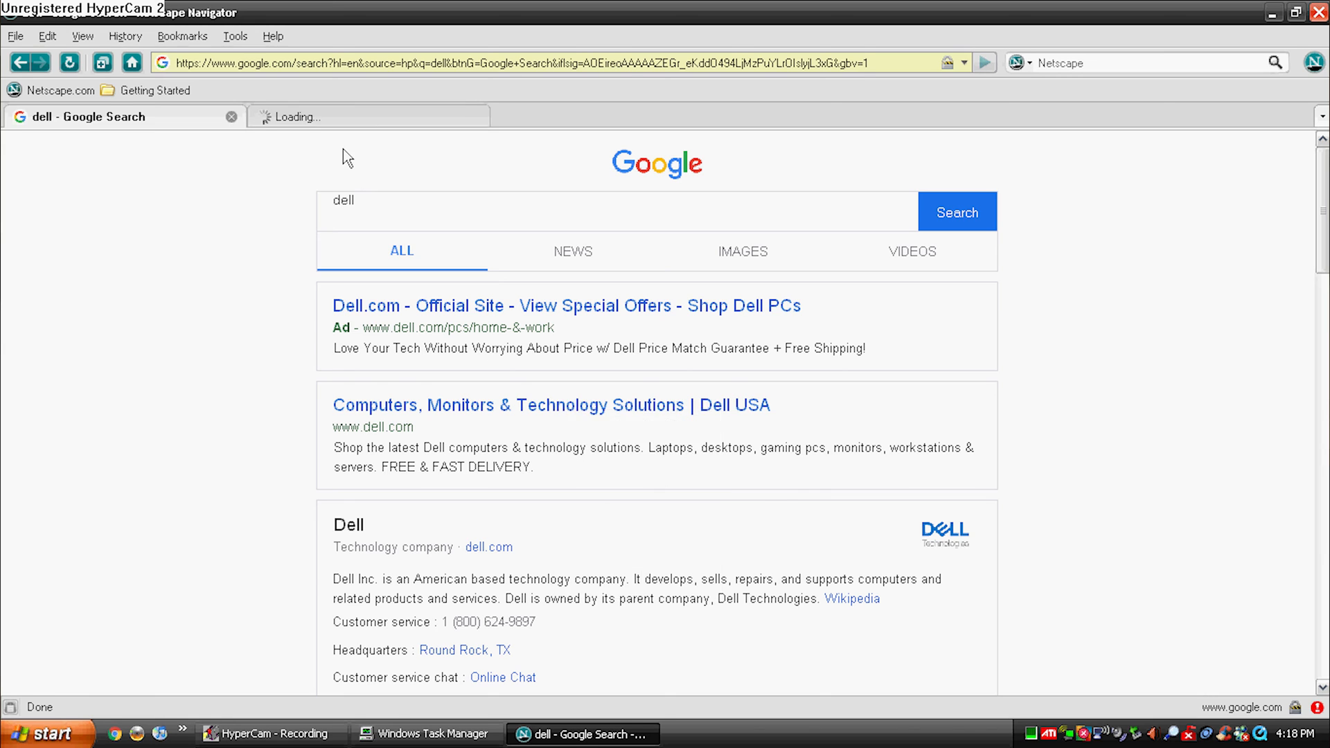
# Search for nvidia, open the NVIDIA result in a new tab, and close the blank tab.
pyautogui.write('nvidi')
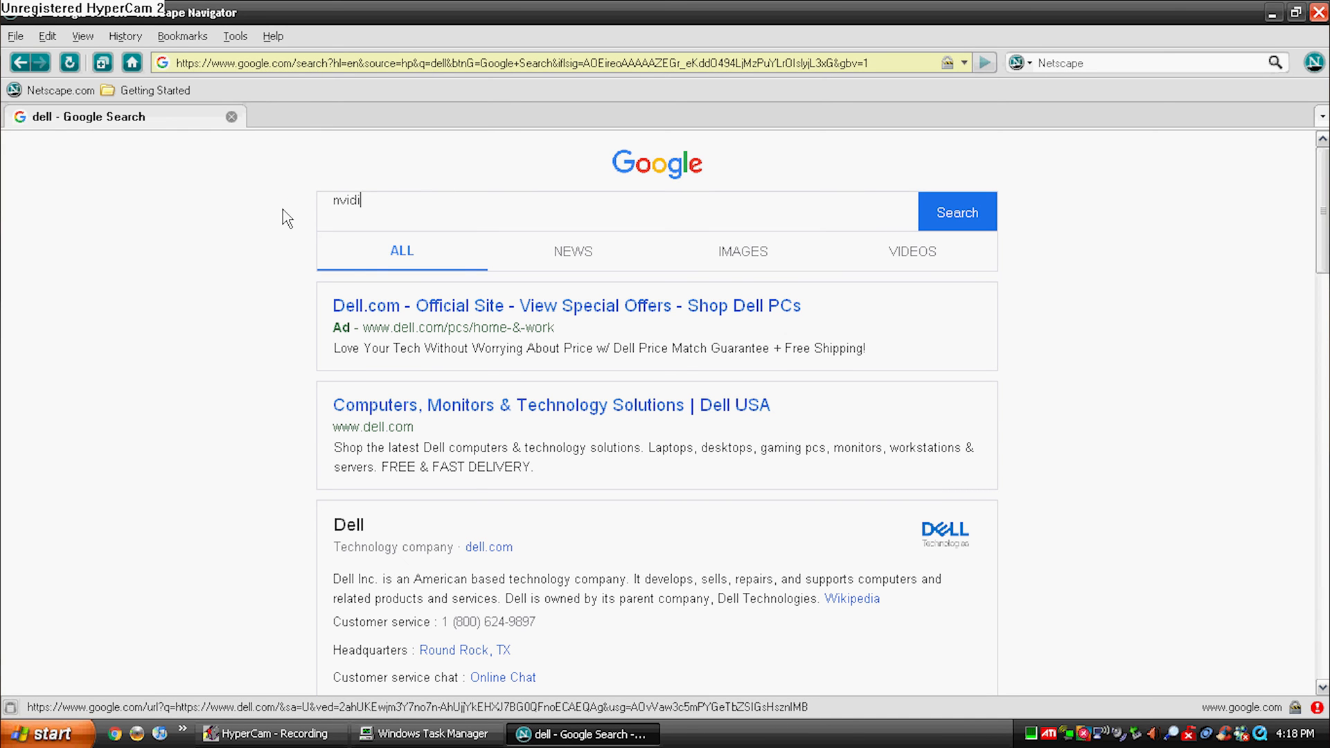
pyautogui.click(956, 212)
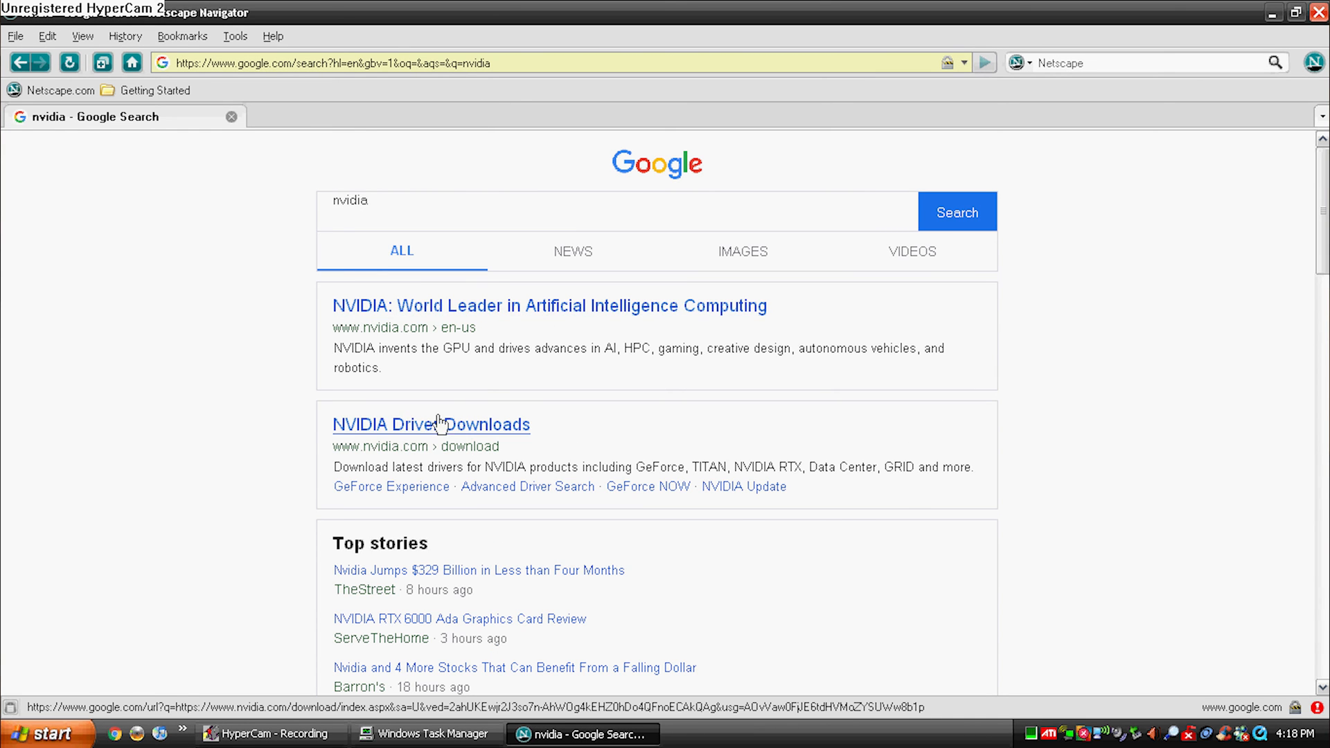
pyautogui.moveTo(496, 316)
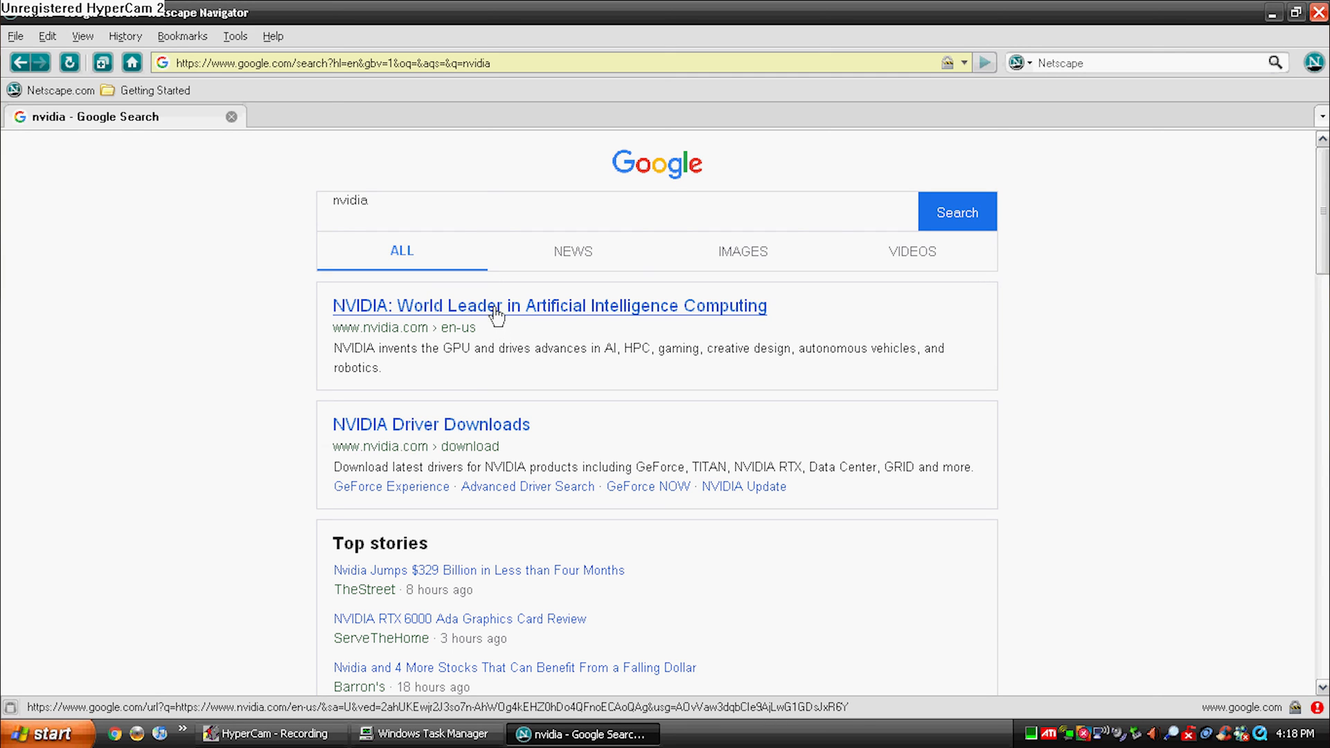
pyautogui.rightClick(496, 306)
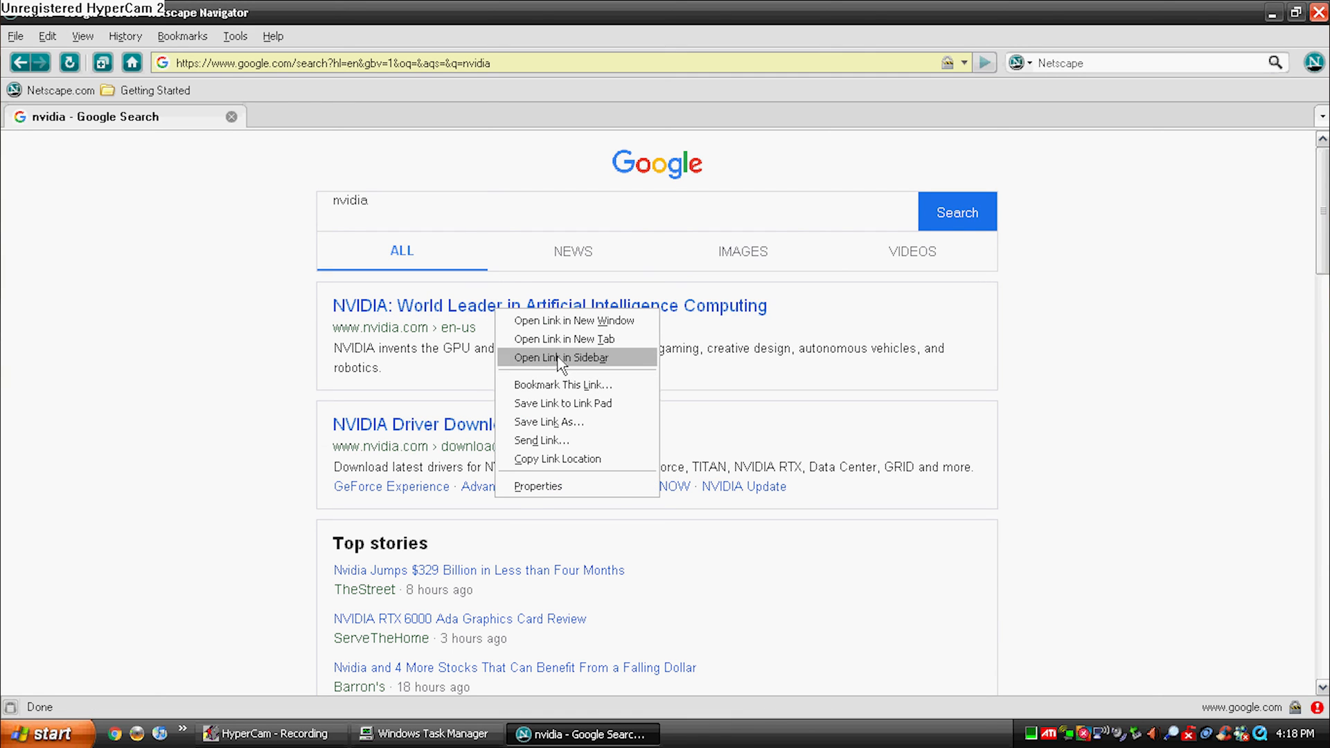
pyautogui.click(565, 339)
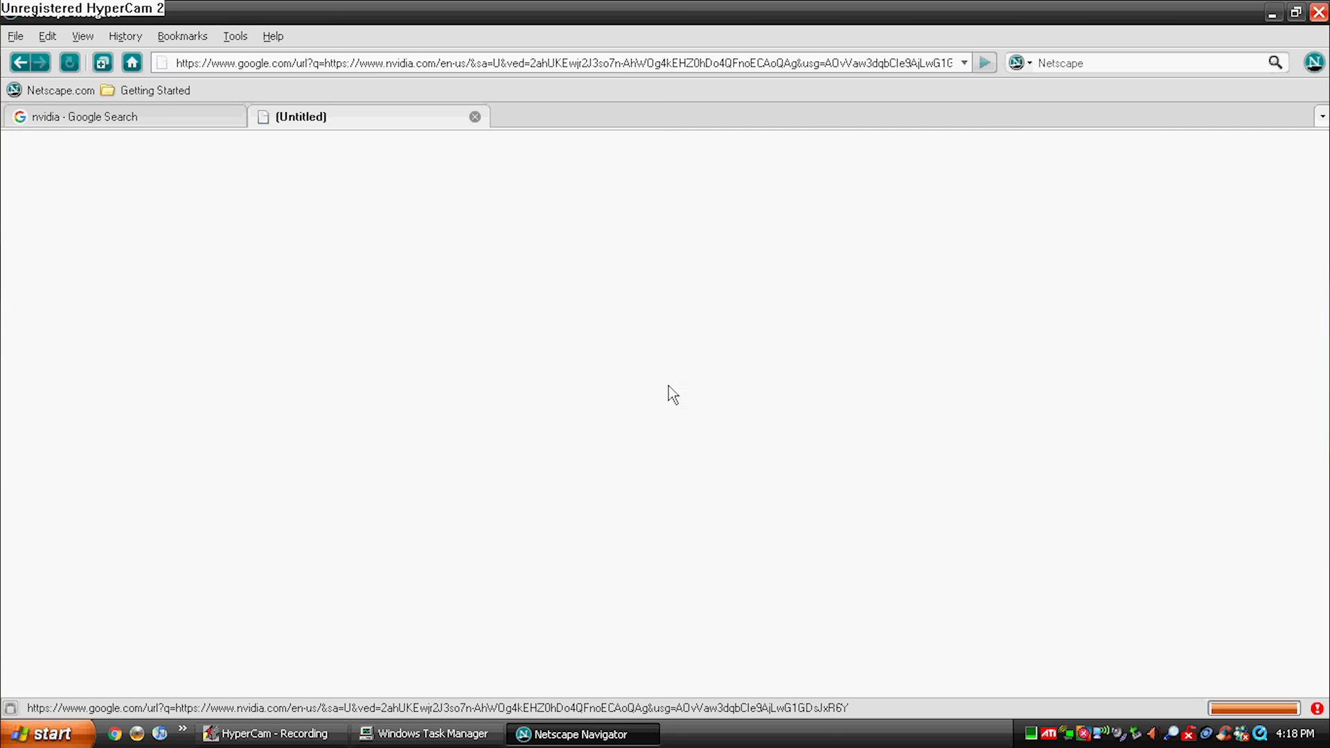
pyautogui.click(475, 116)
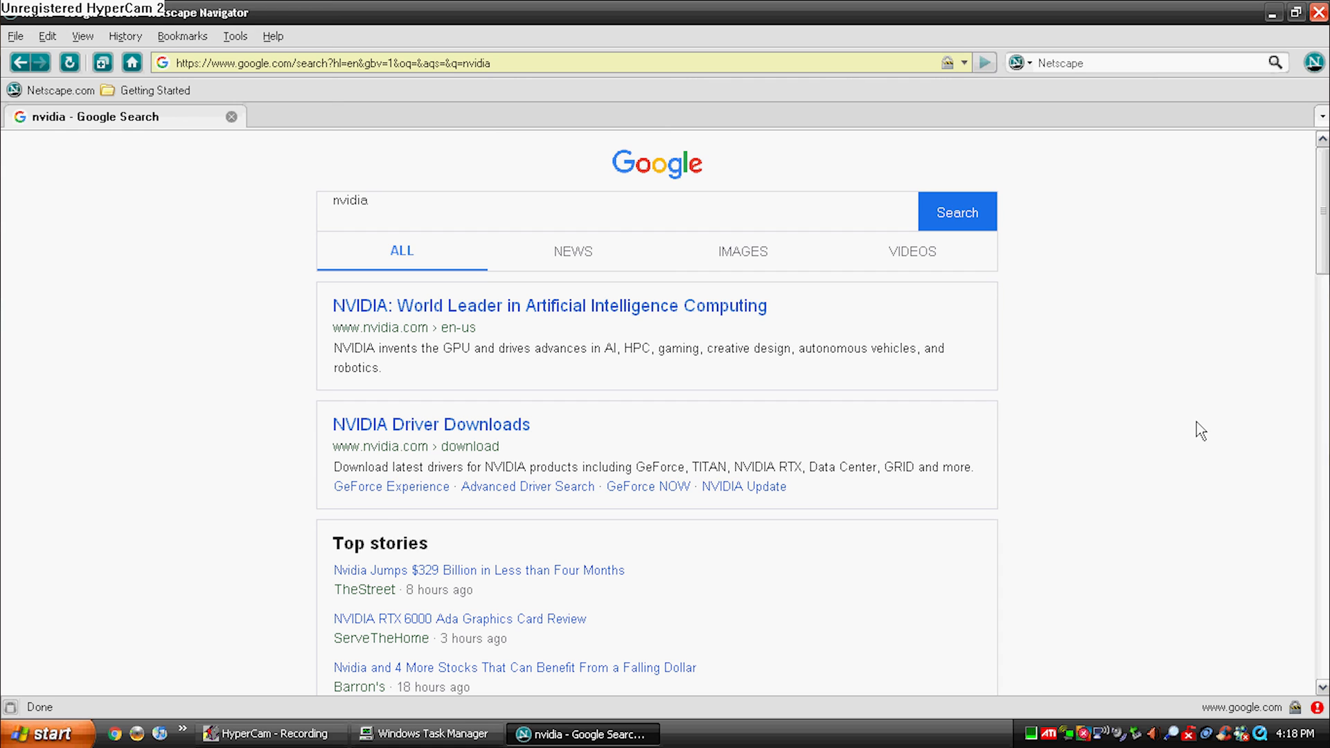
pyautogui.click(182, 35)
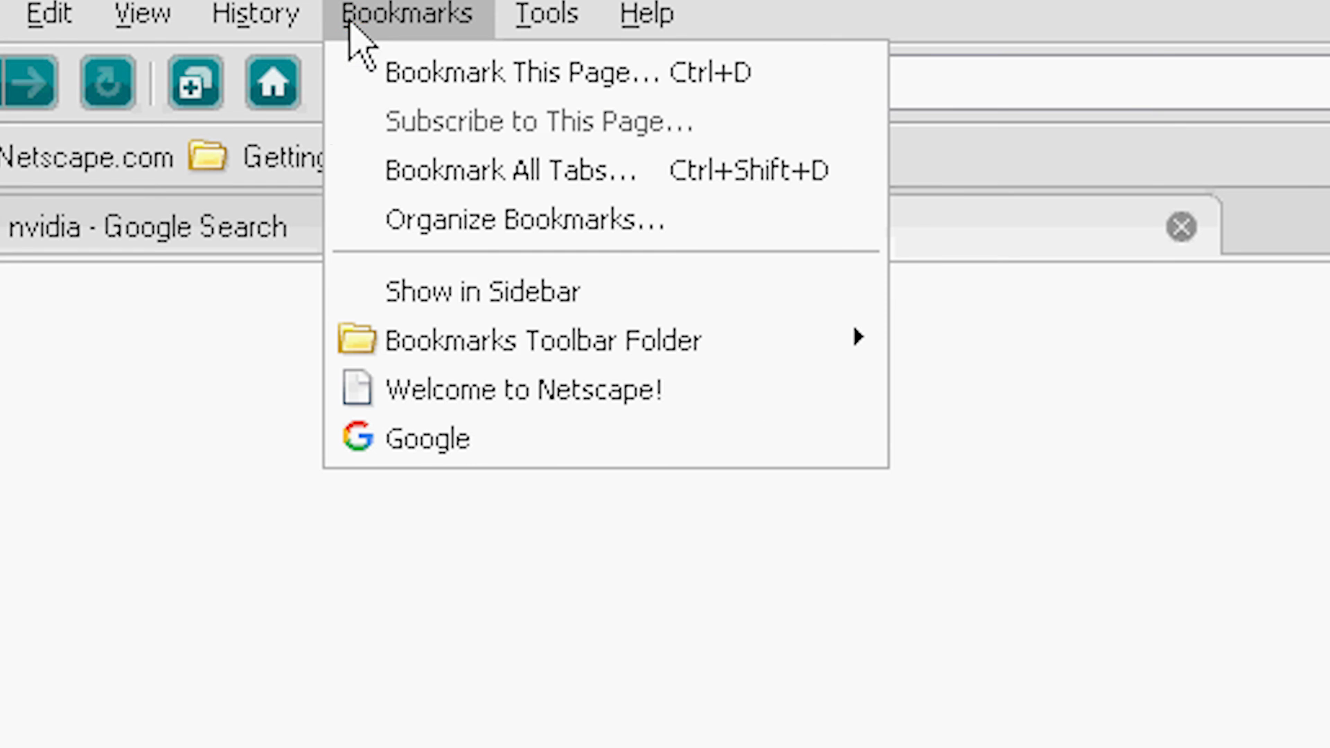
pyautogui.click(426, 438)
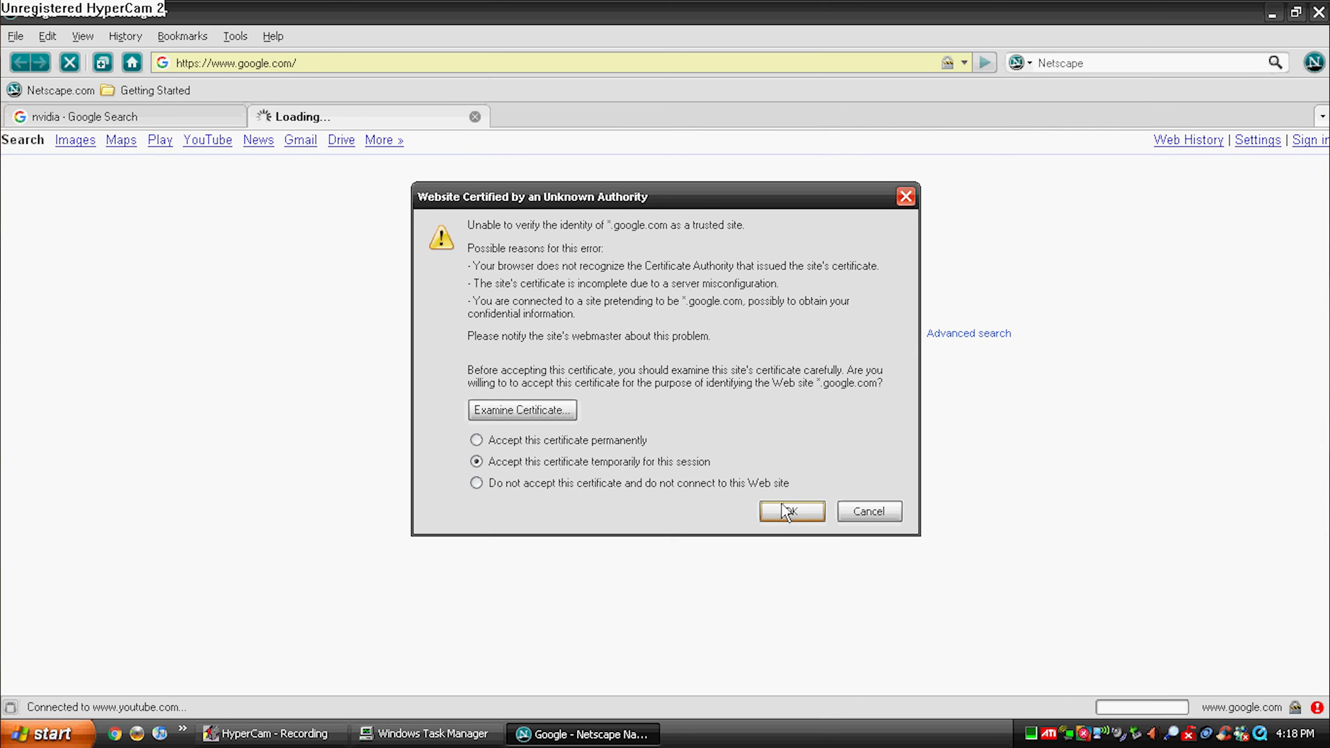
pyautogui.click(790, 511)
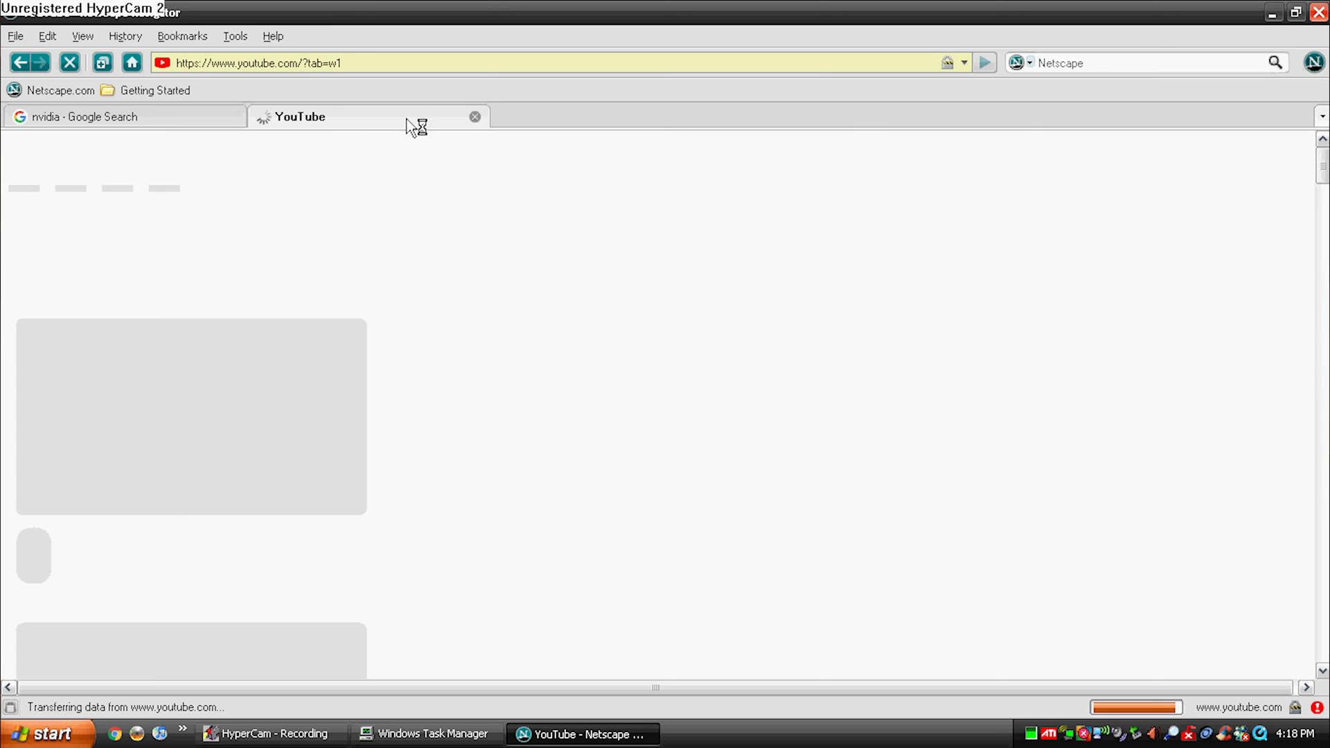
pyautogui.moveTo(439, 135)
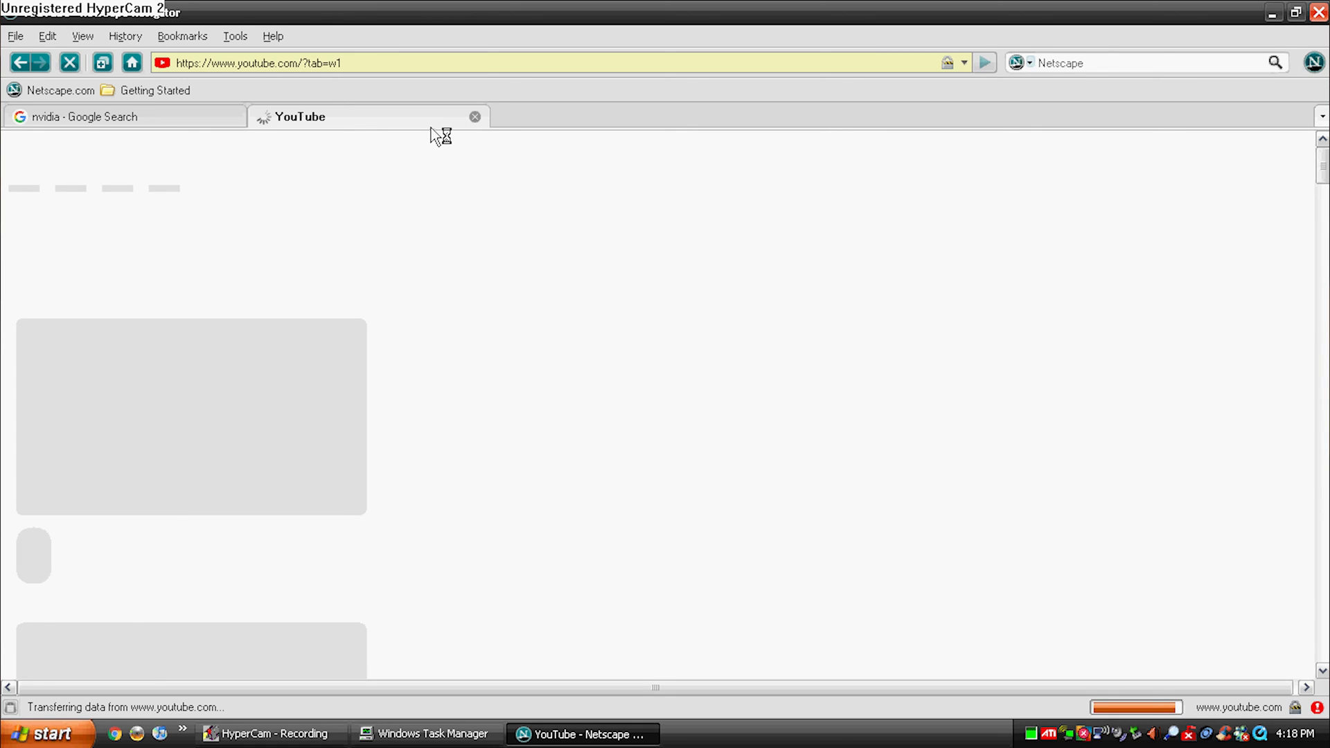
pyautogui.moveTo(193, 9)
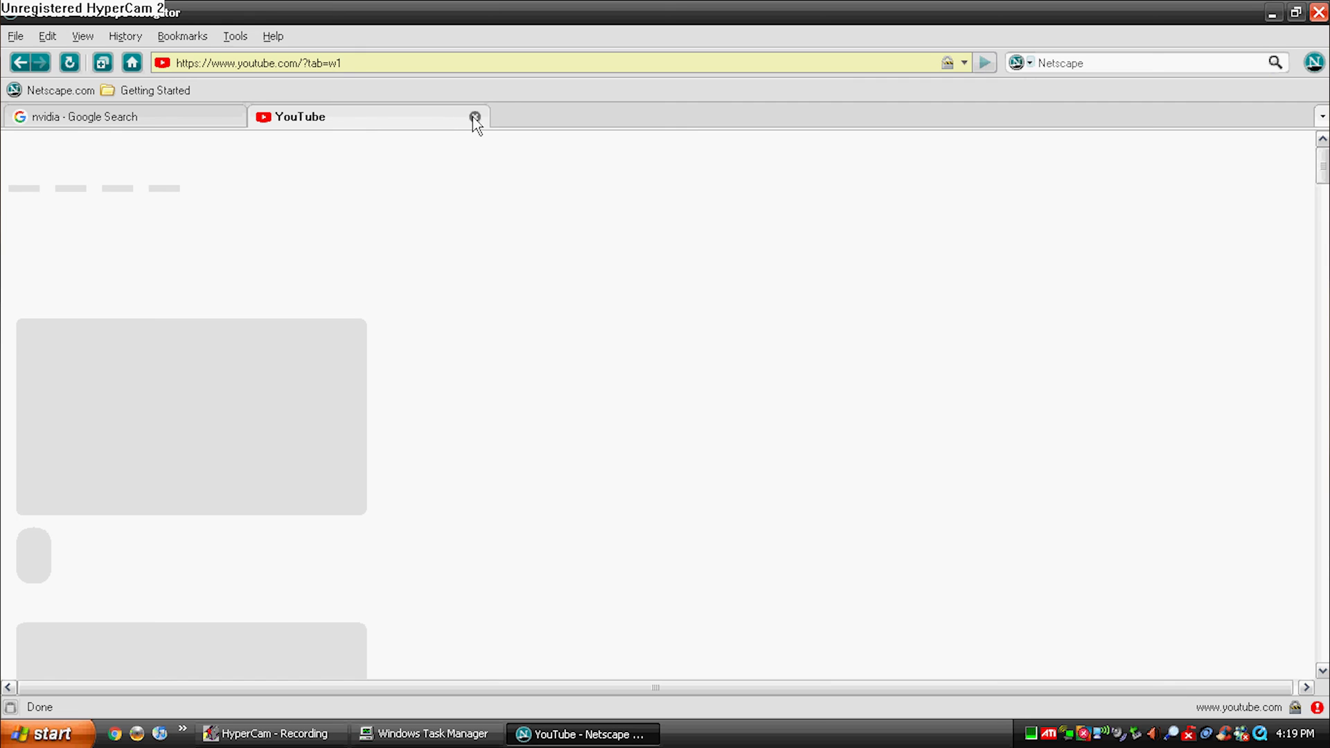
pyautogui.click(475, 117)
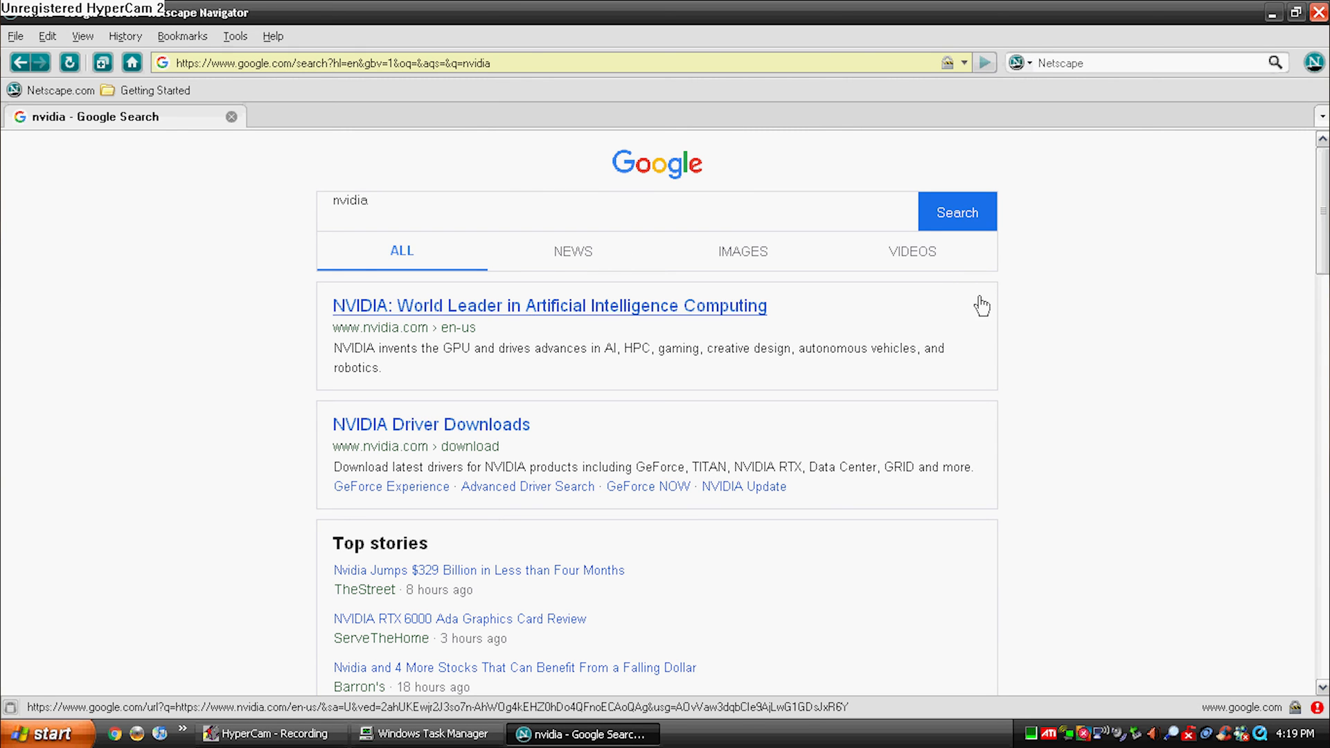
# Search Google for 'internet archive', open archive.org in a new tab, then close the blank tab.
pyautogui.write('intern')
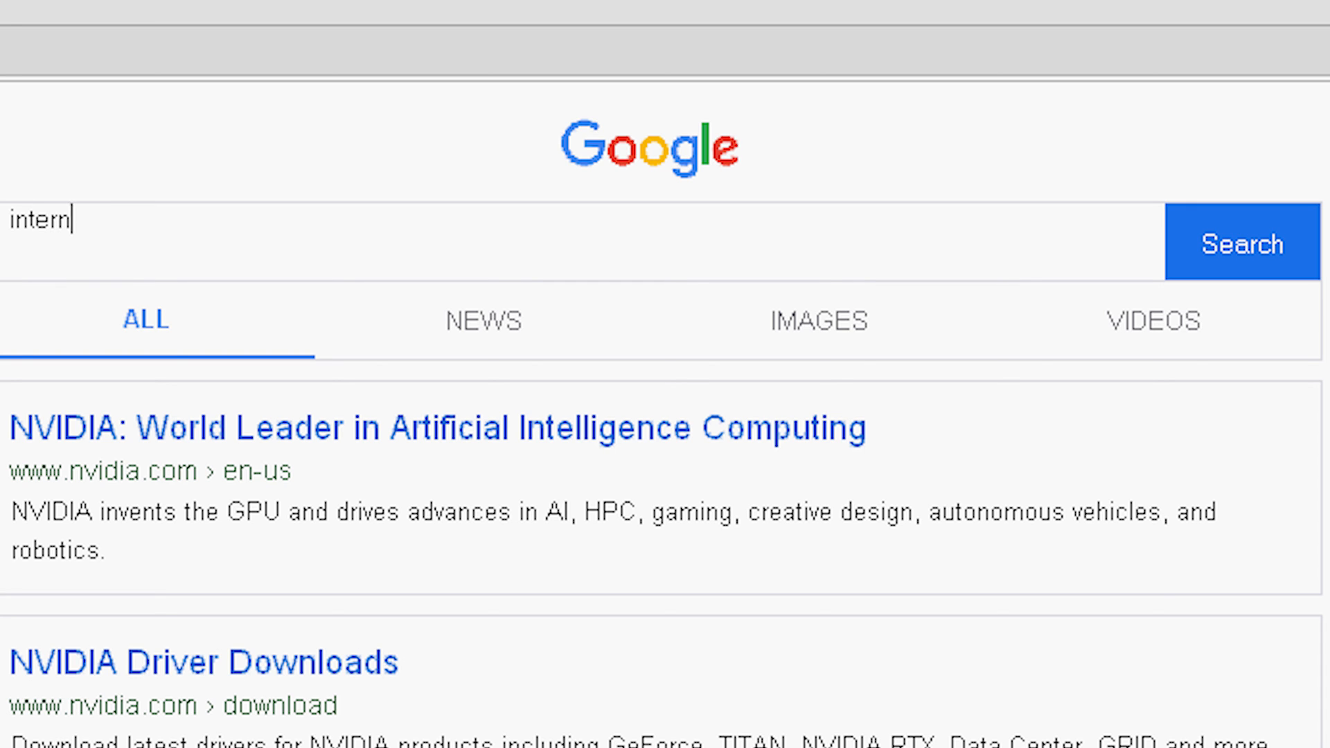
pyautogui.write('et archive')
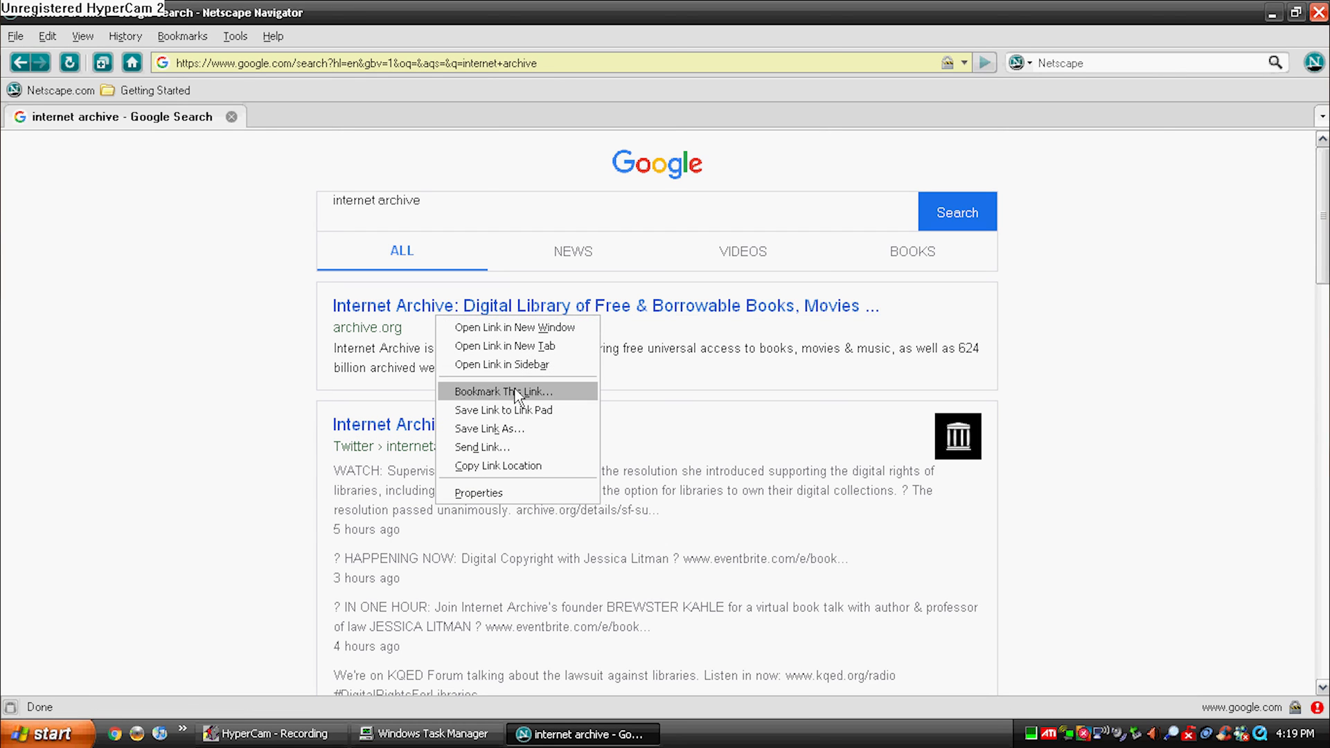
pyautogui.click(506, 345)
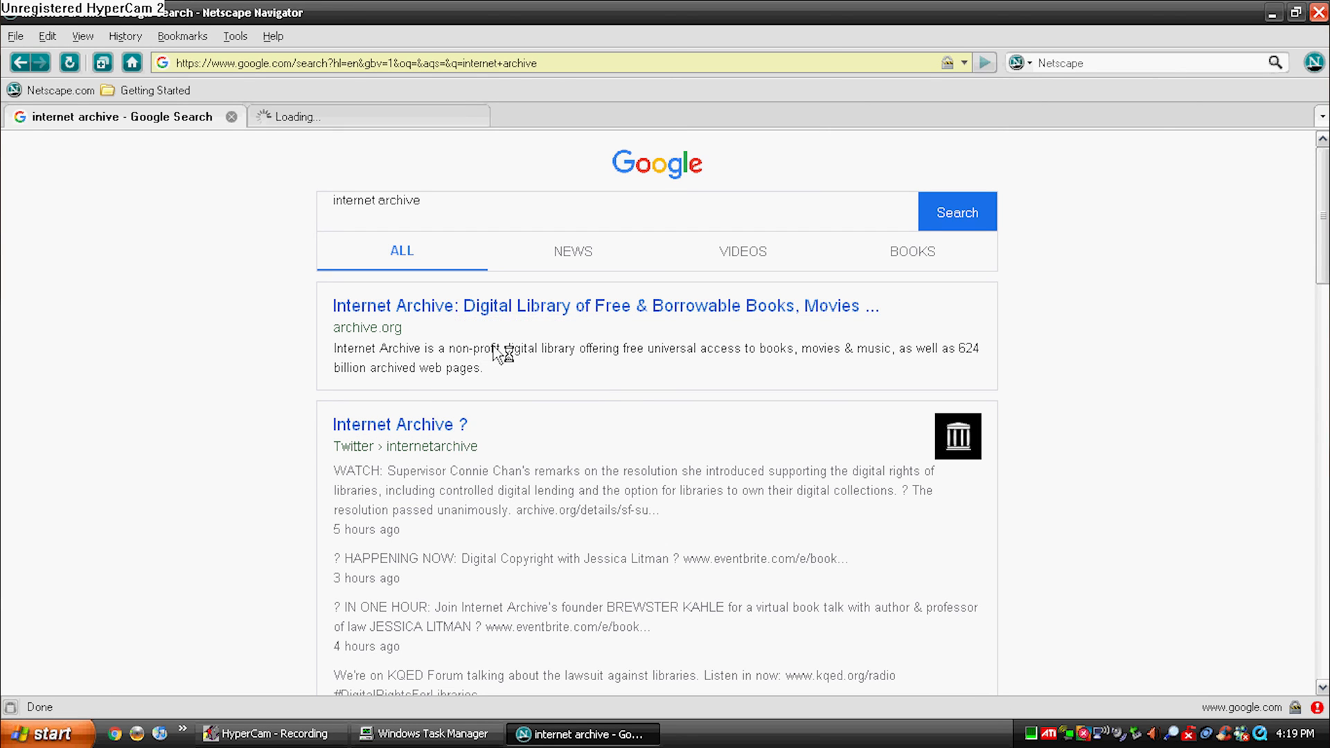
pyautogui.click(606, 306)
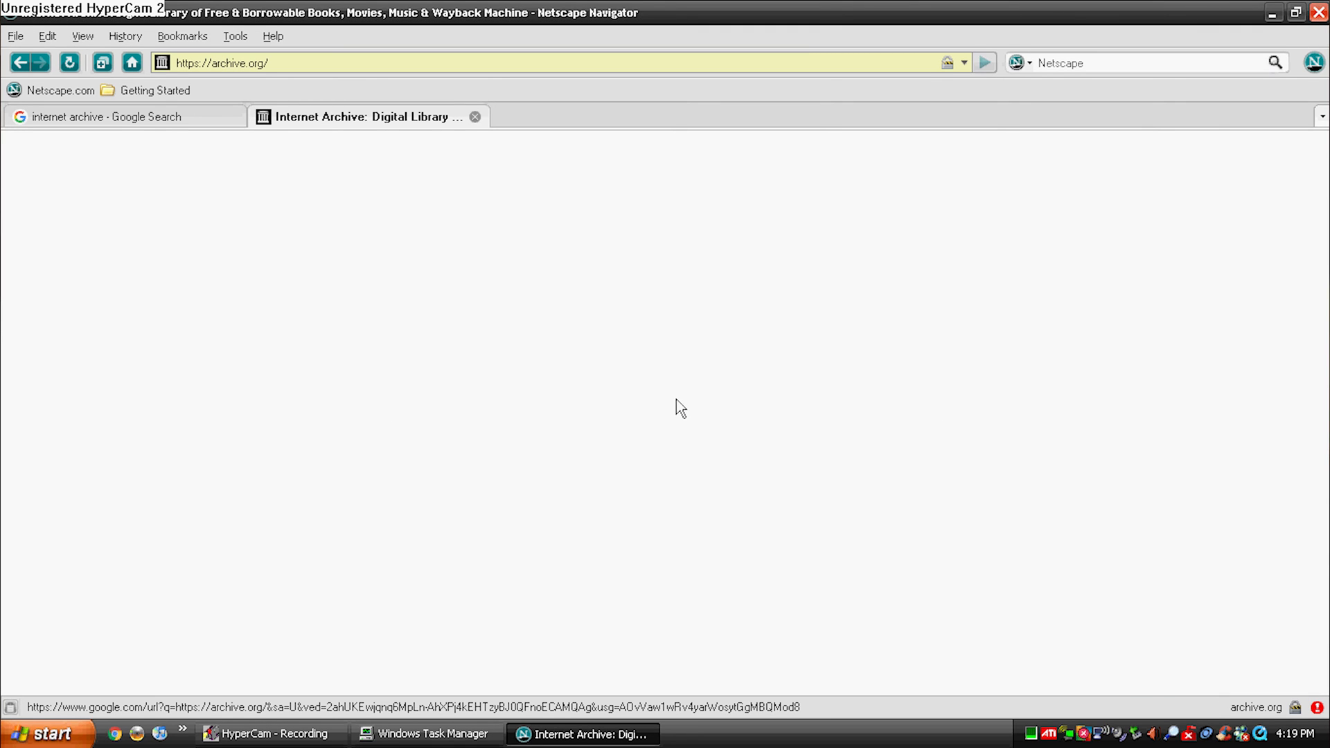
pyautogui.moveTo(471, 133)
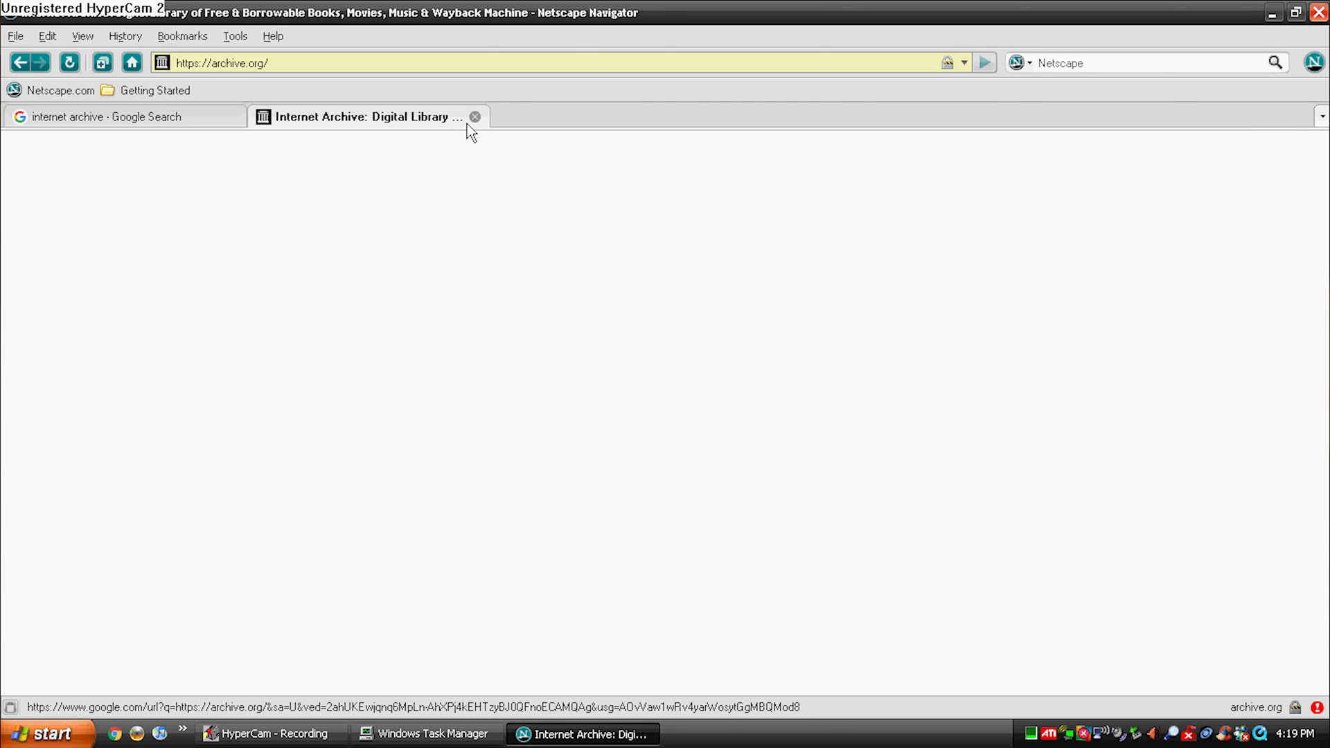
pyautogui.moveTo(476, 117)
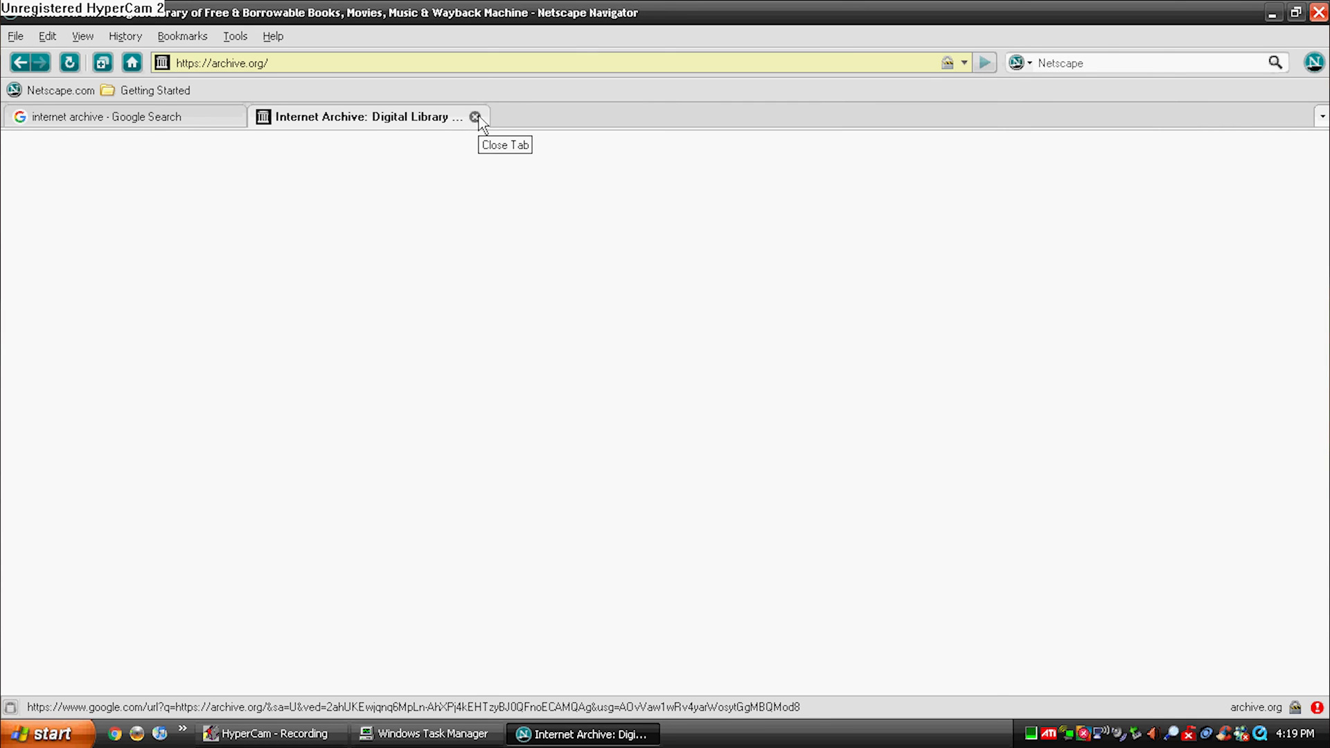
pyautogui.click(476, 117)
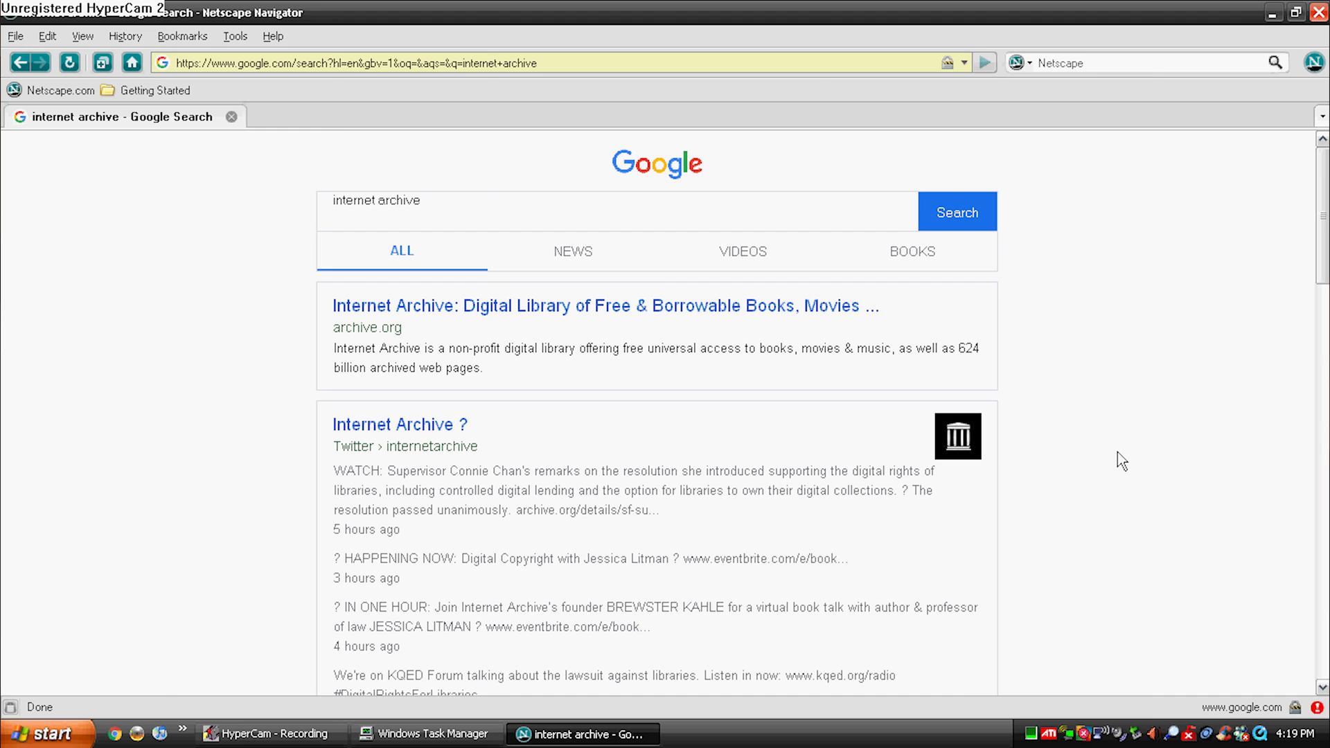
# Search for autotrader, dismiss its secure-connection failure, close the search tab and the Bookmarks list.
pyautogui.write('autotrader')
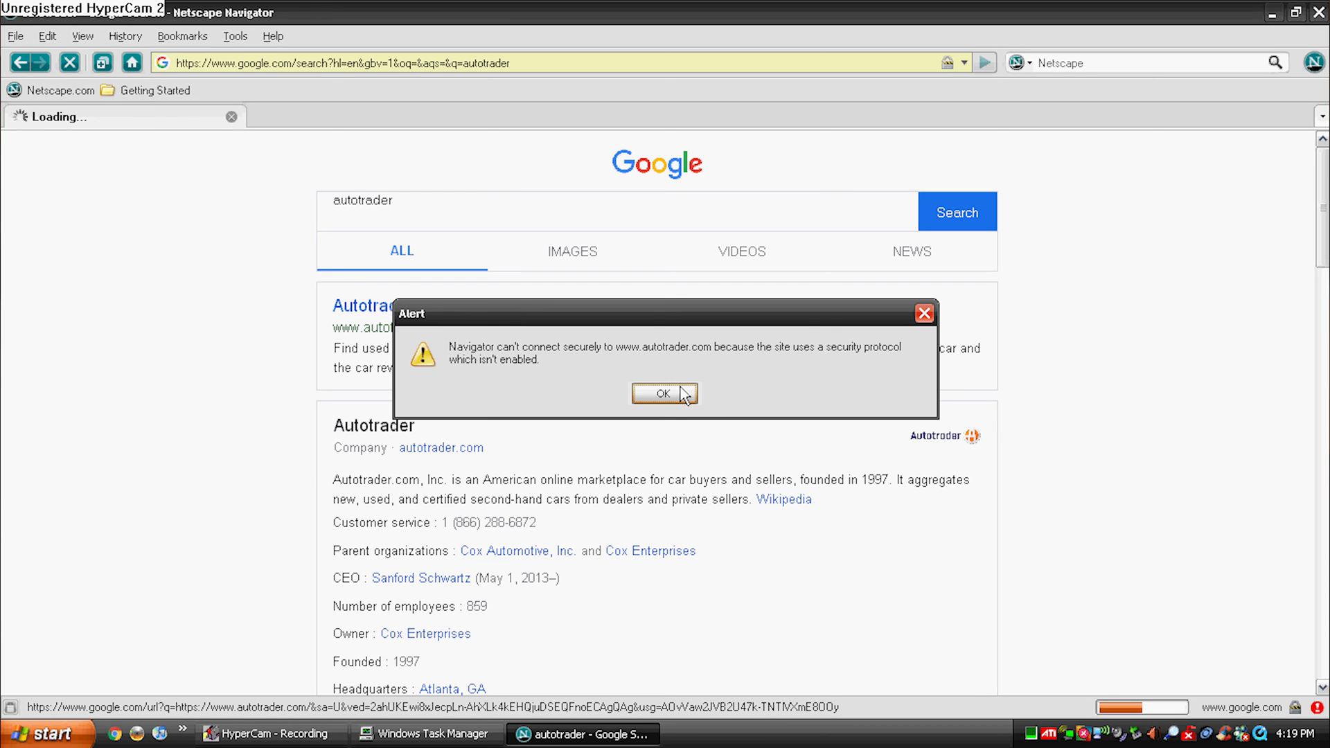
pyautogui.click(665, 393)
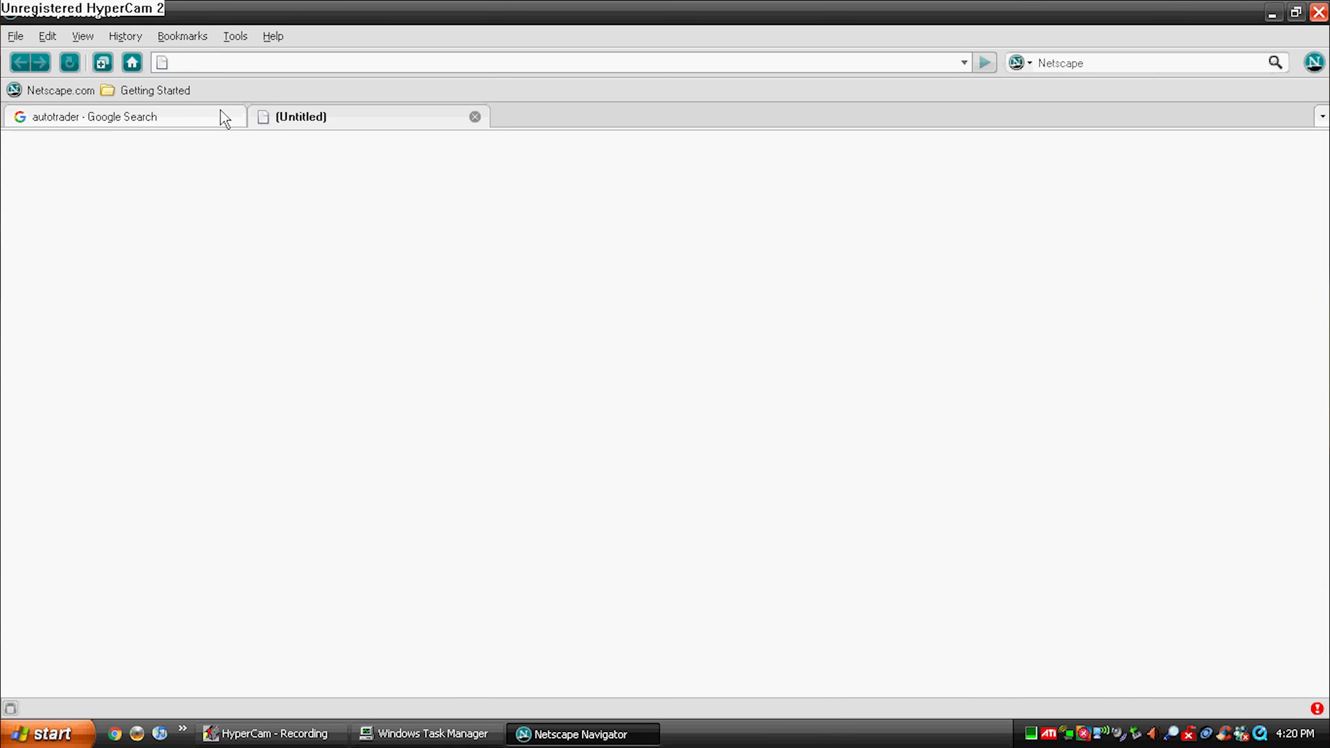
pyautogui.click(181, 35)
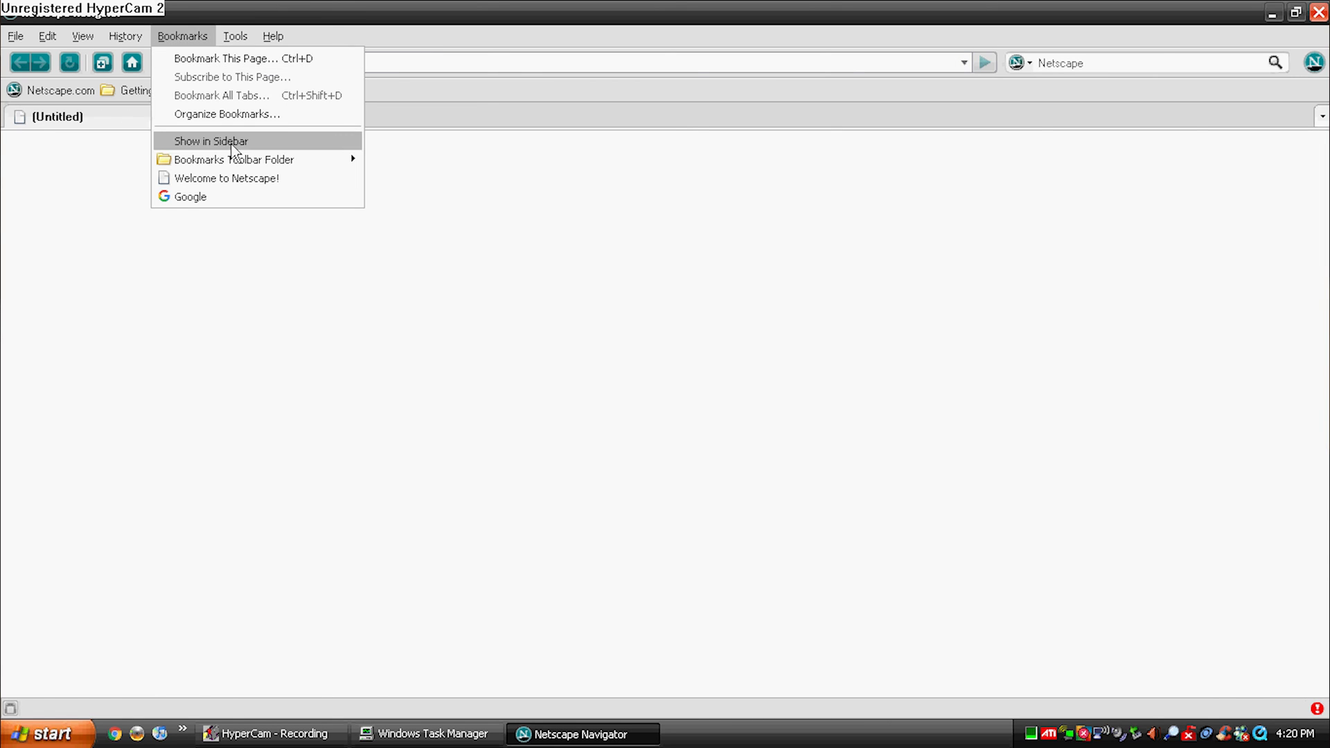
pyautogui.click(227, 178)
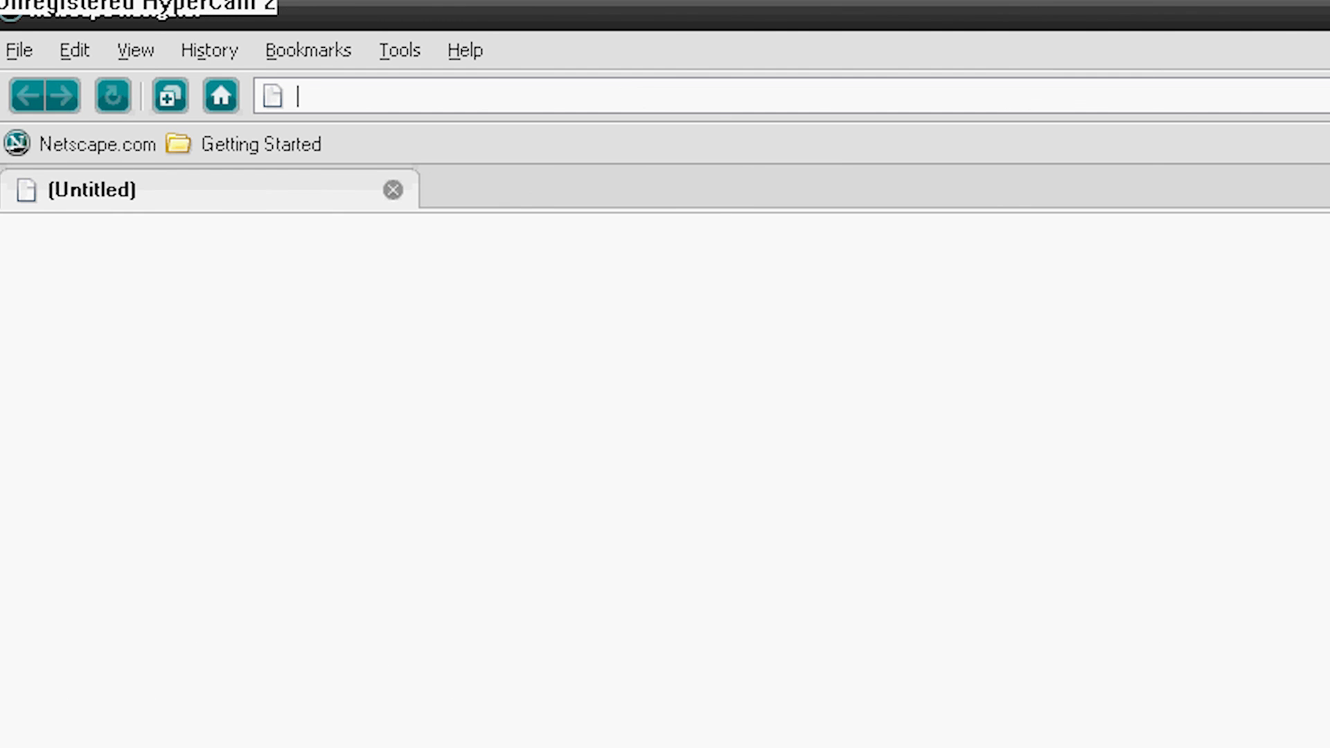
# Open About Netscape Navigator from the Help menu to show version 9.0.0.6.
pyautogui.click(272, 35)
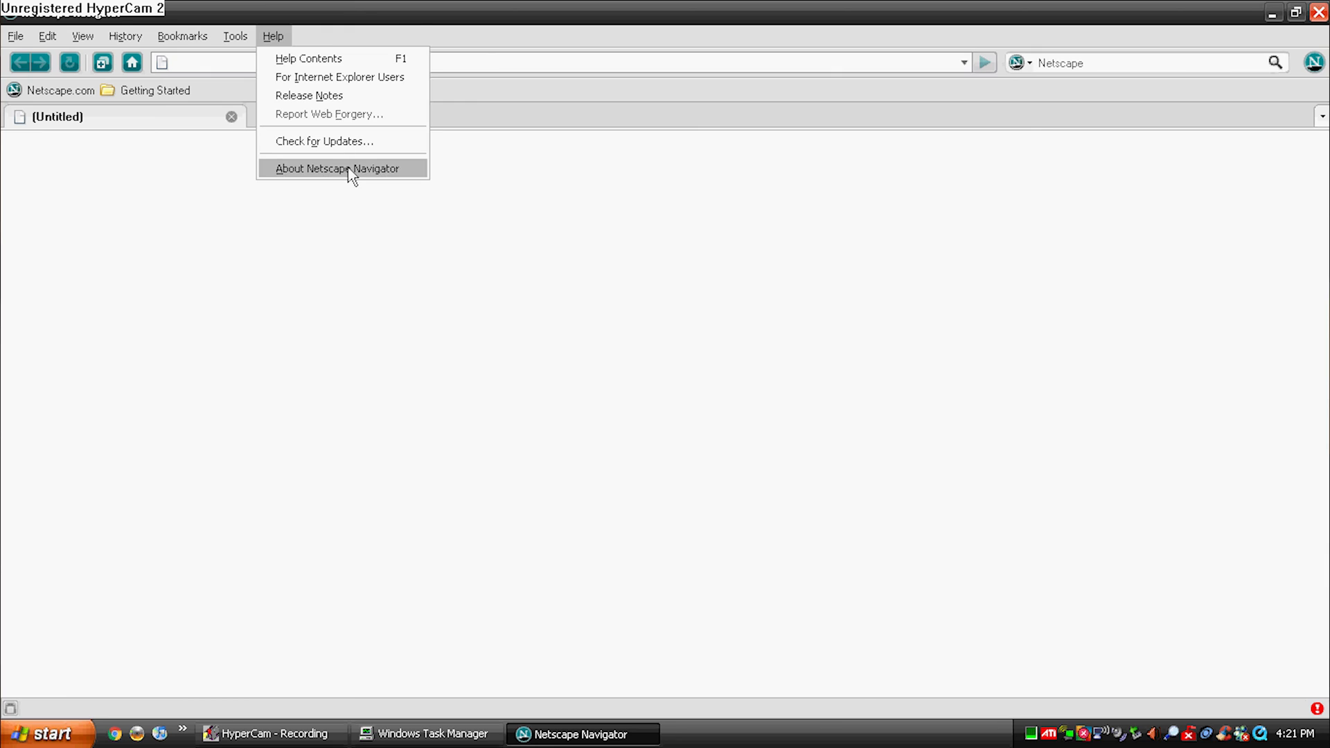
pyautogui.click(337, 168)
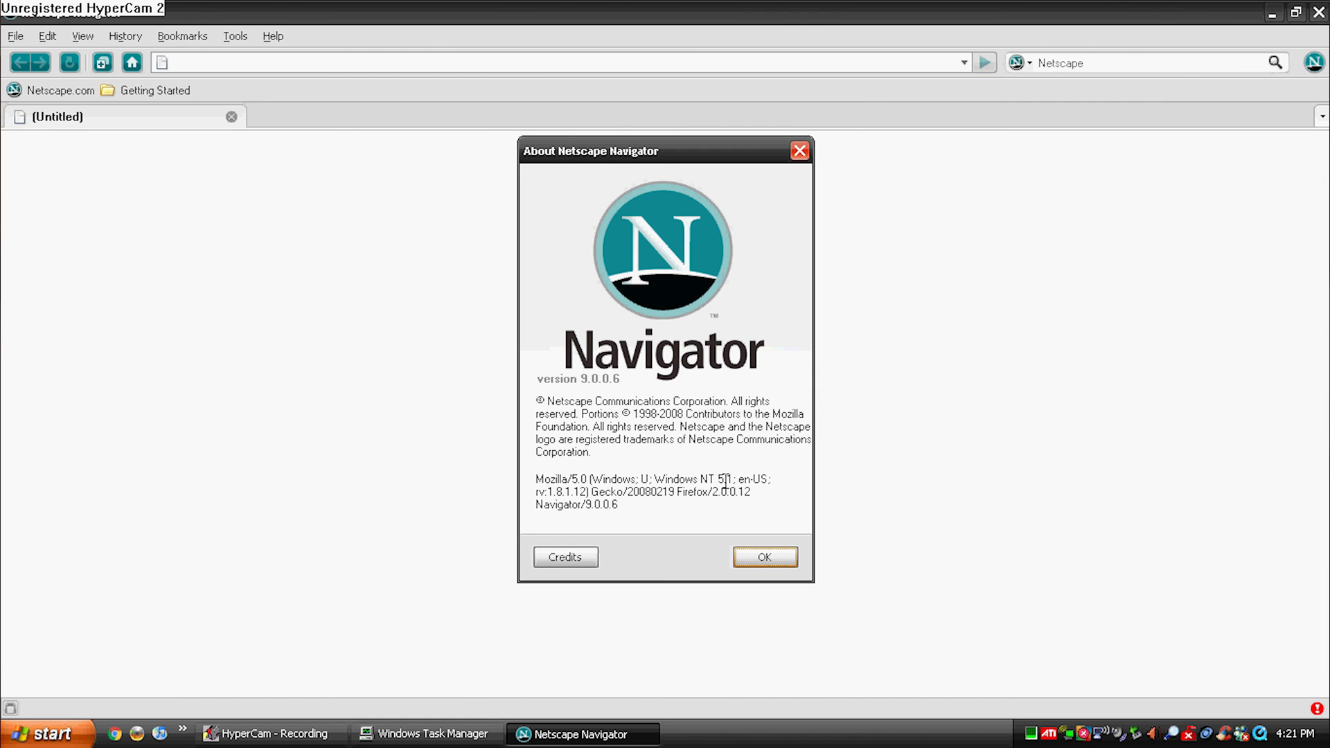
pyautogui.moveTo(700, 463)
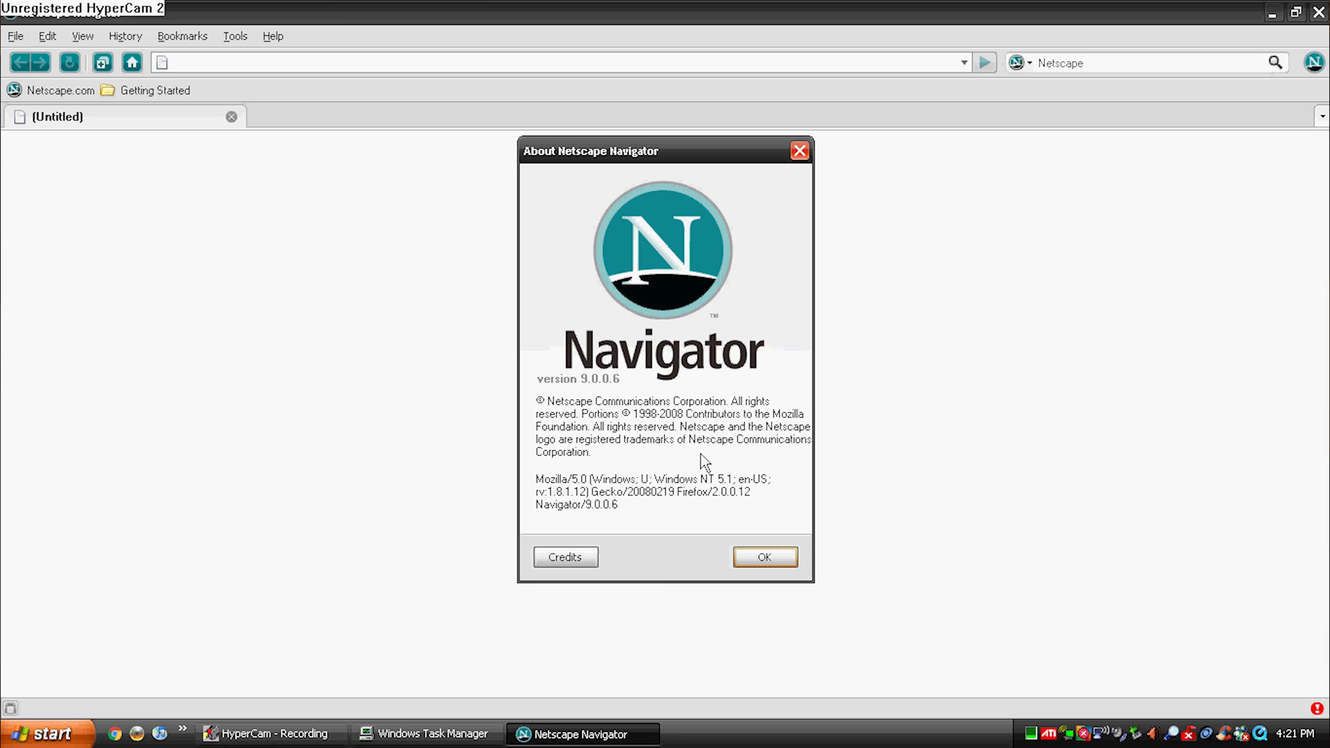
pyautogui.moveTo(763, 557)
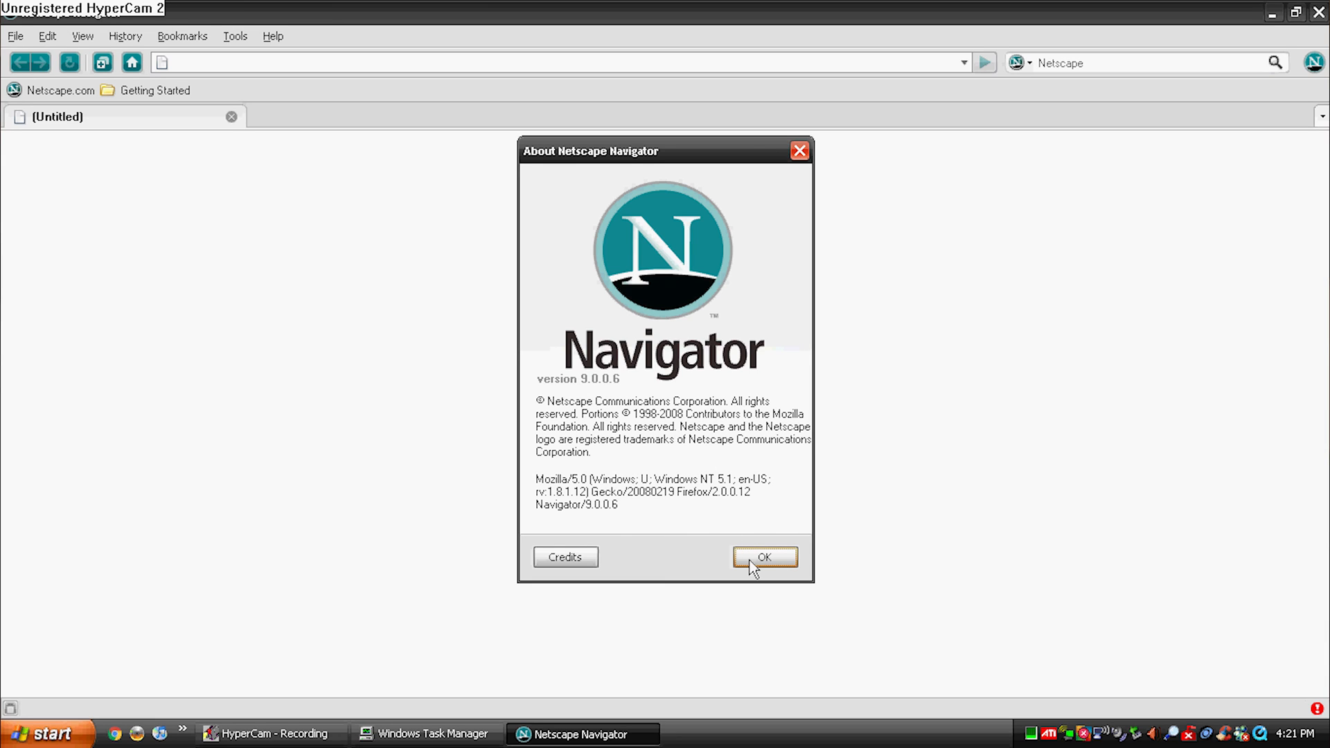